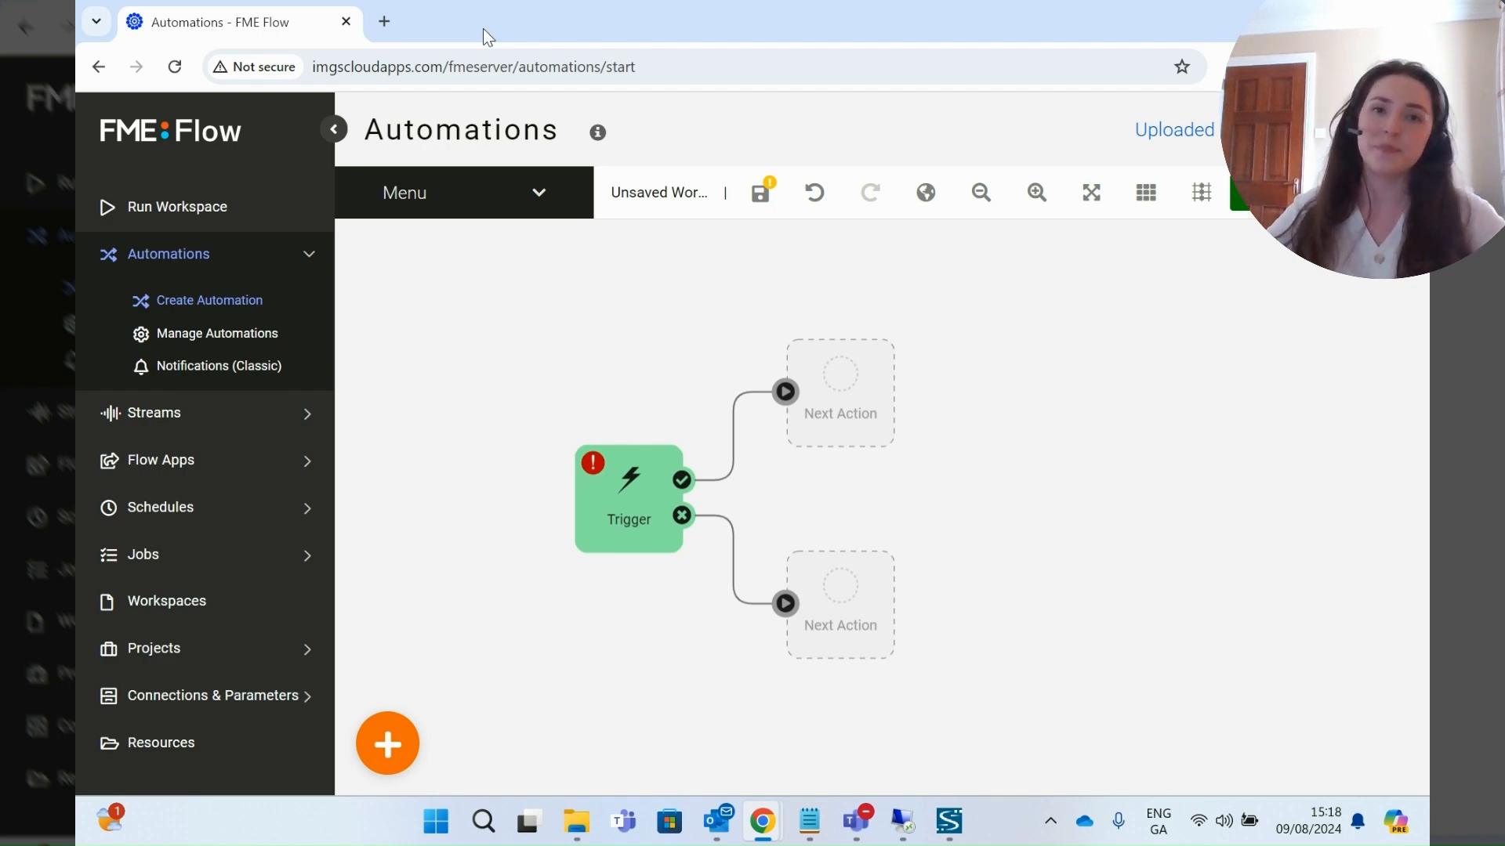
mouse_move(418, 57)
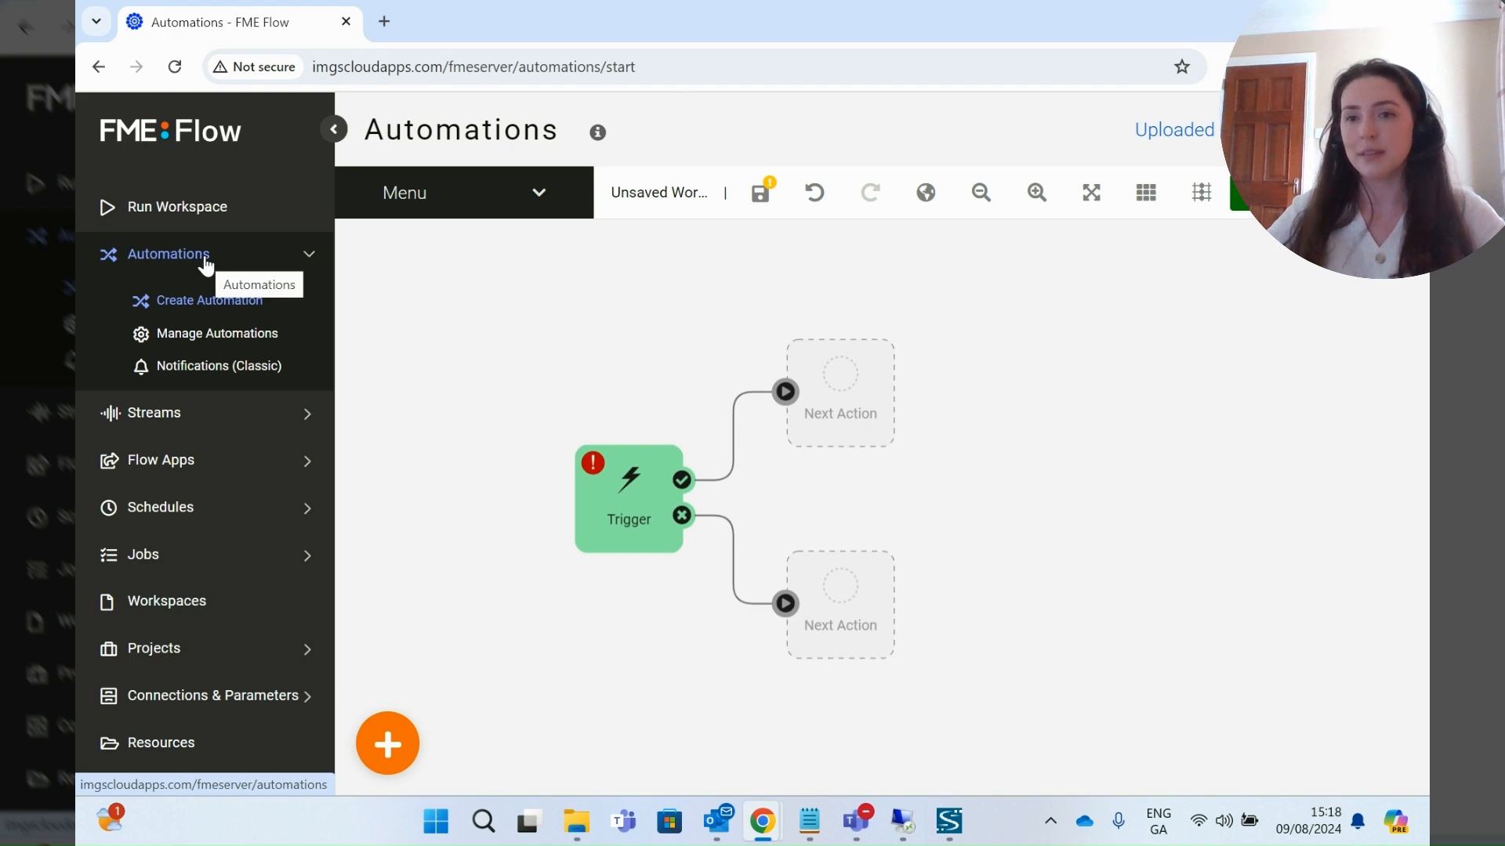
mouse_move(240, 264)
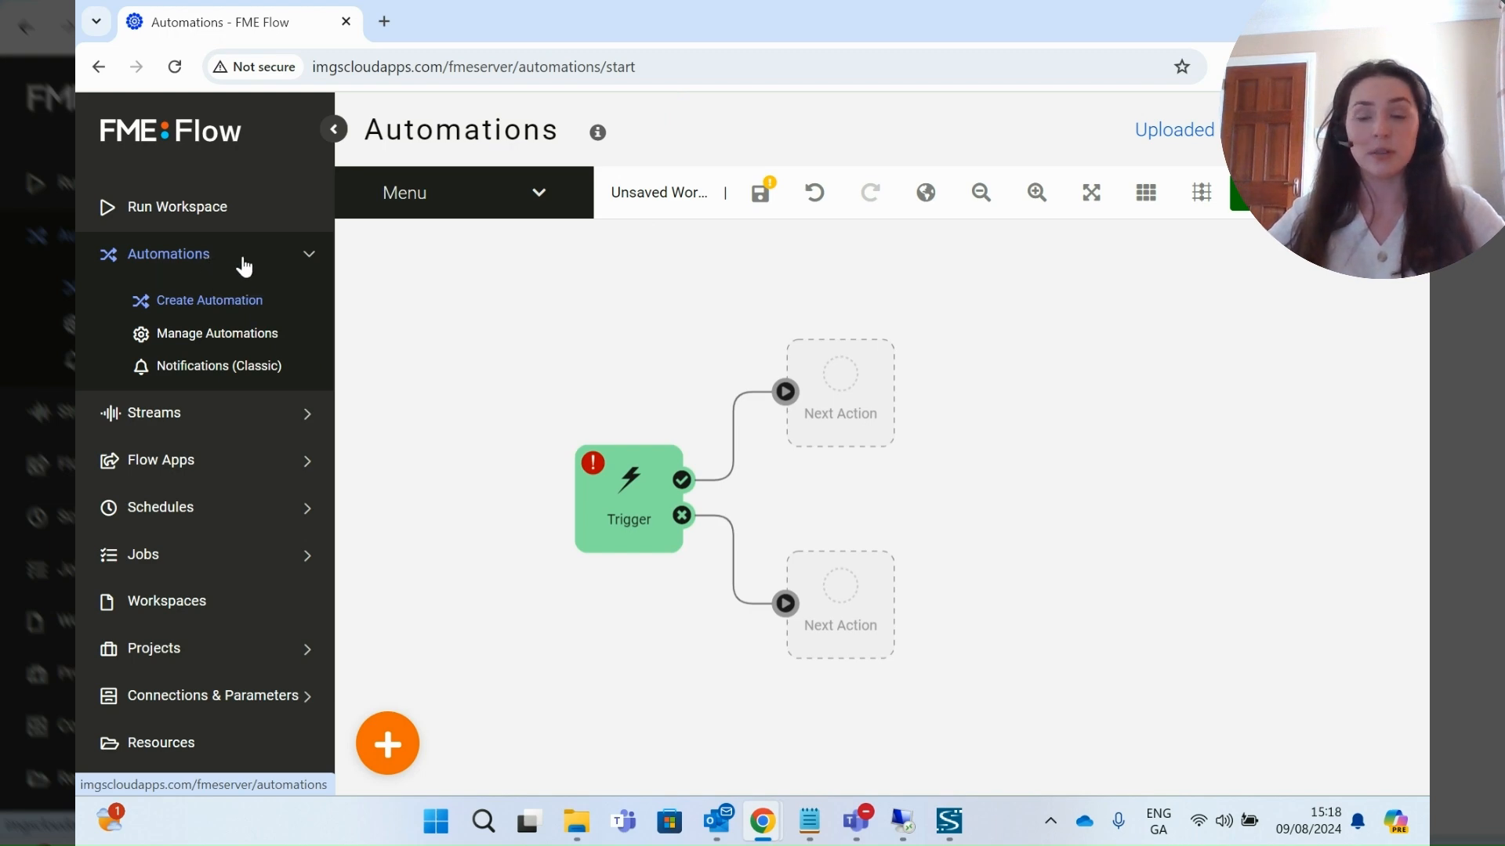
mouse_move(218, 276)
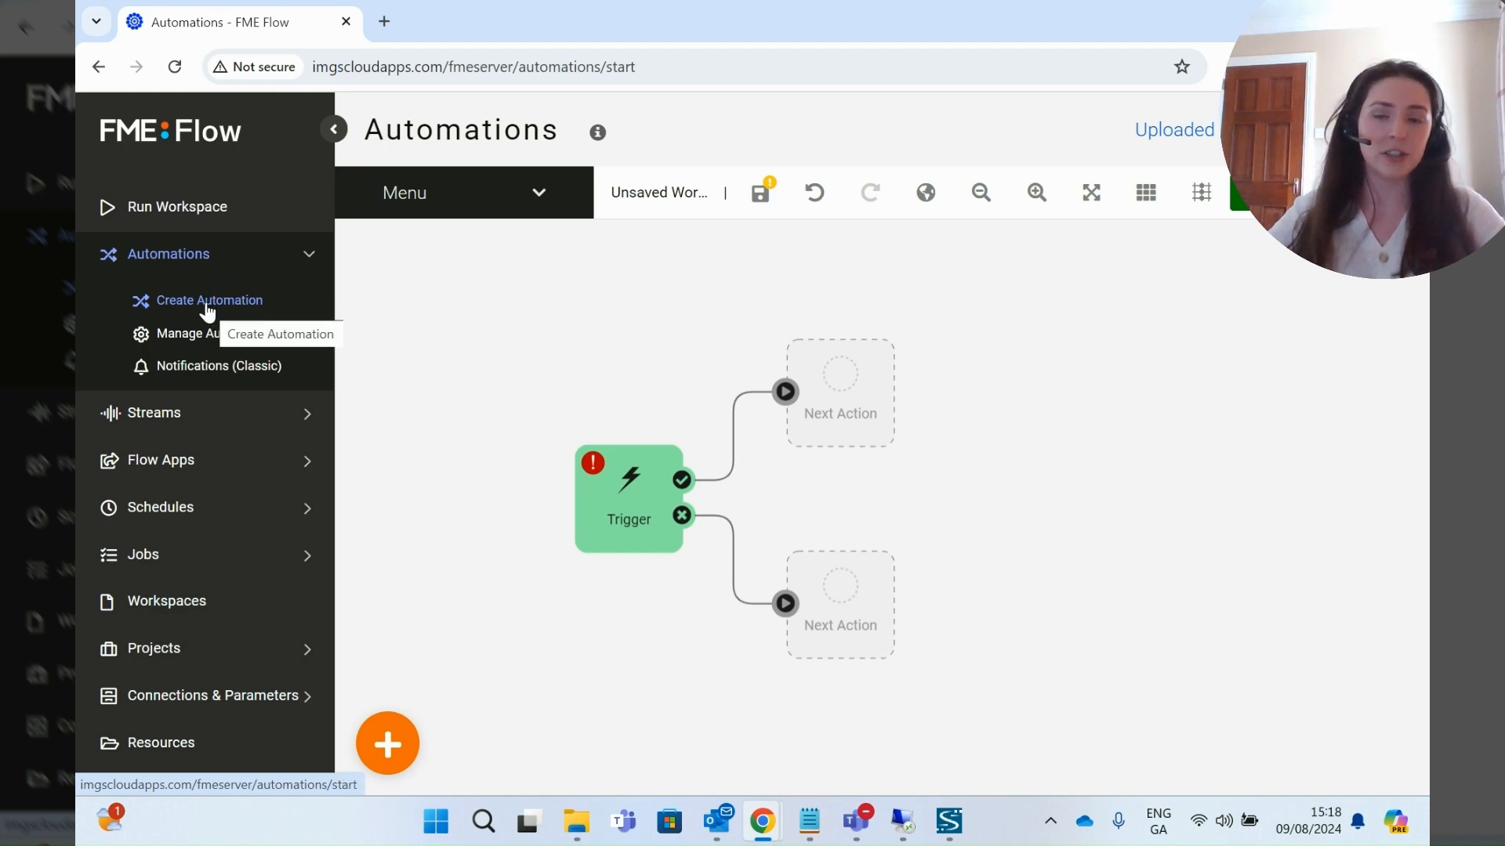
mouse_move(1091, 504)
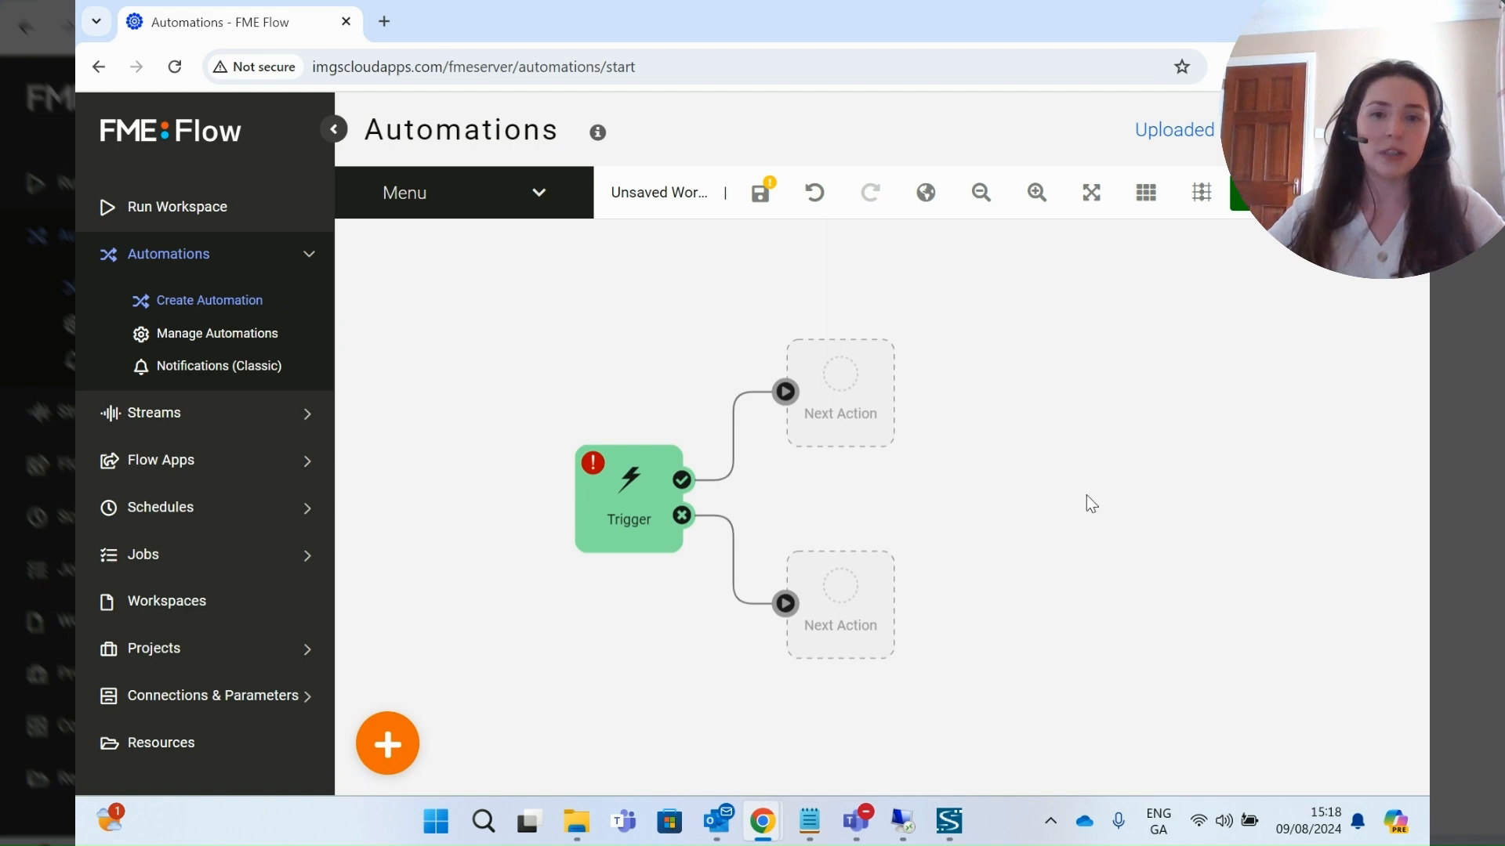
mouse_move(638, 506)
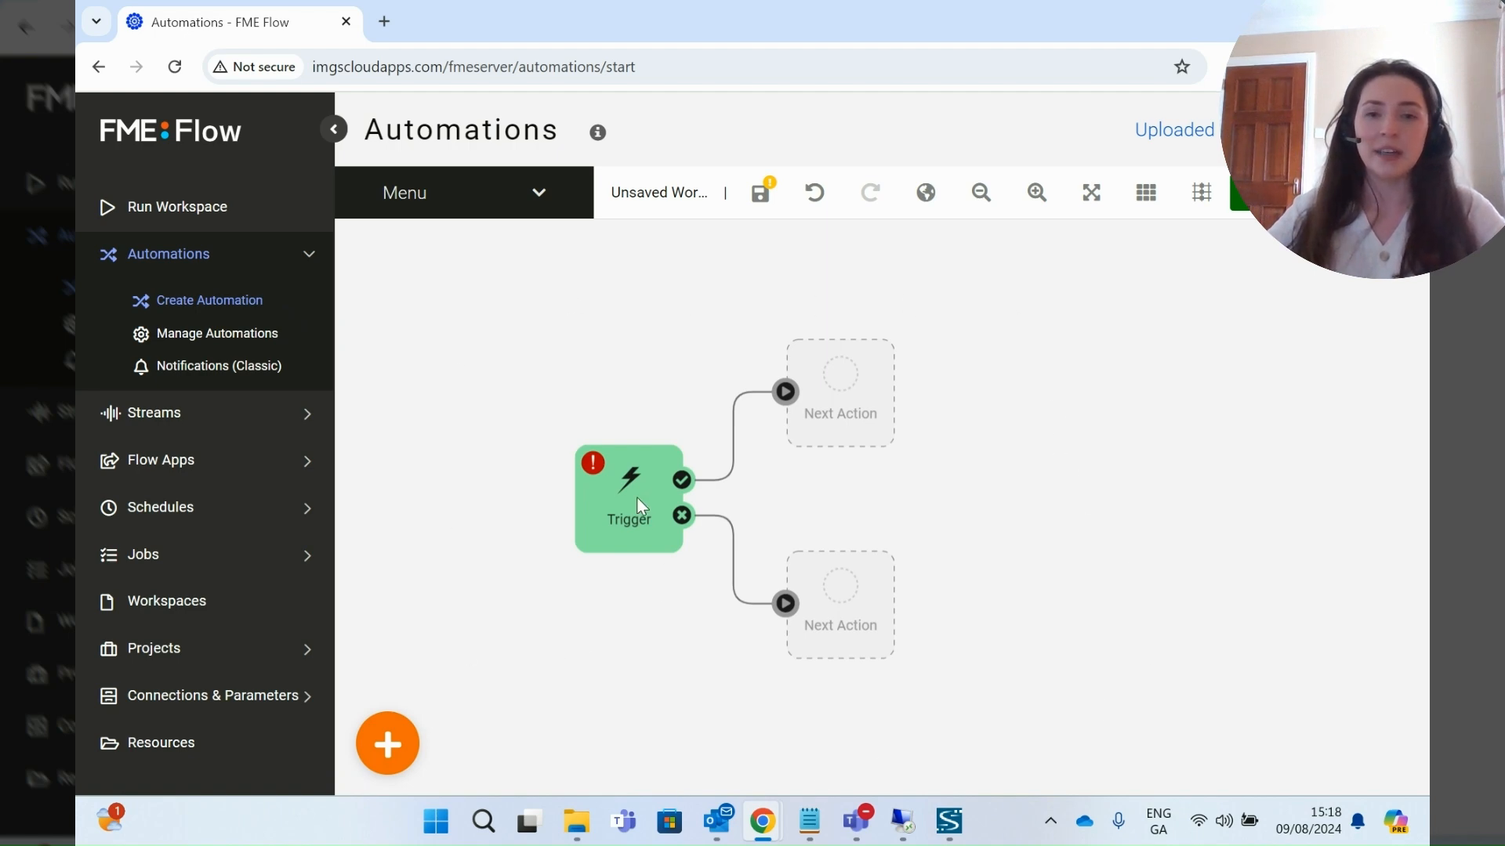
mouse_move(633, 500)
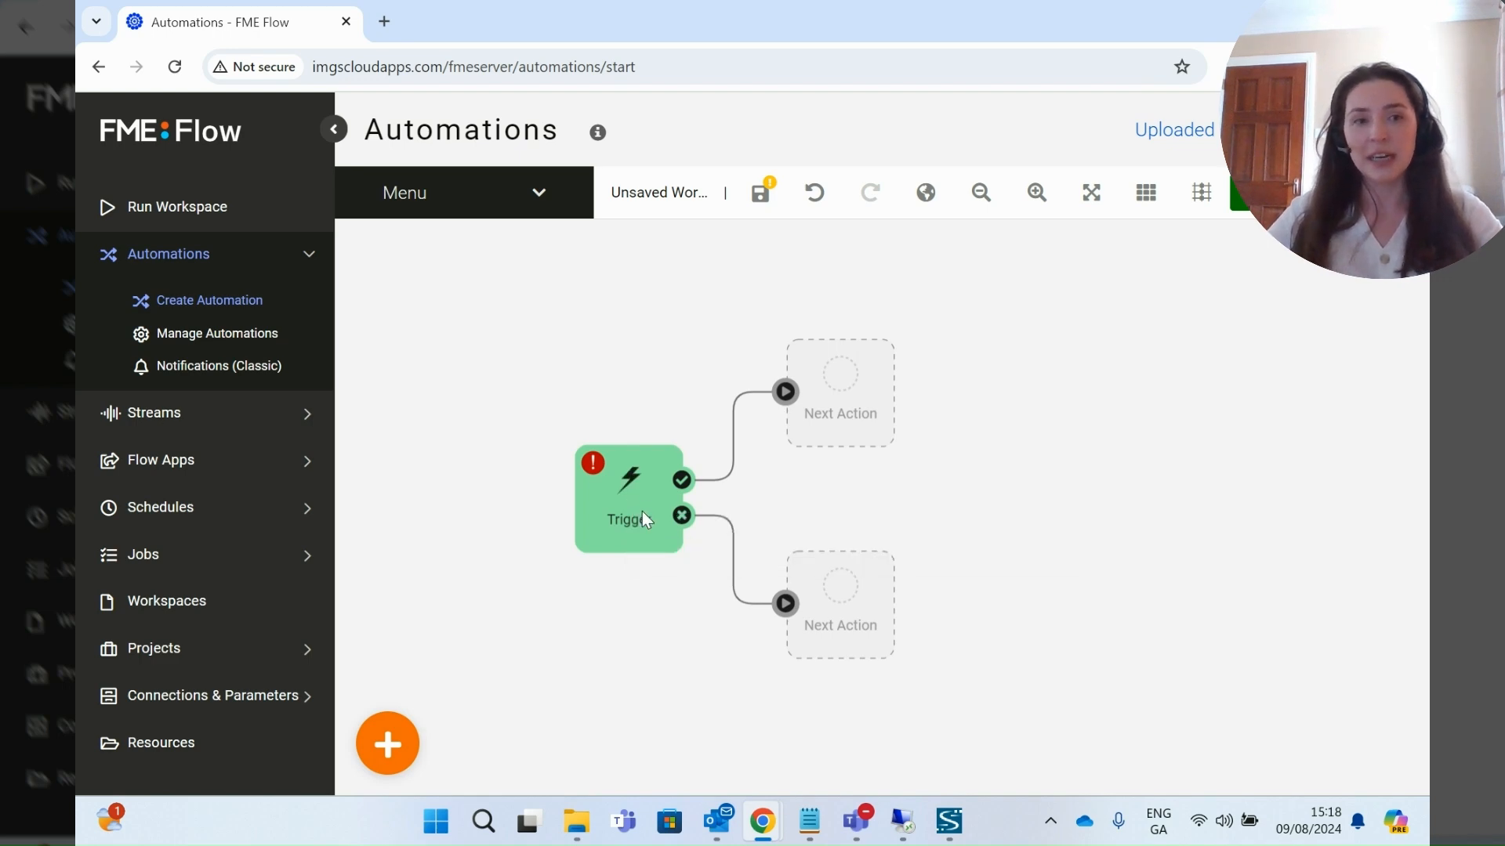
mouse_move(629, 504)
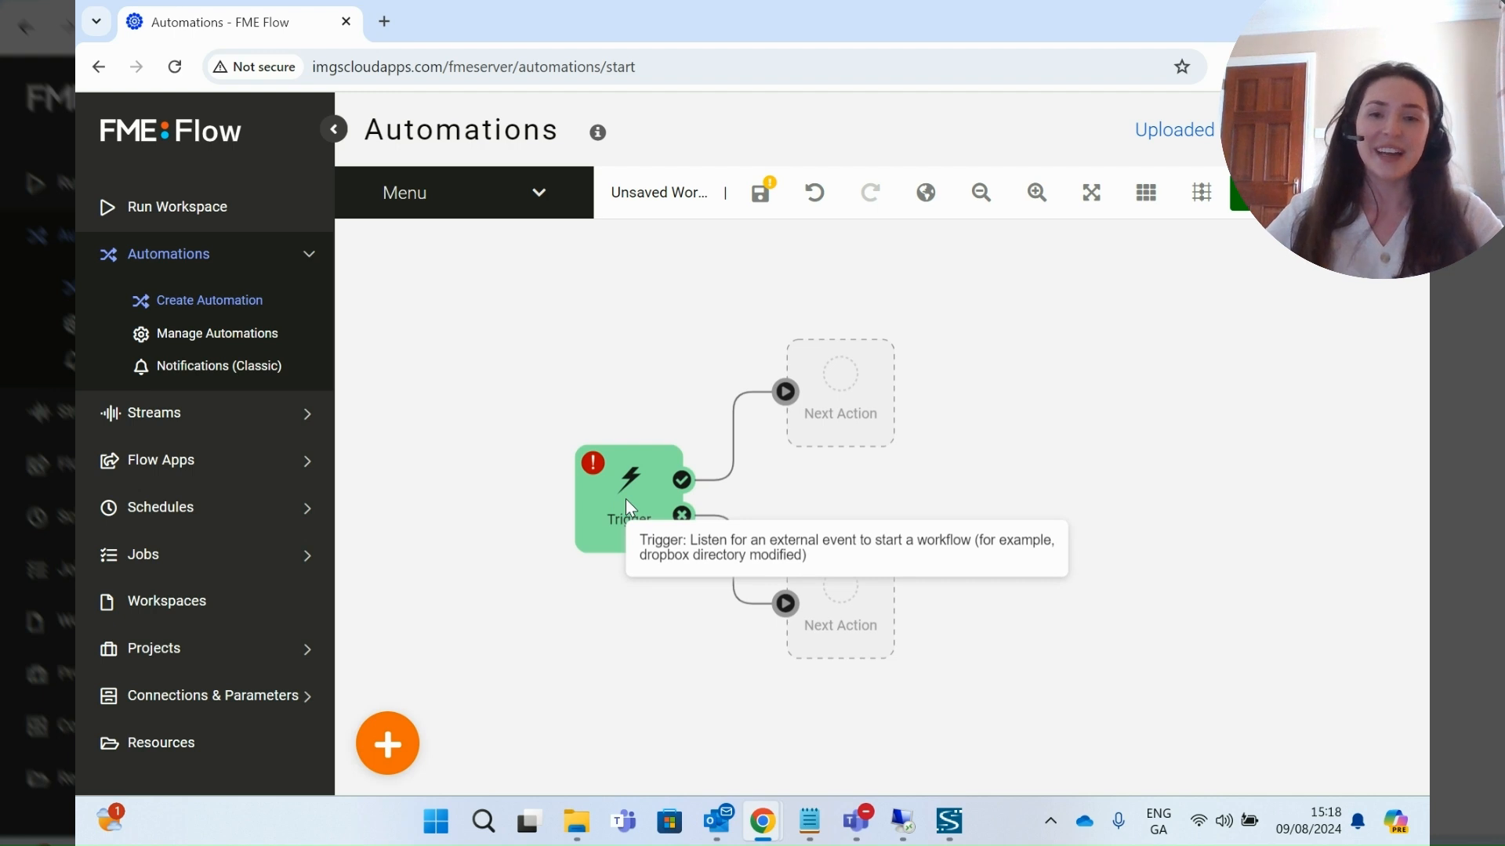
- Change the automation's trigger to an FME Flow Schedule
left_click(628, 497)
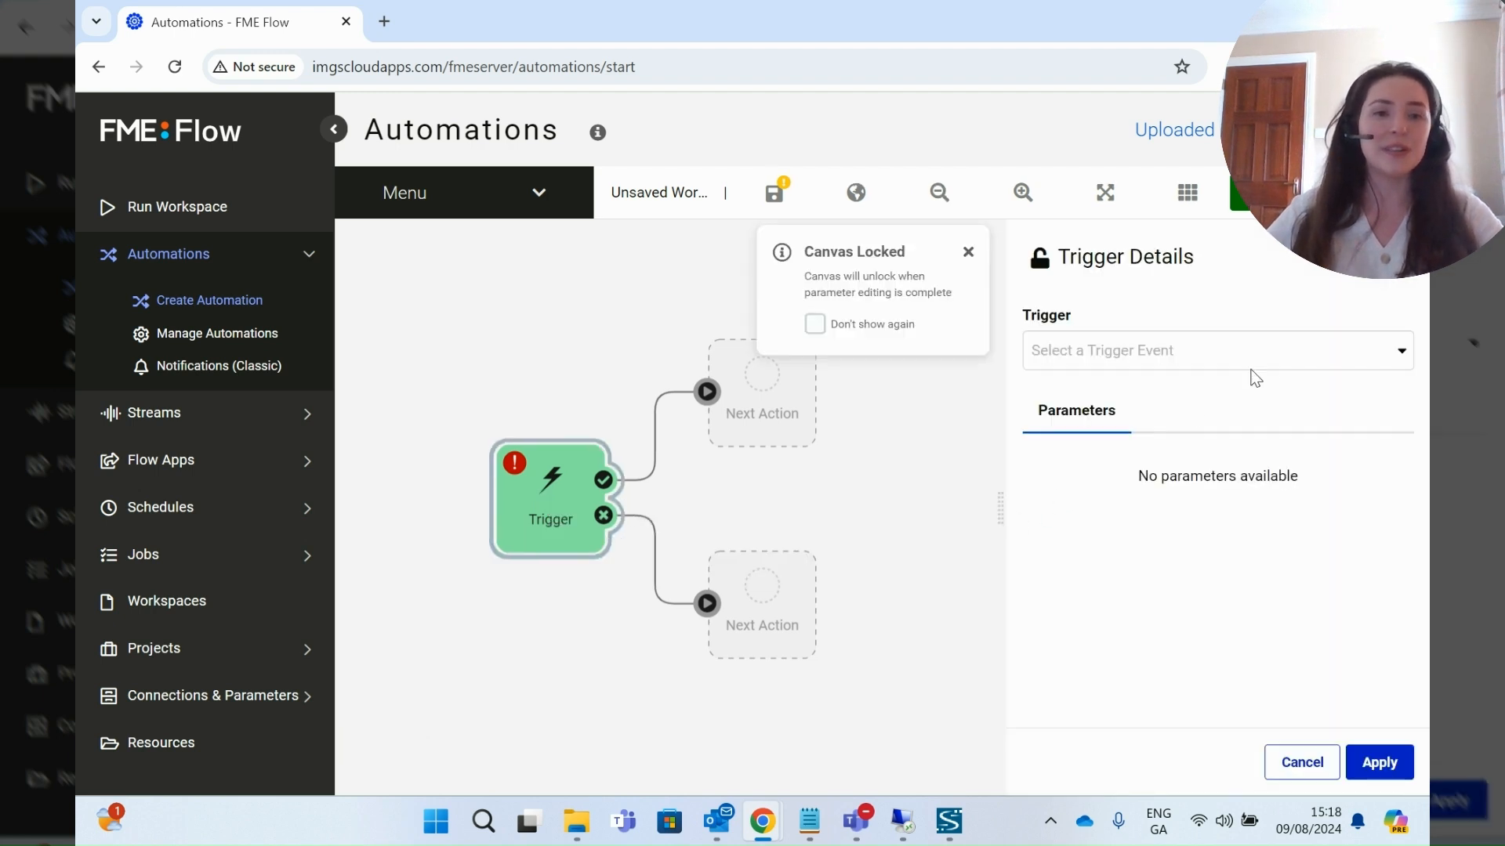
left_click(1215, 350)
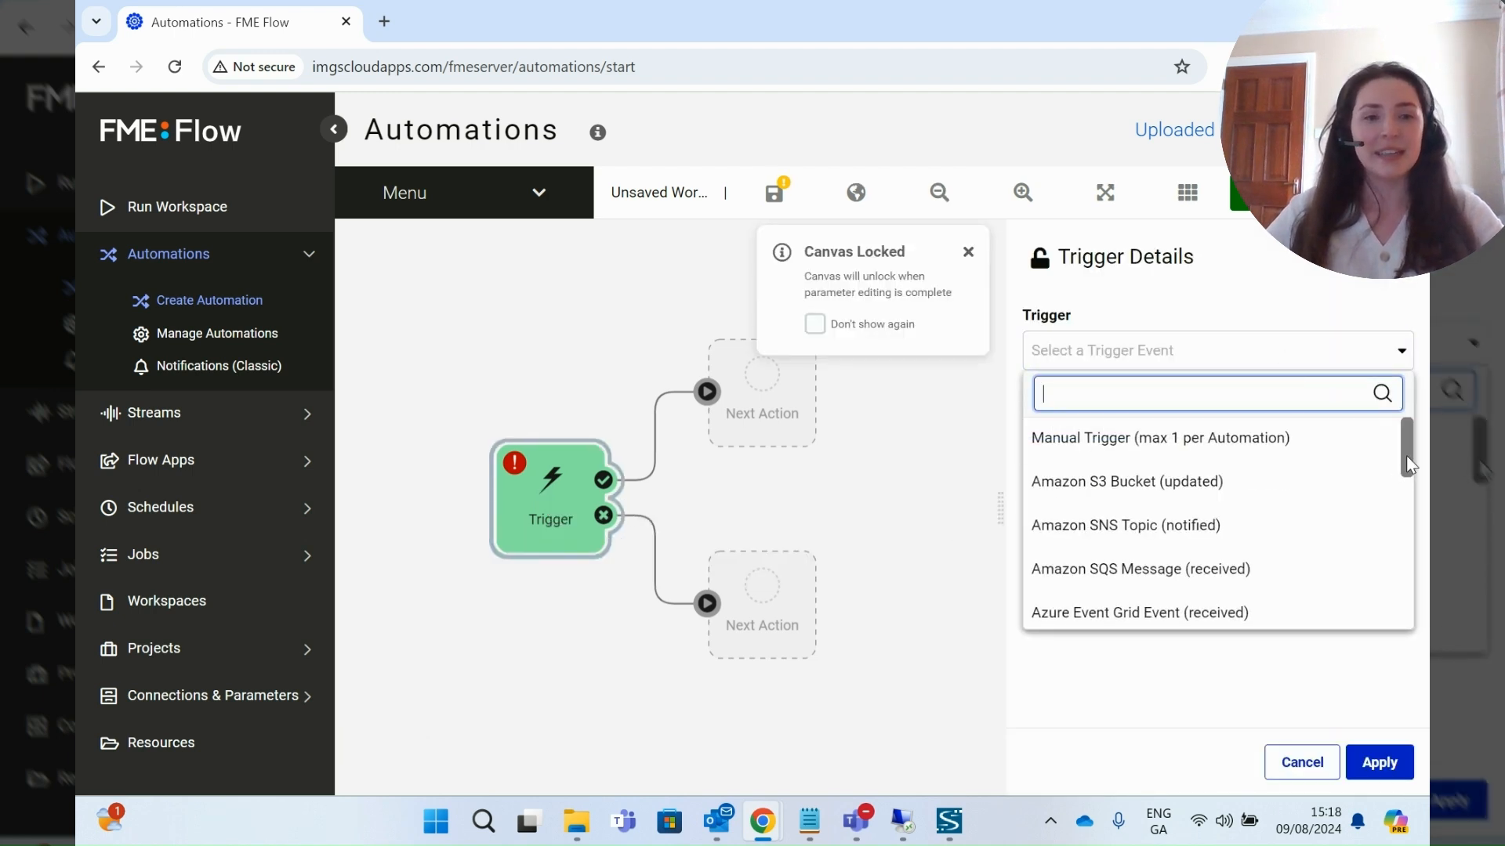
scroll("down", 3)
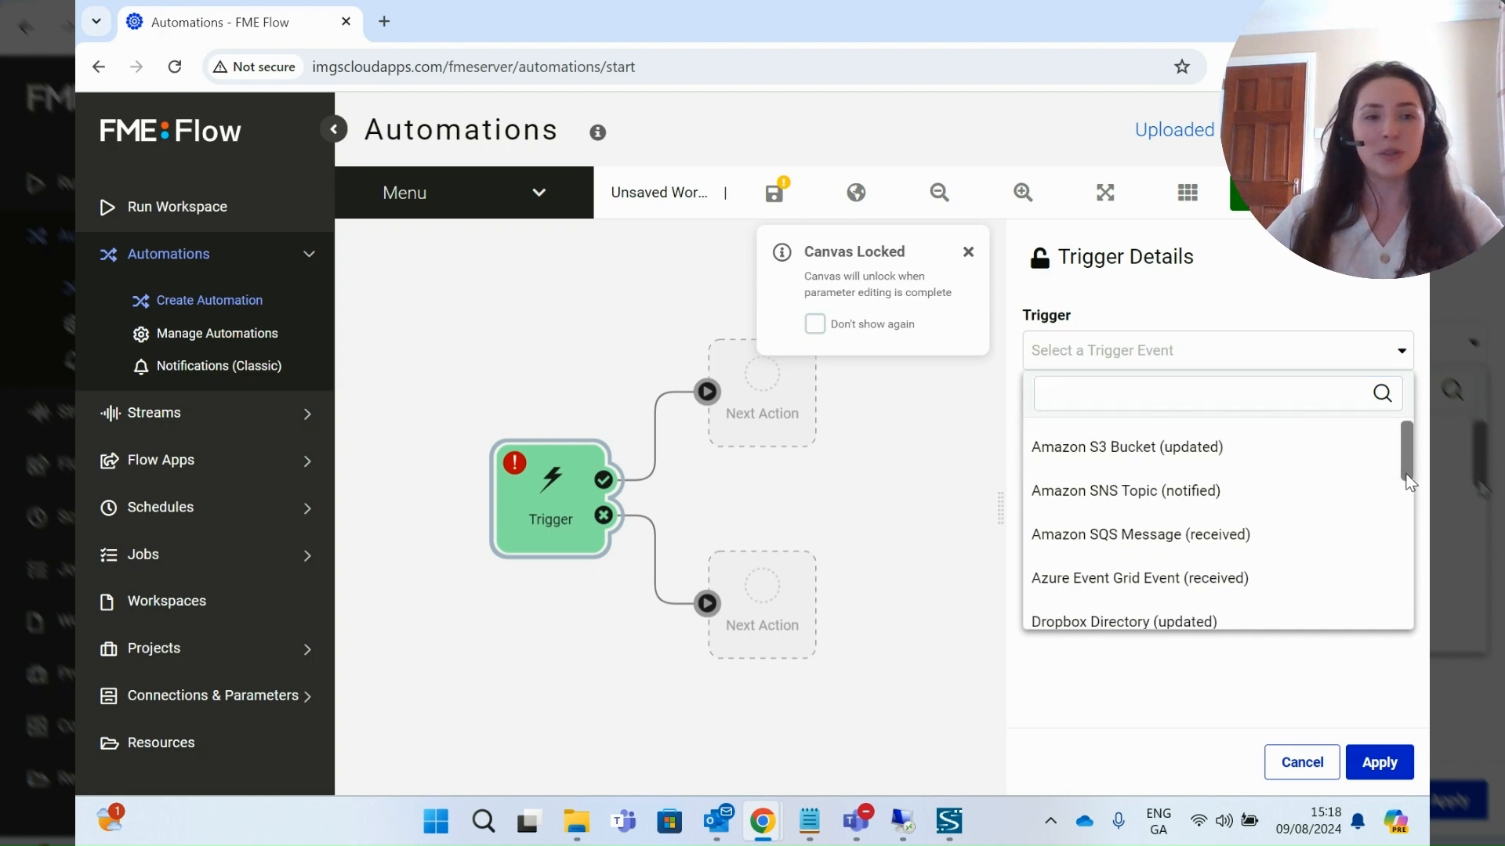
scroll("down", 3)
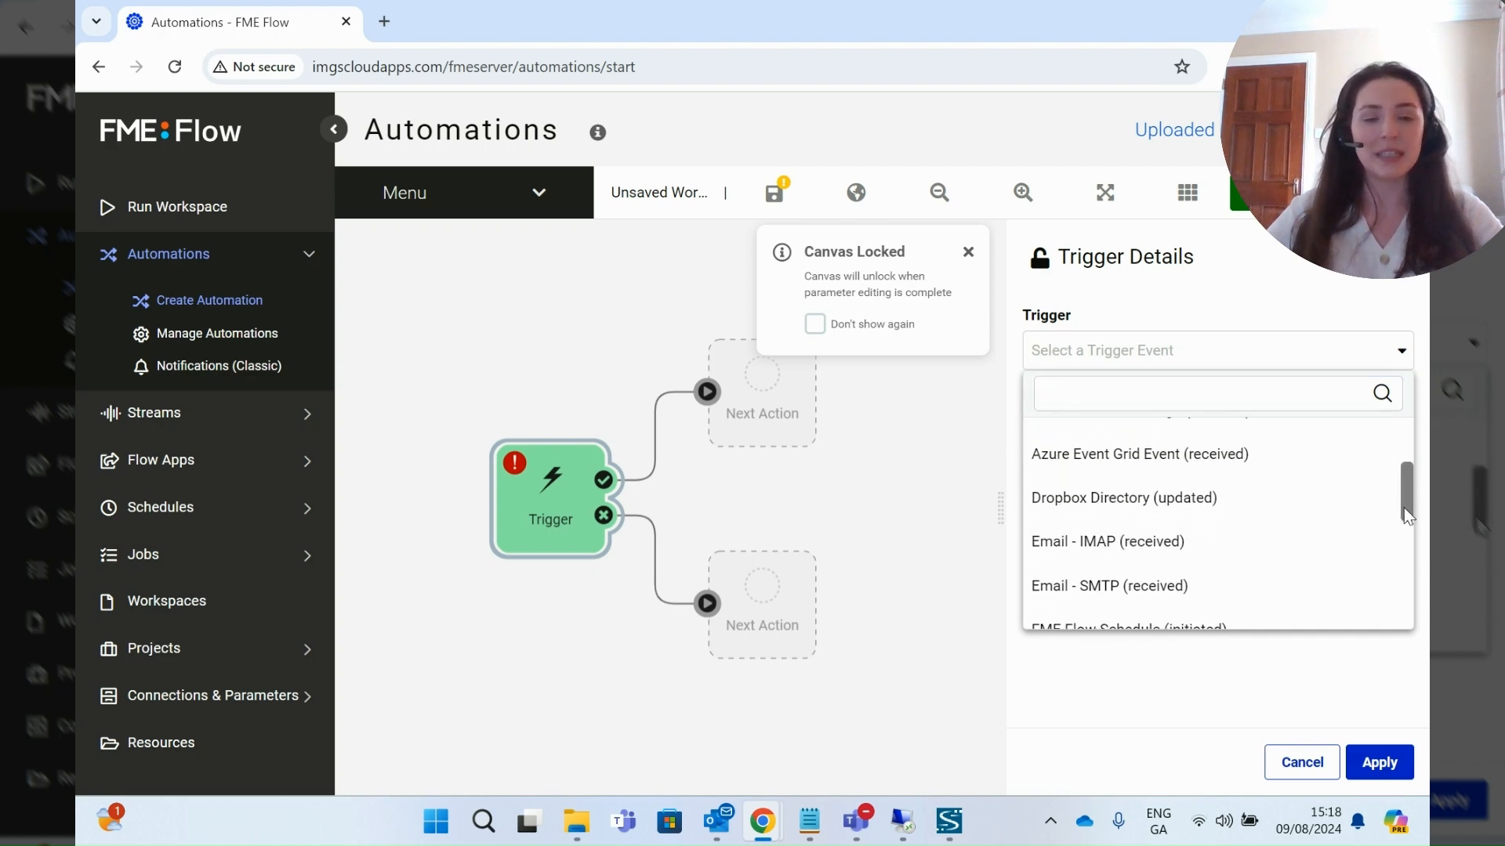
scroll("down", 3)
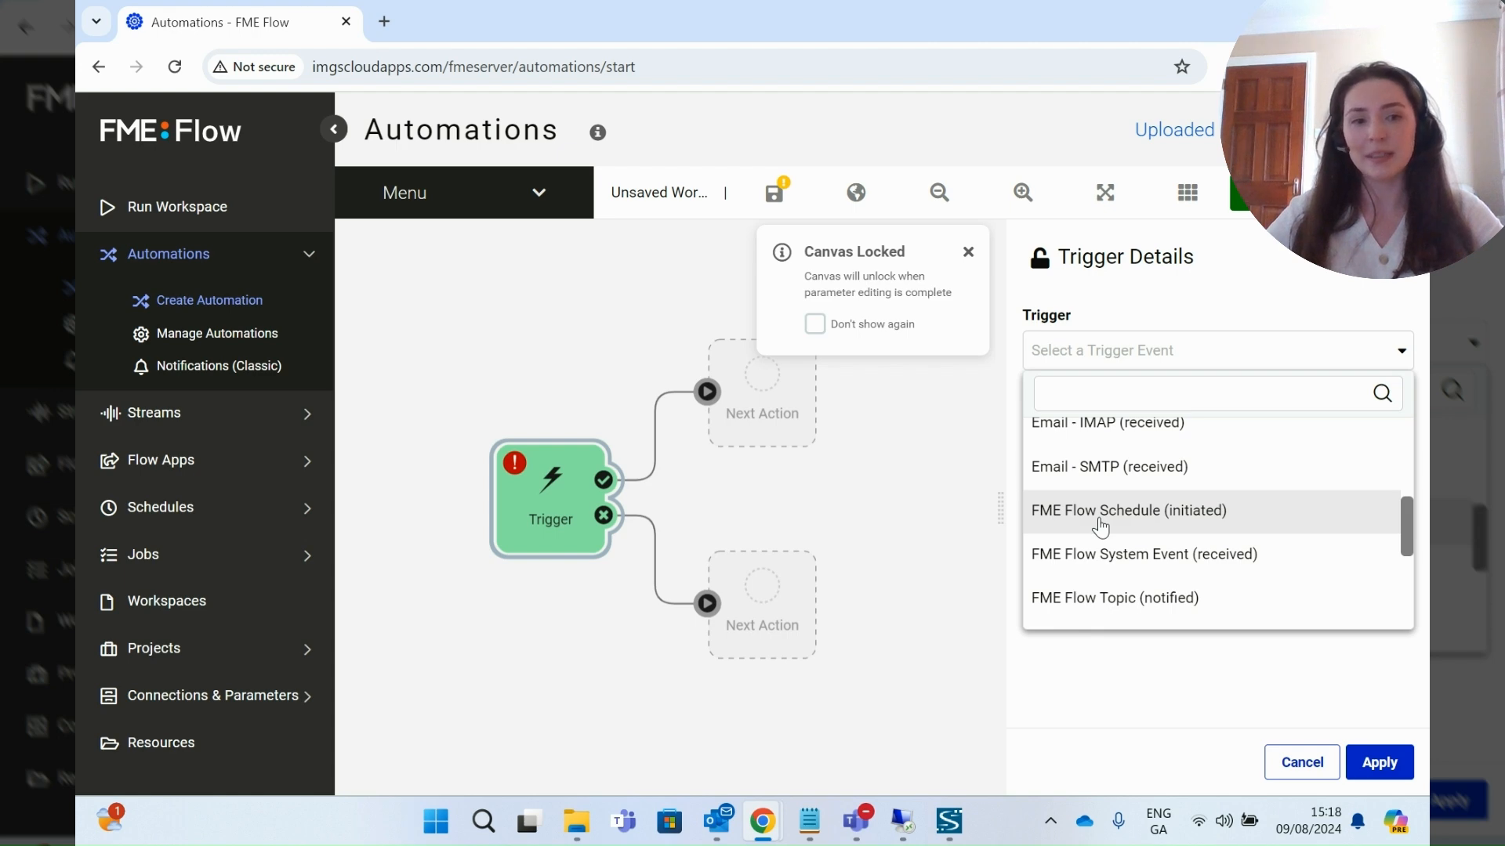
left_click(1128, 509)
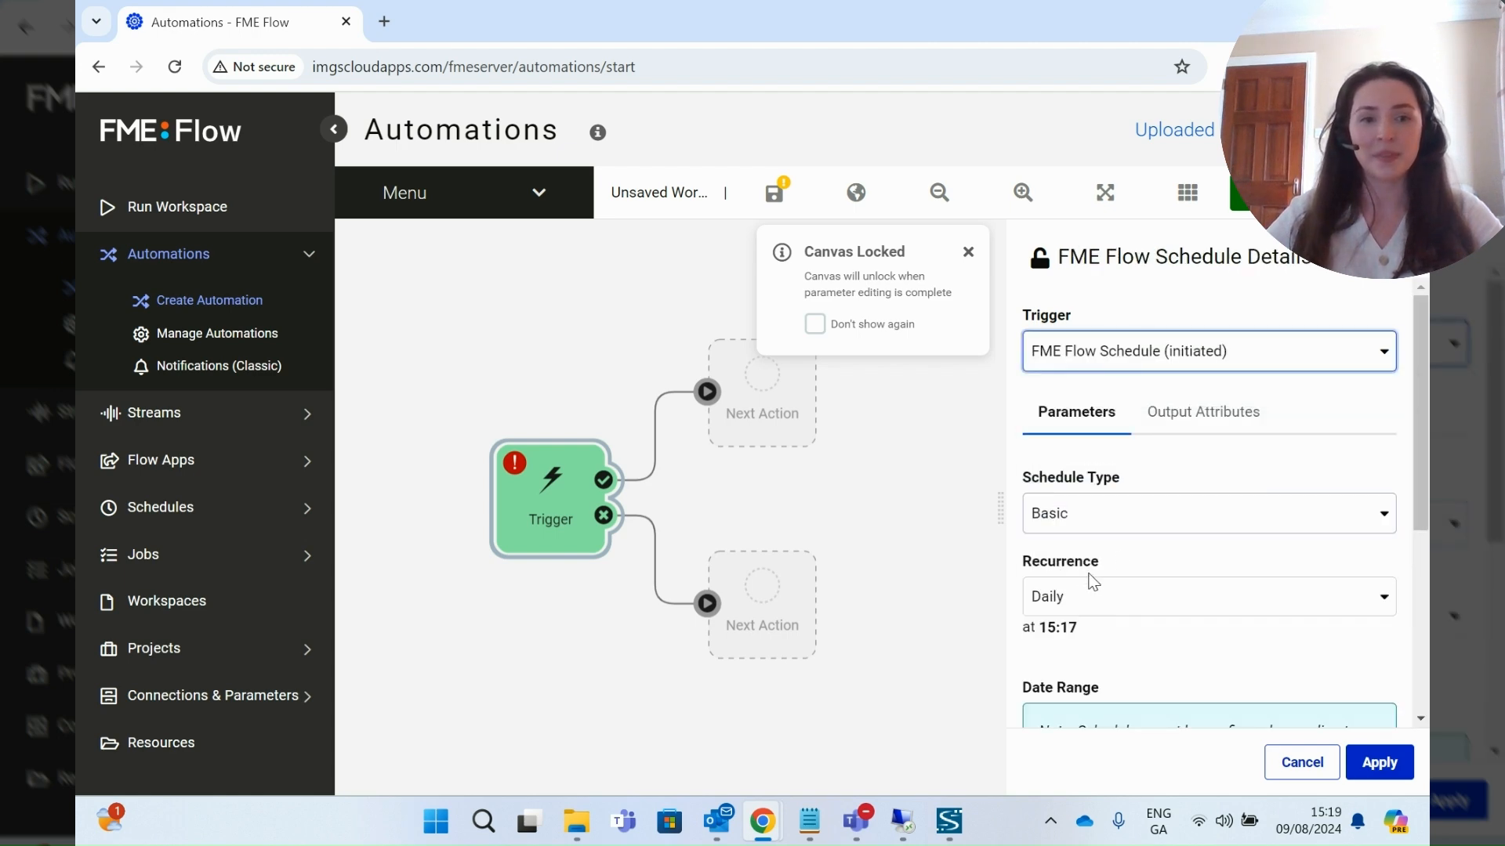
scroll("down", 3)
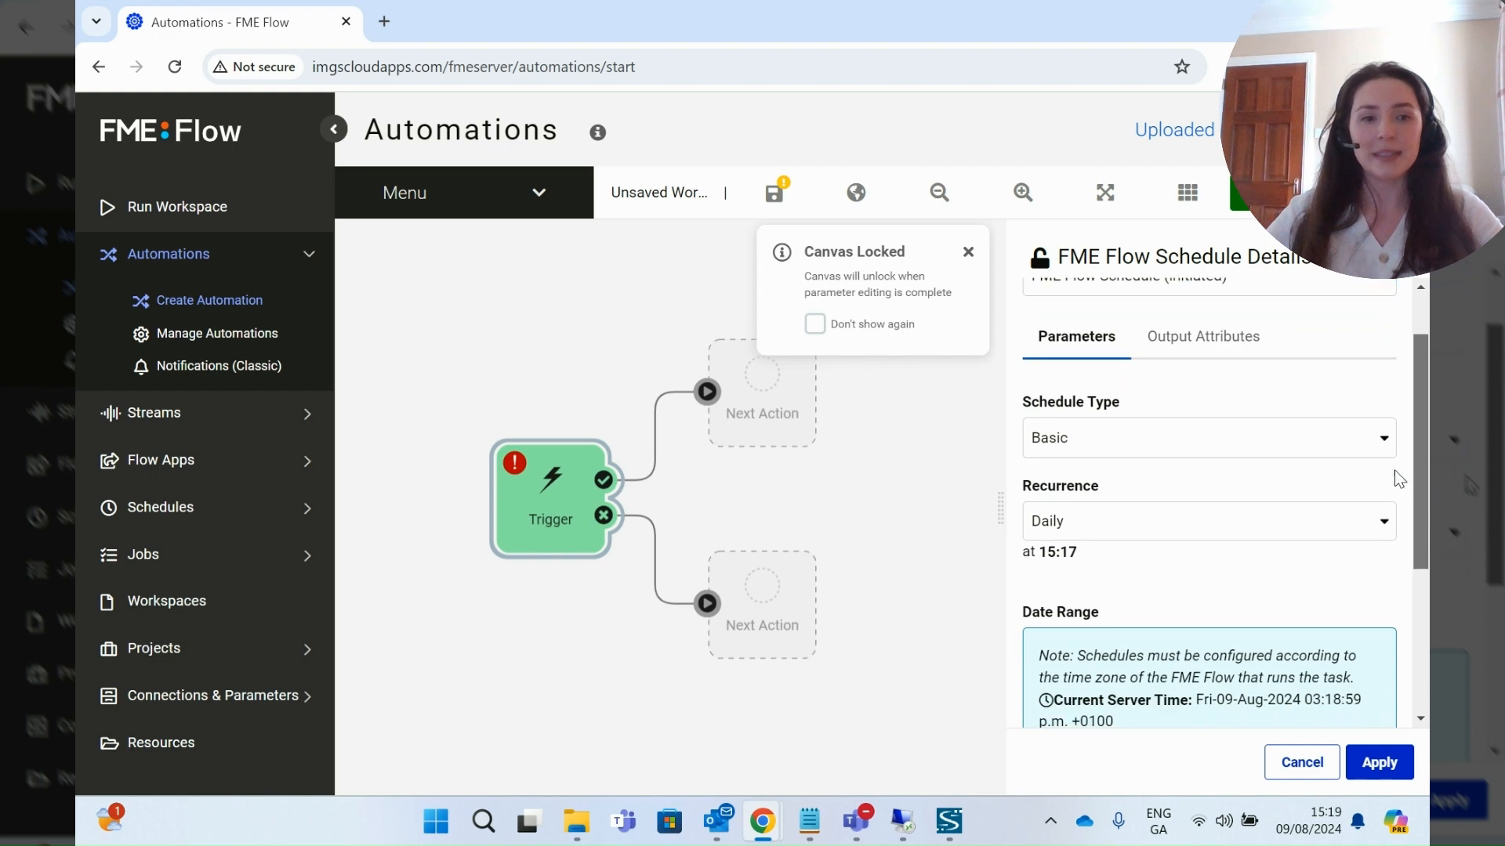
left_click(1207, 437)
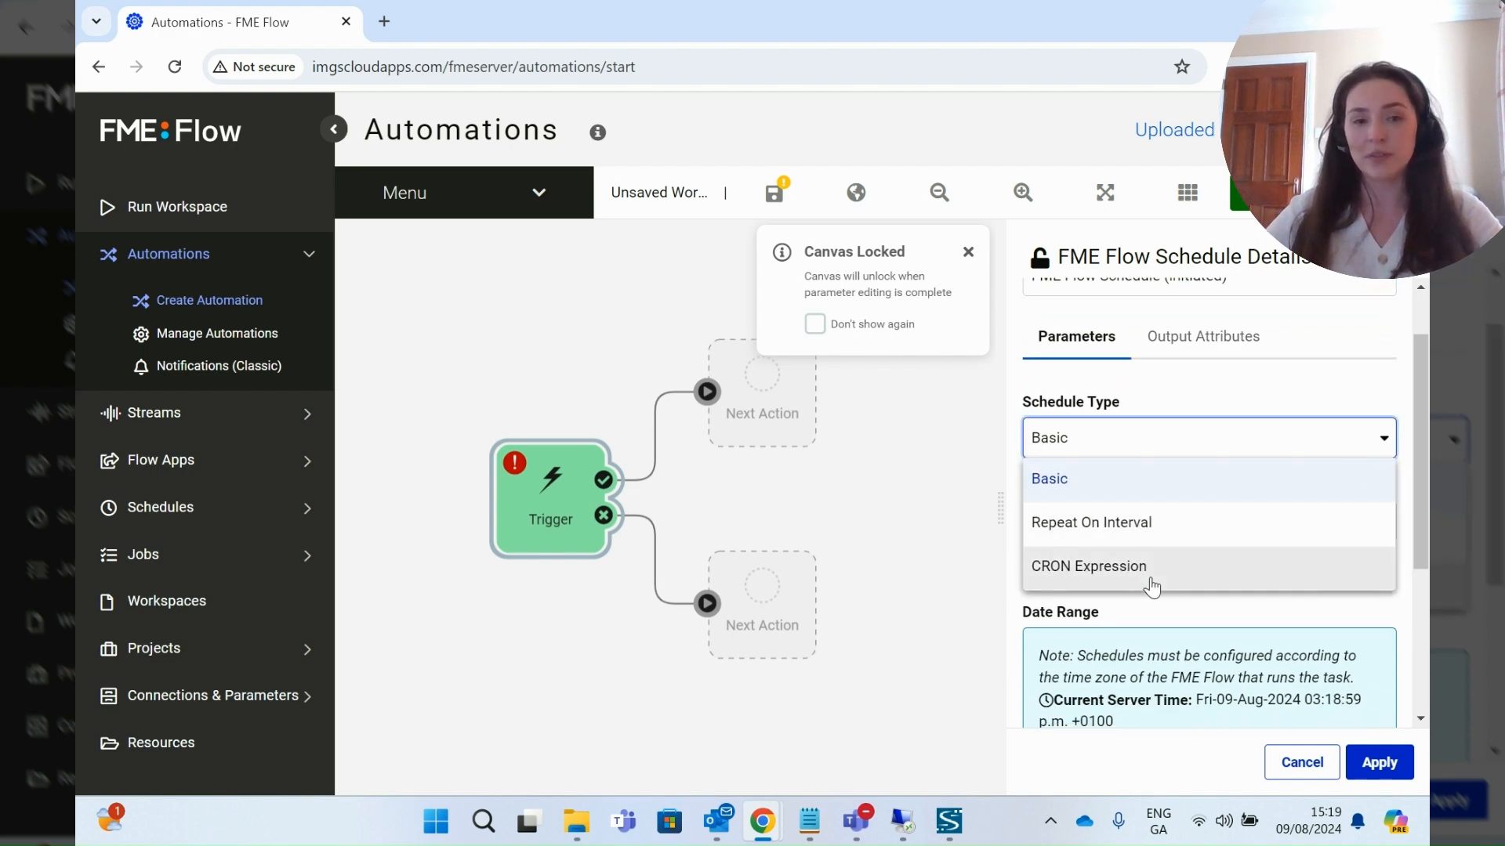
mouse_move(1123, 482)
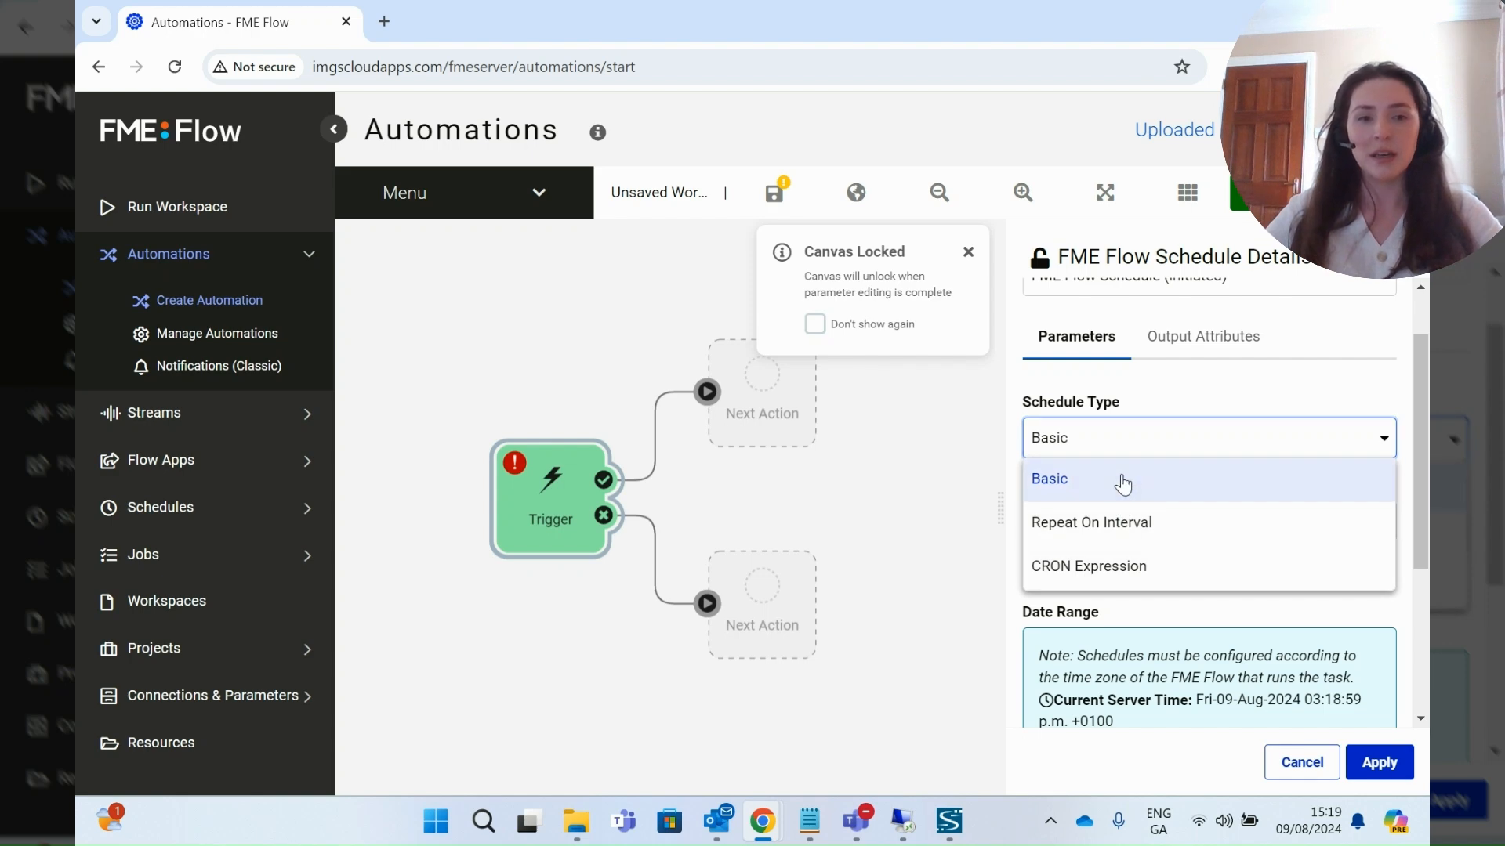
left_click(1048, 479)
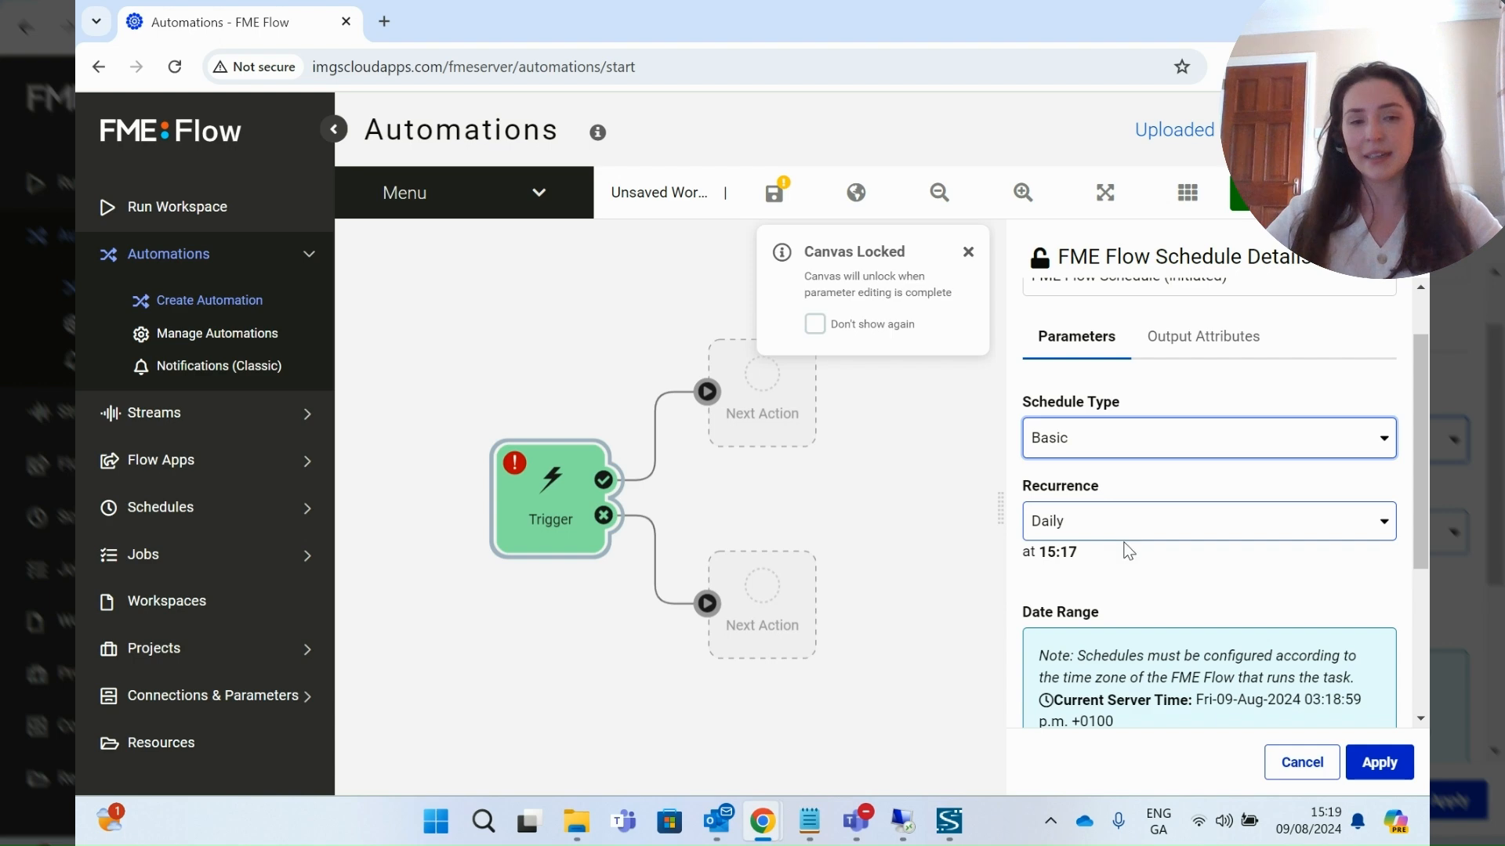
scroll("down", 3)
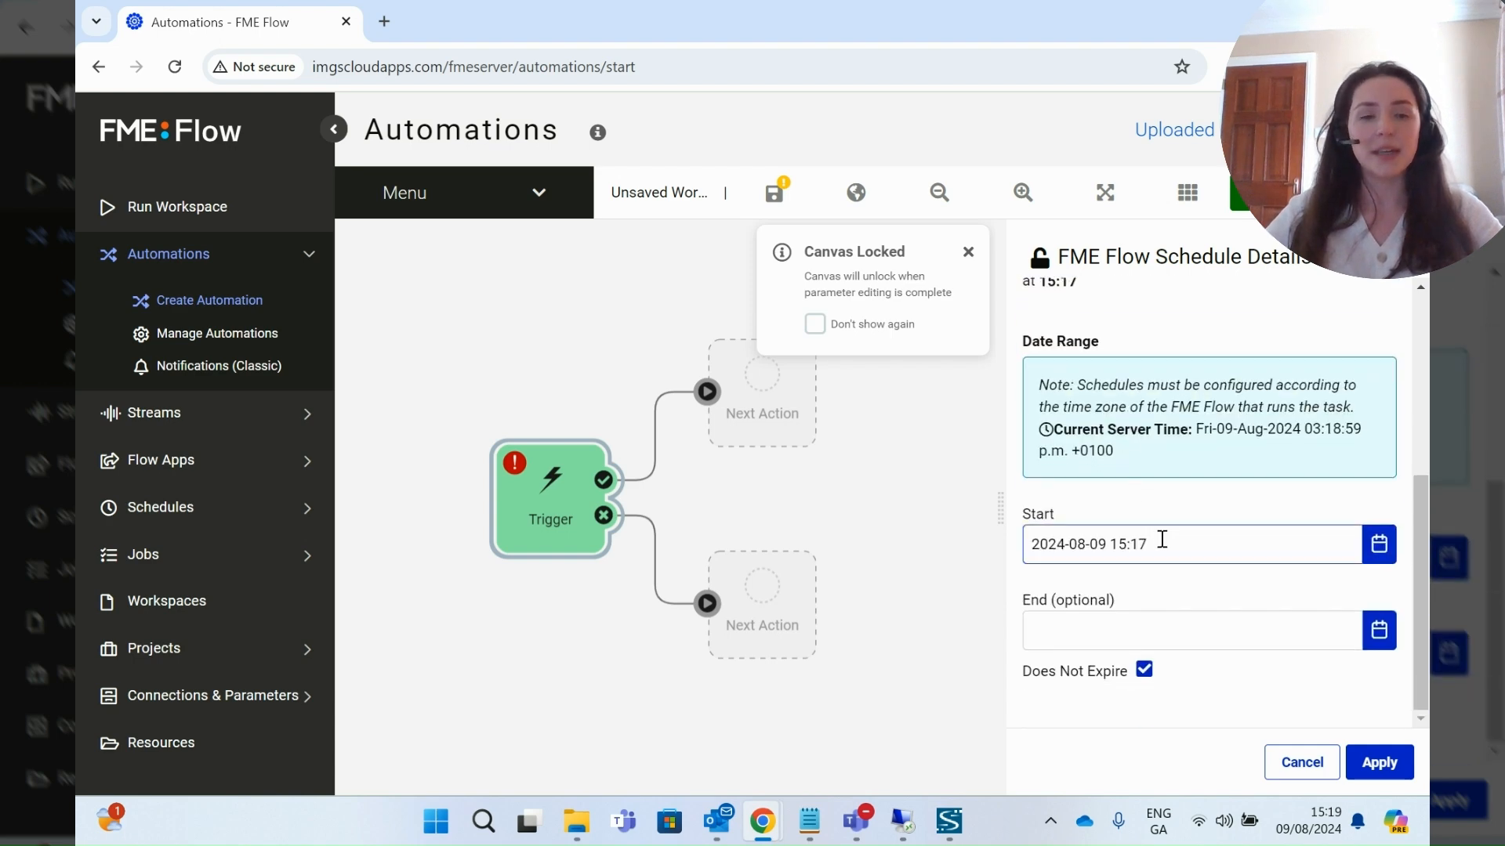
left_click(1152, 544)
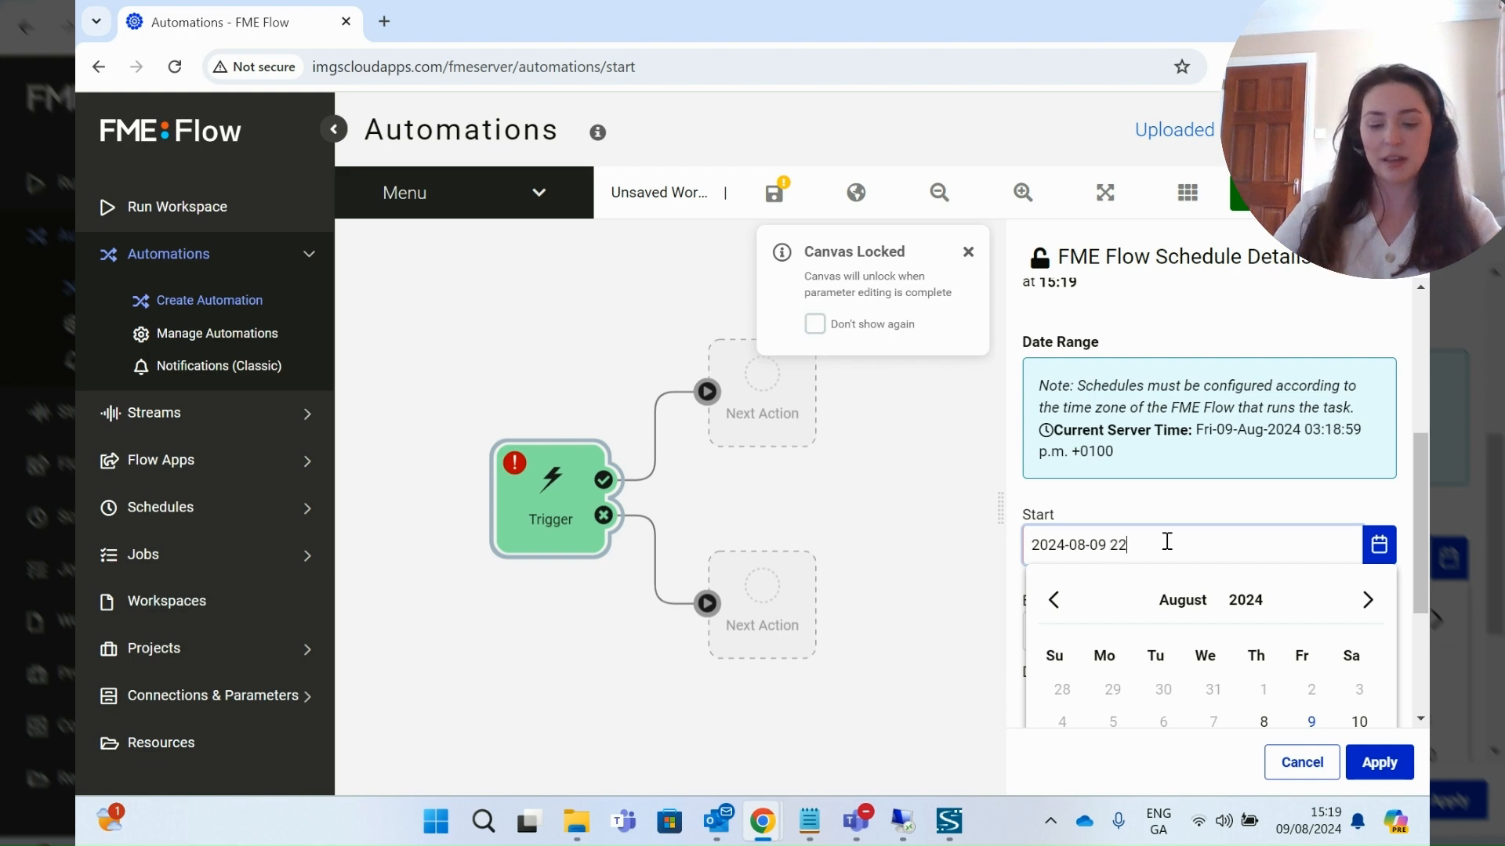
type(":00")
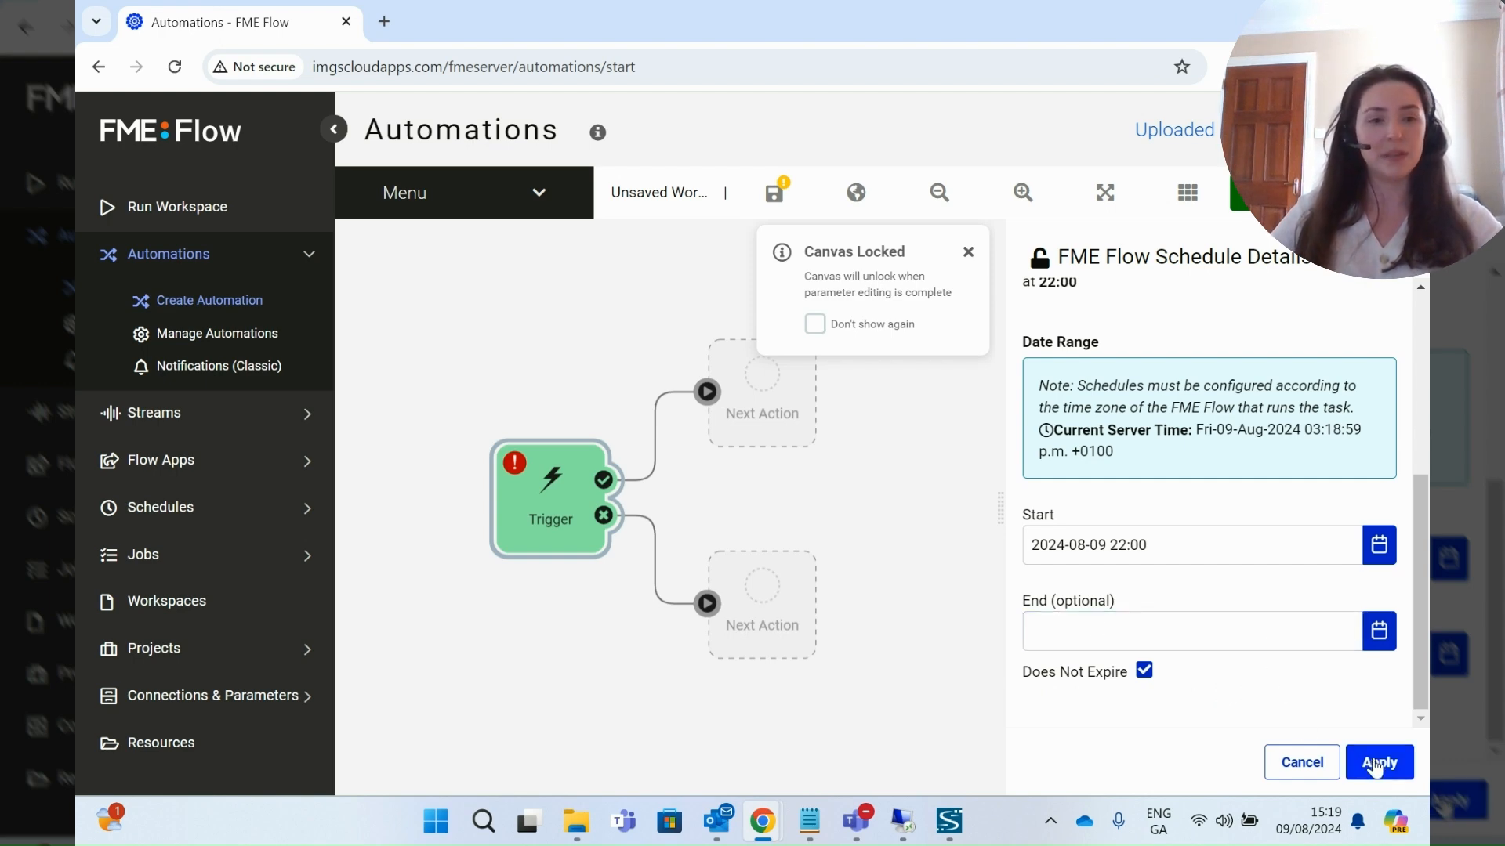
- Apply the schedule trigger settings and bring up the node palette to add an Action
left_click(1378, 762)
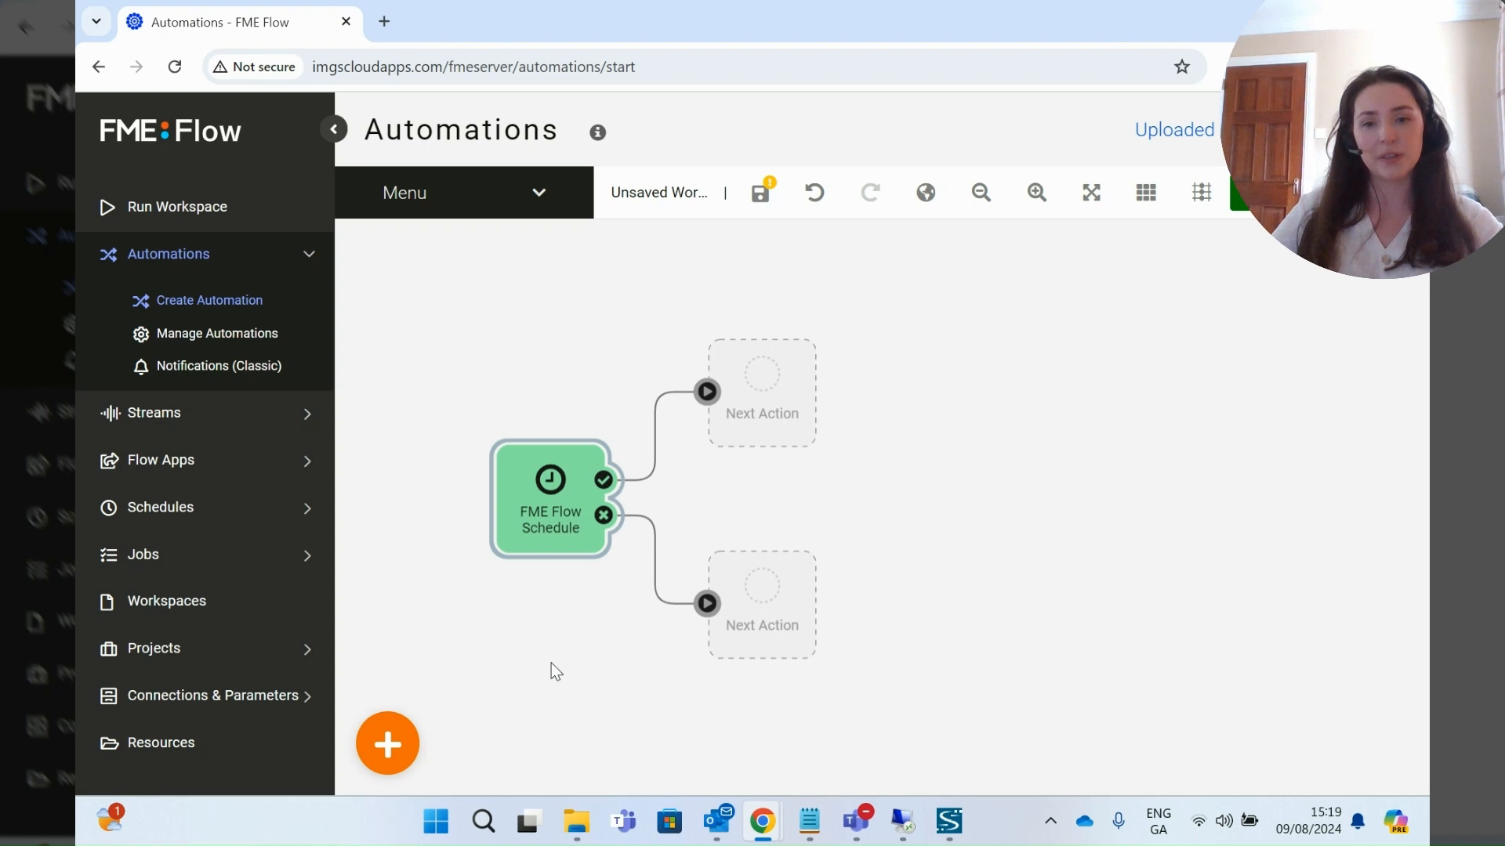
mouse_move(431, 733)
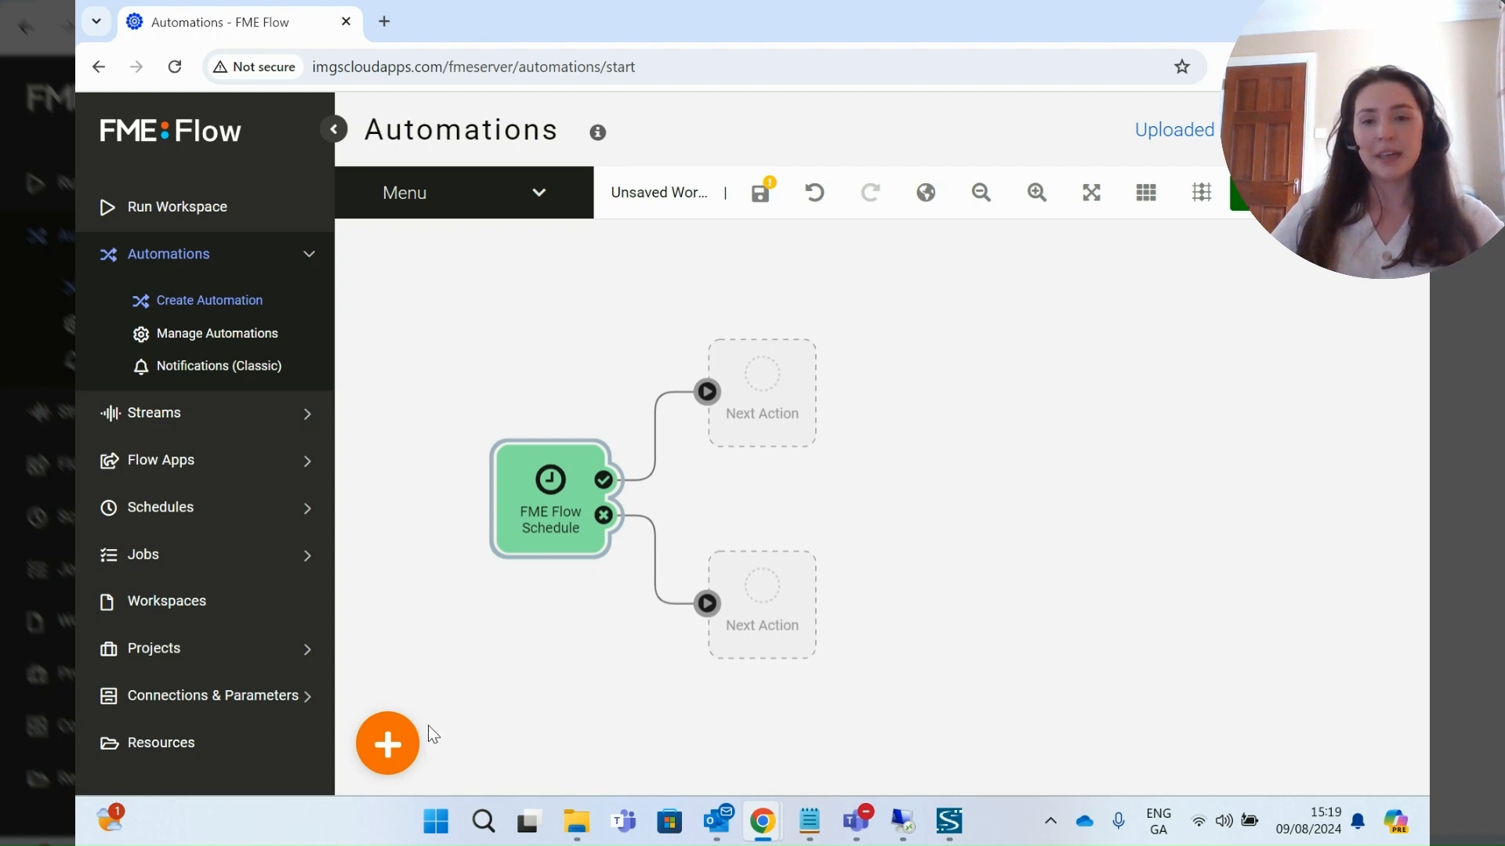
mouse_move(604, 480)
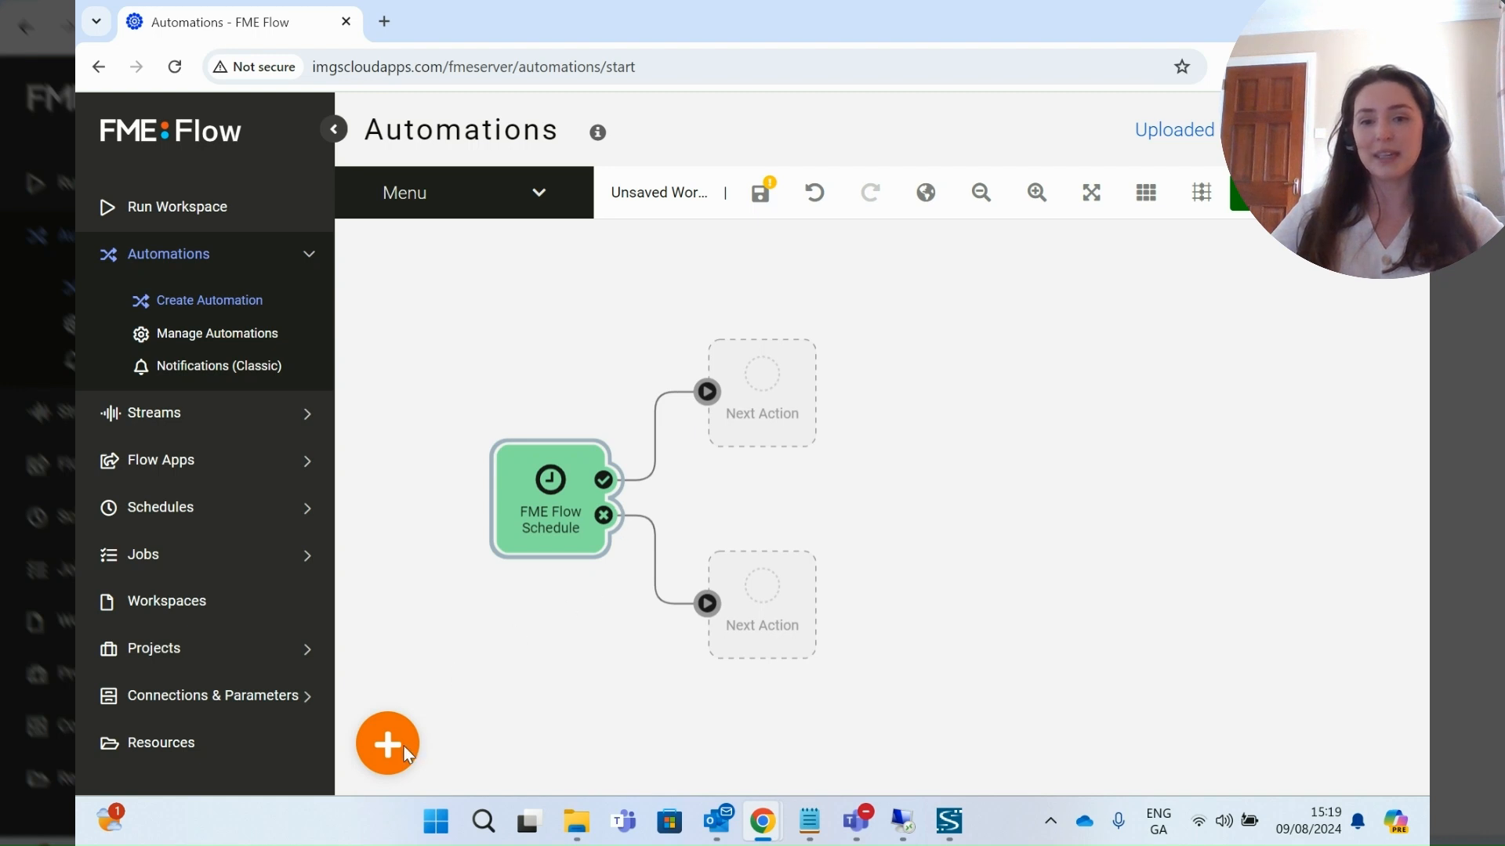
left_click(386, 744)
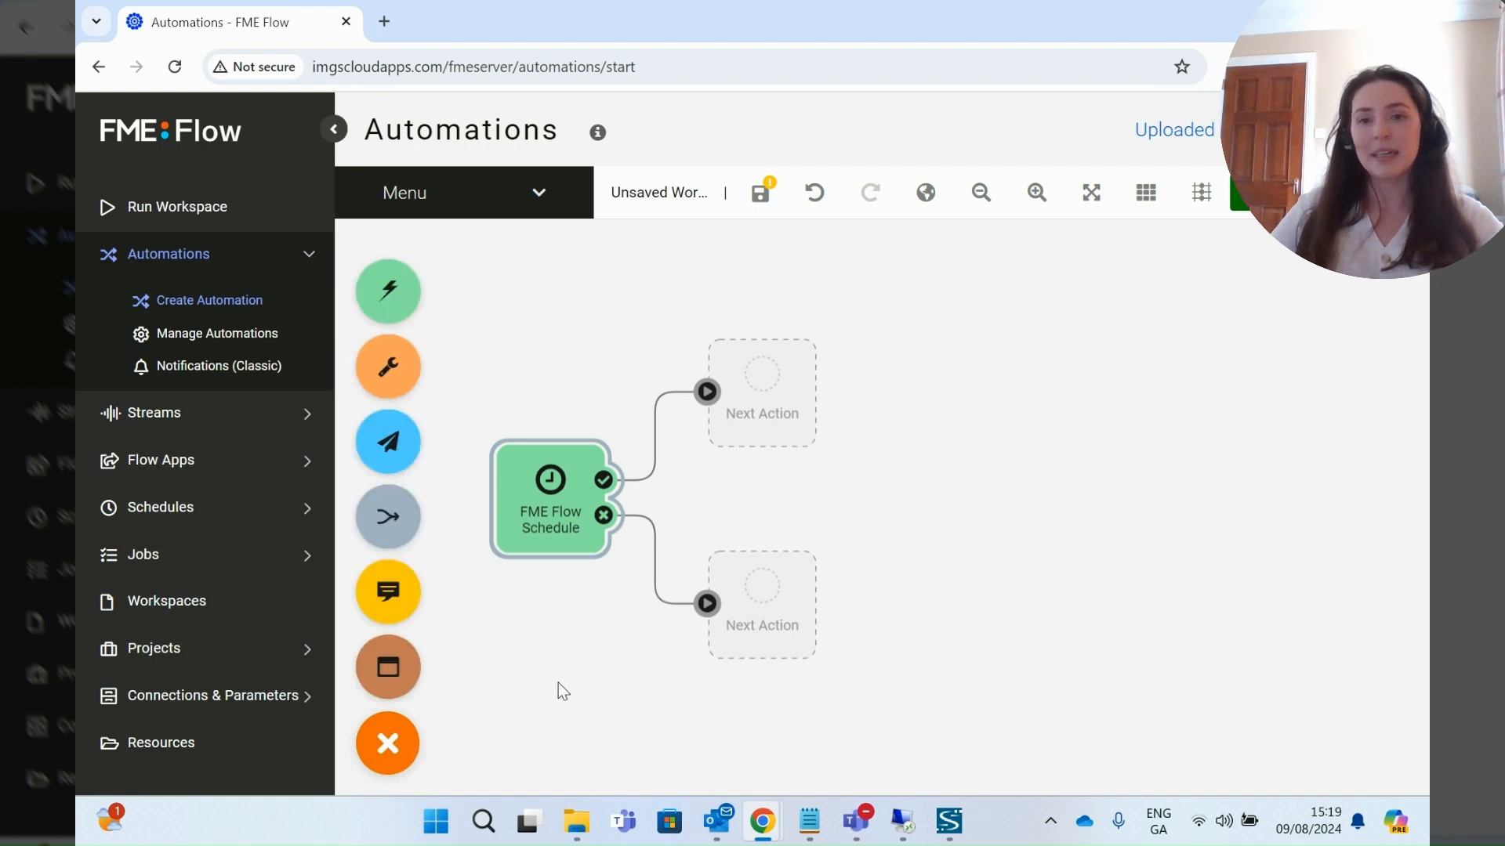
mouse_move(388, 366)
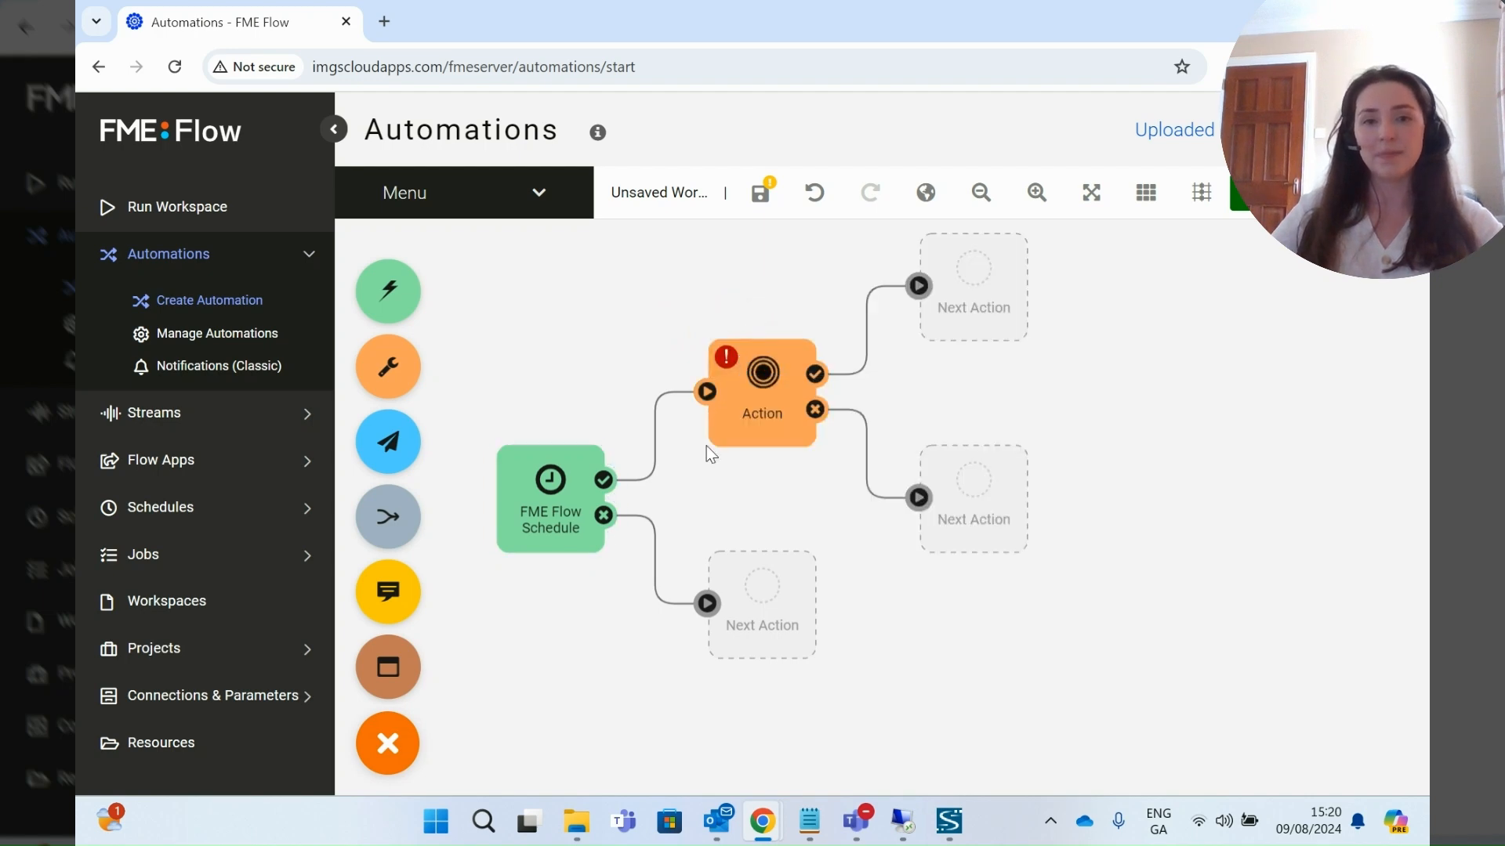
mouse_move(619, 470)
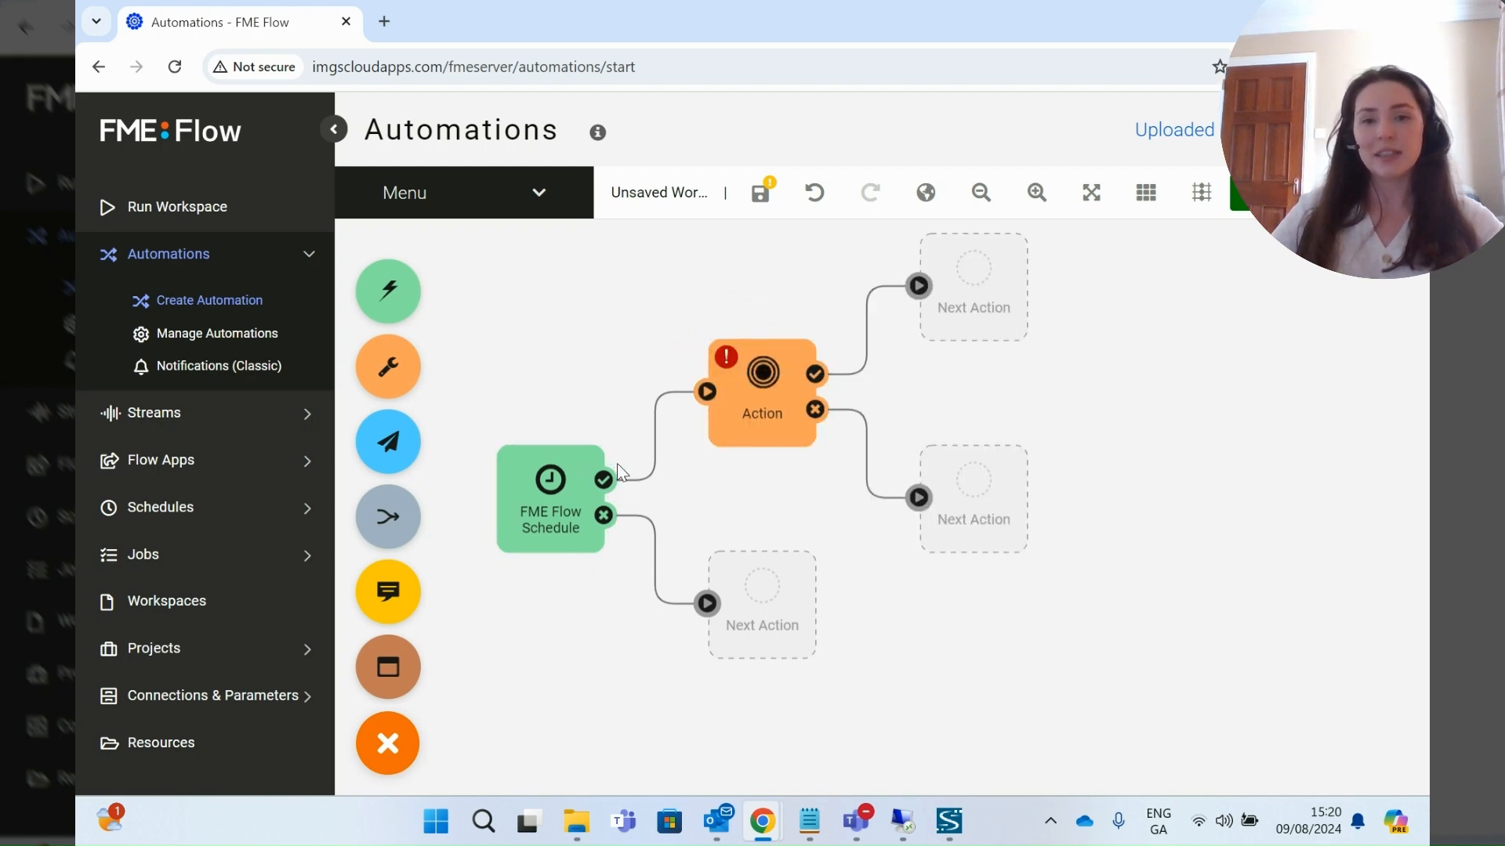
mouse_move(602, 480)
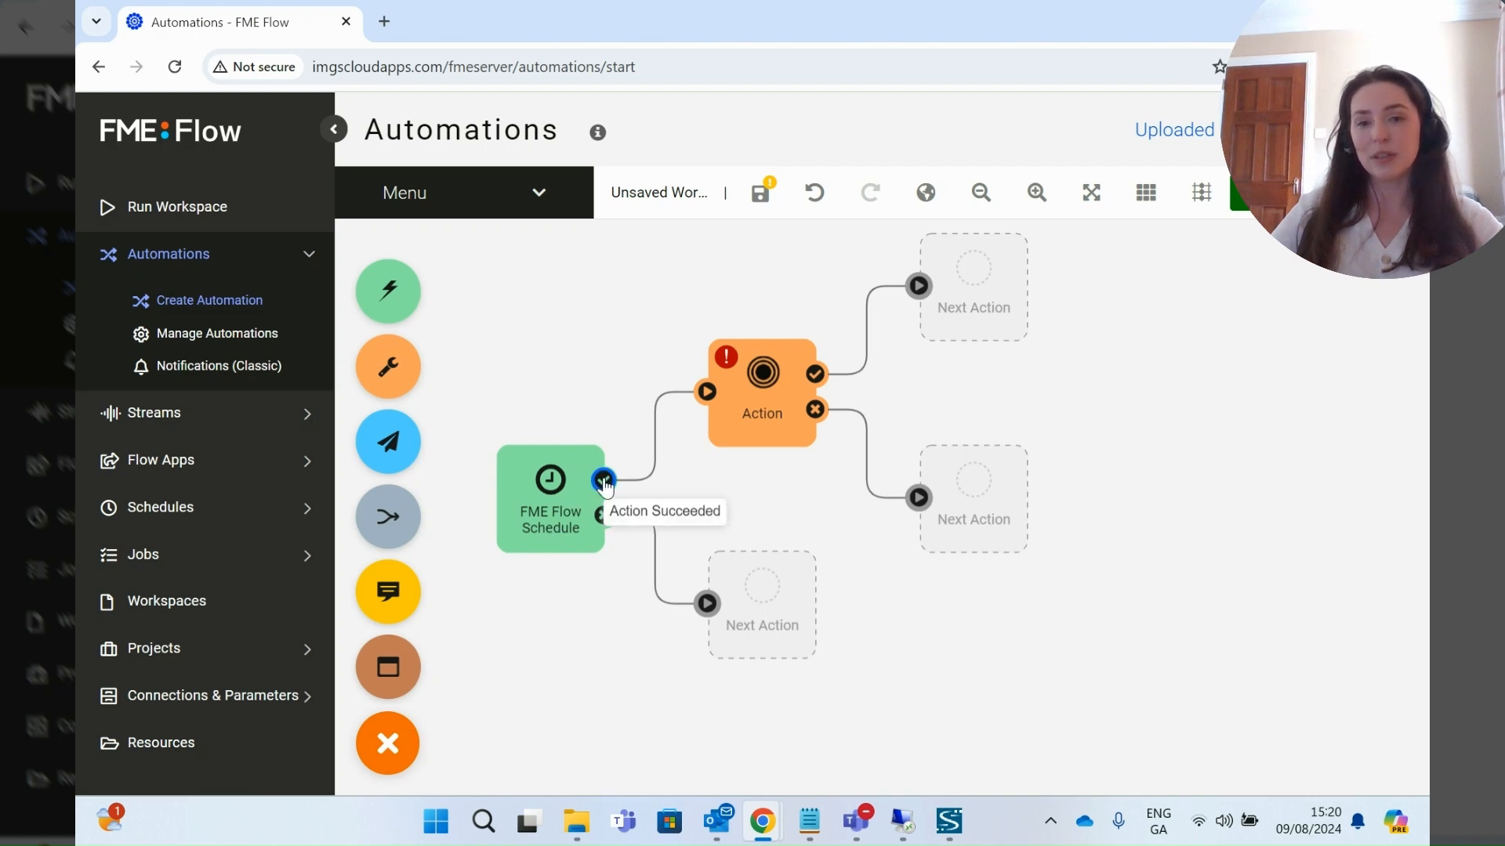
- Make the action run the earthquakesextrusion.fmw workspace from Samples
left_click(761, 375)
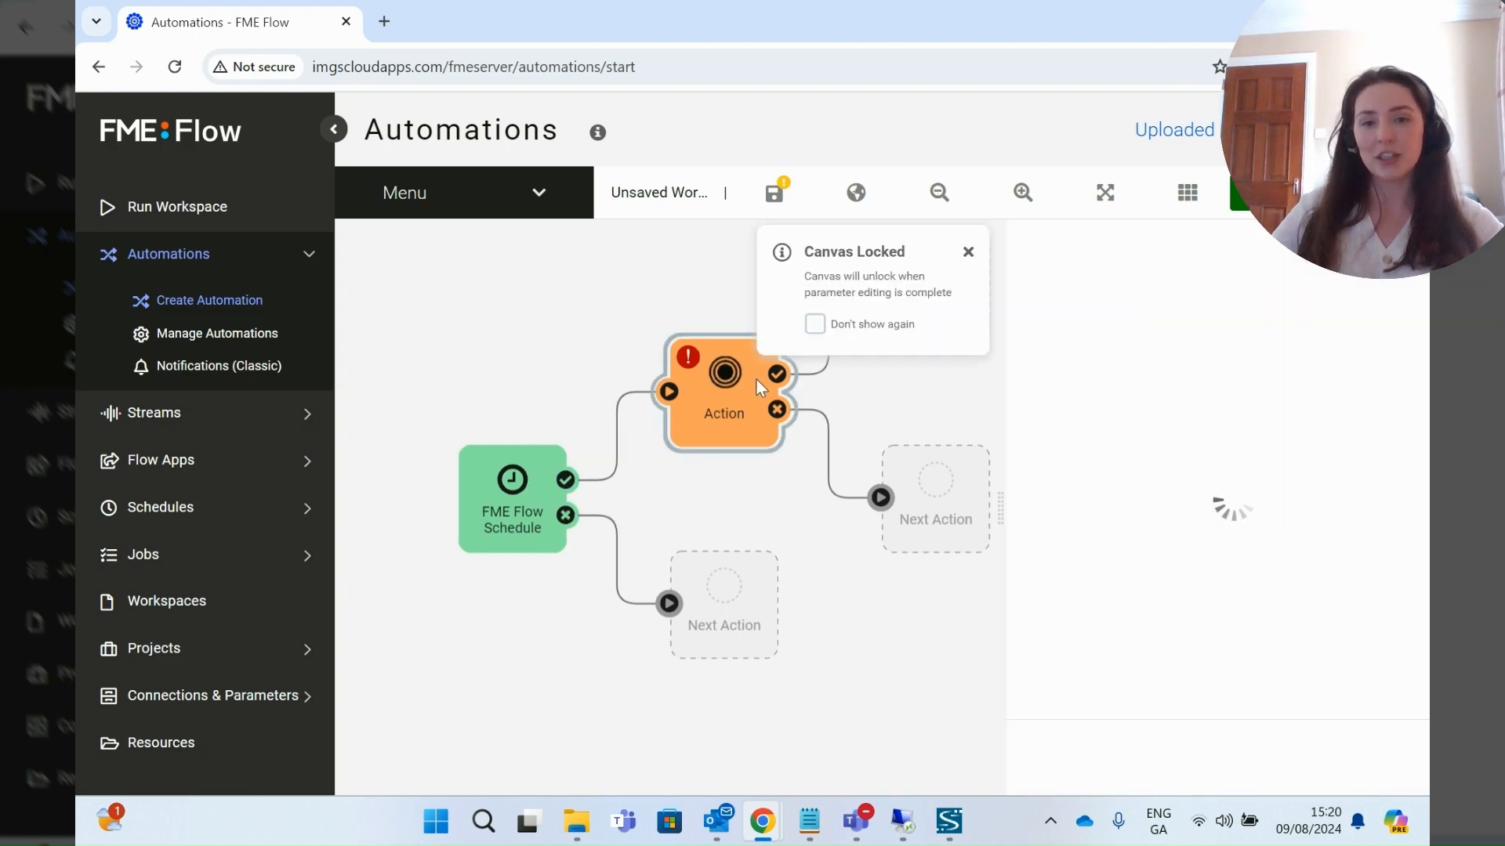
left_click(722, 374)
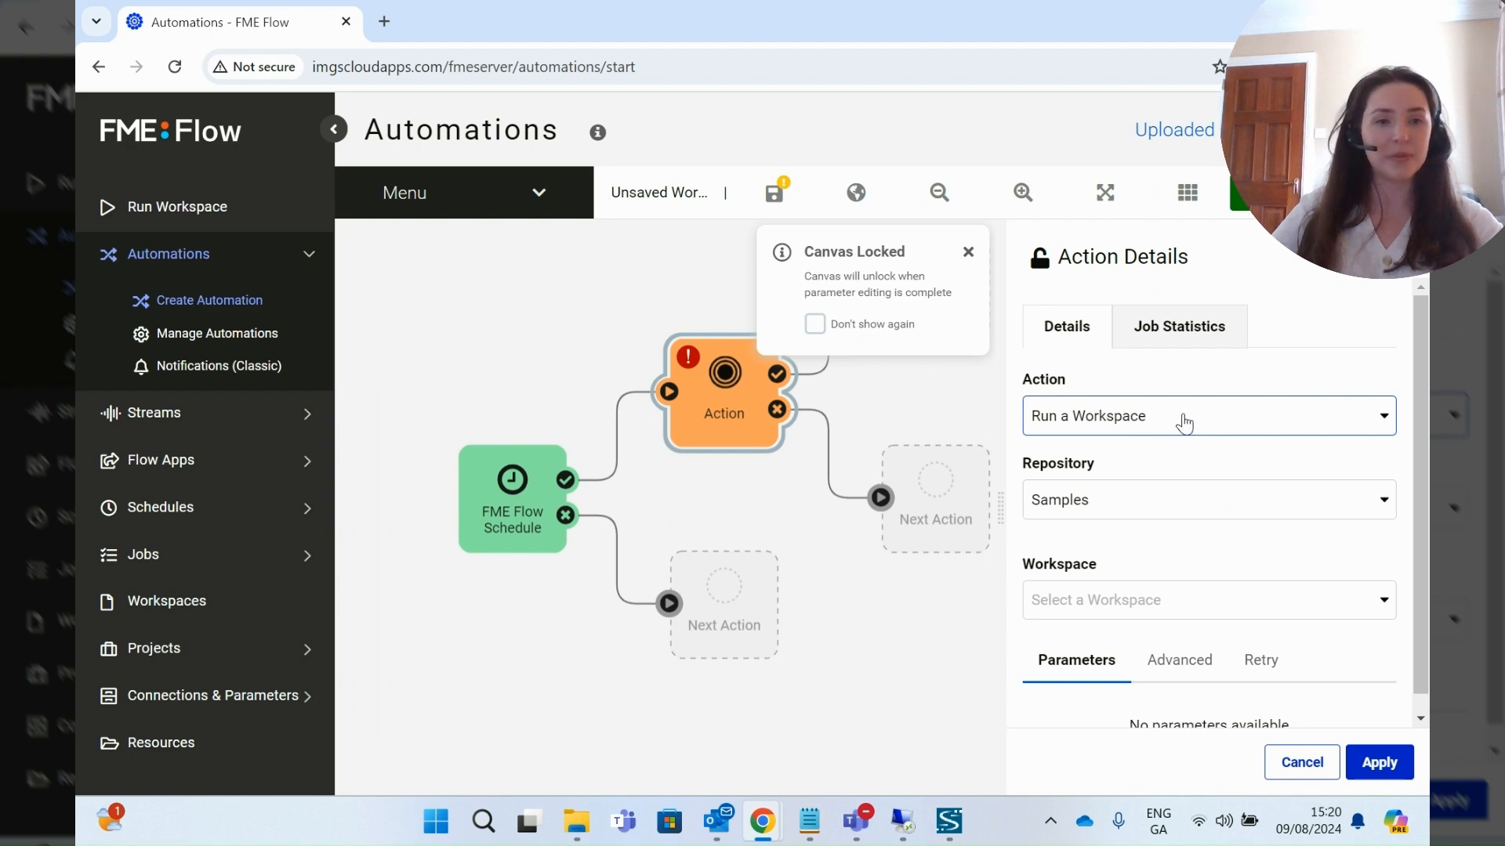
left_click(1207, 415)
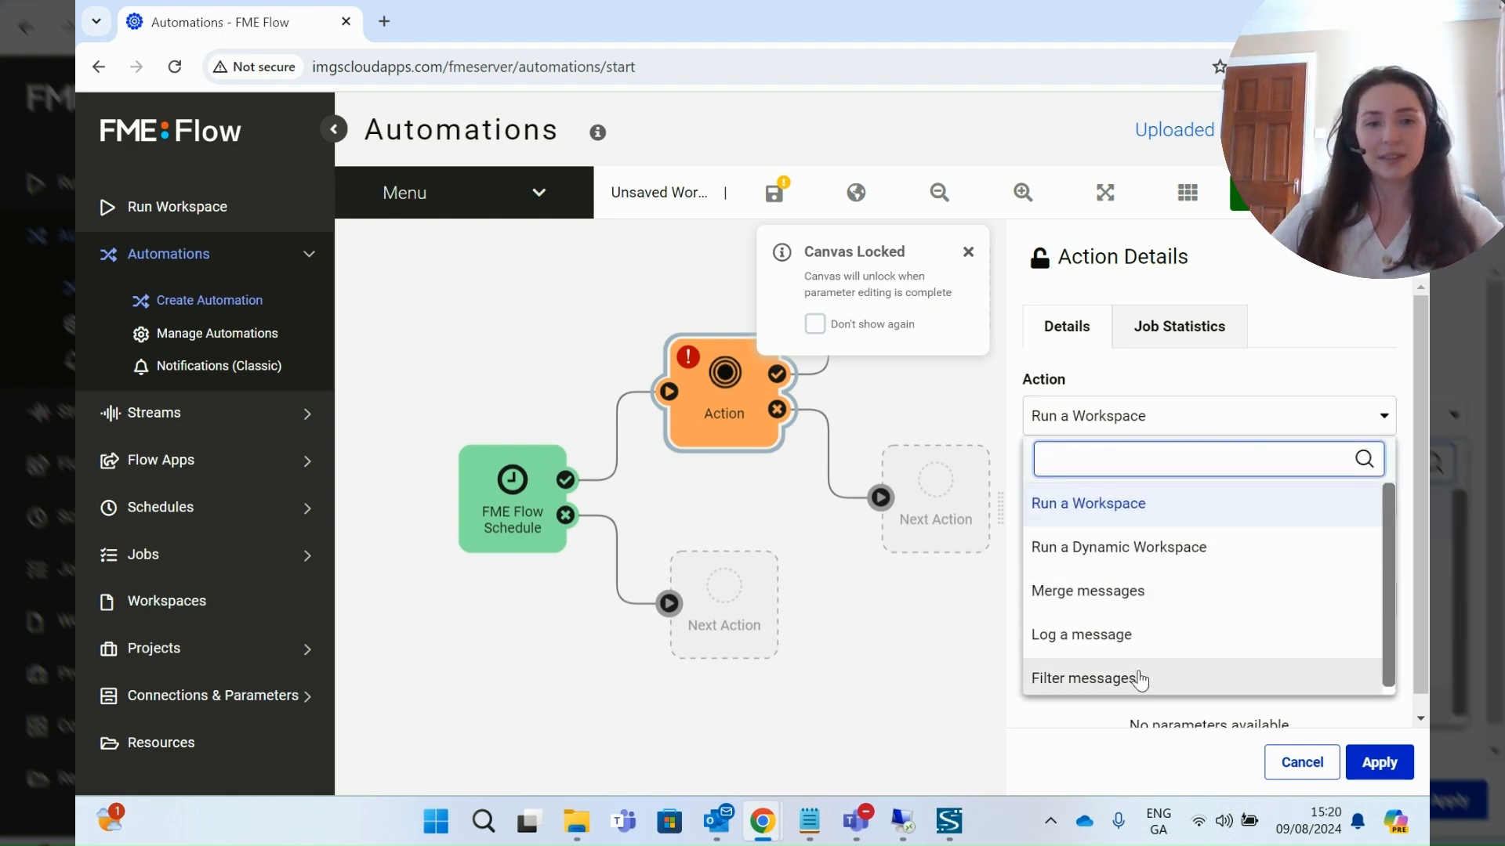
mouse_move(1137, 518)
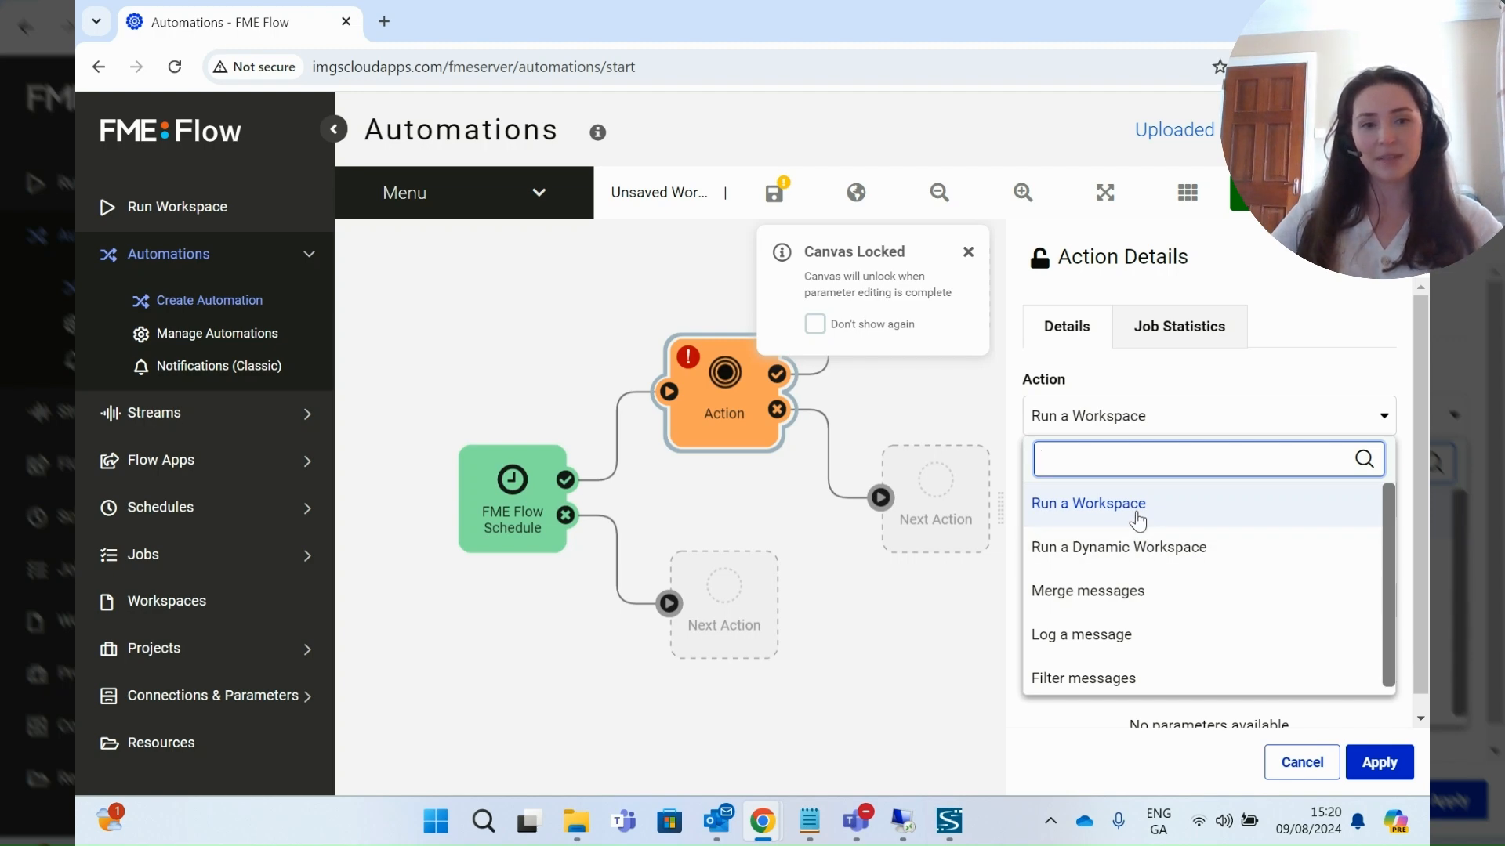
left_click(1087, 503)
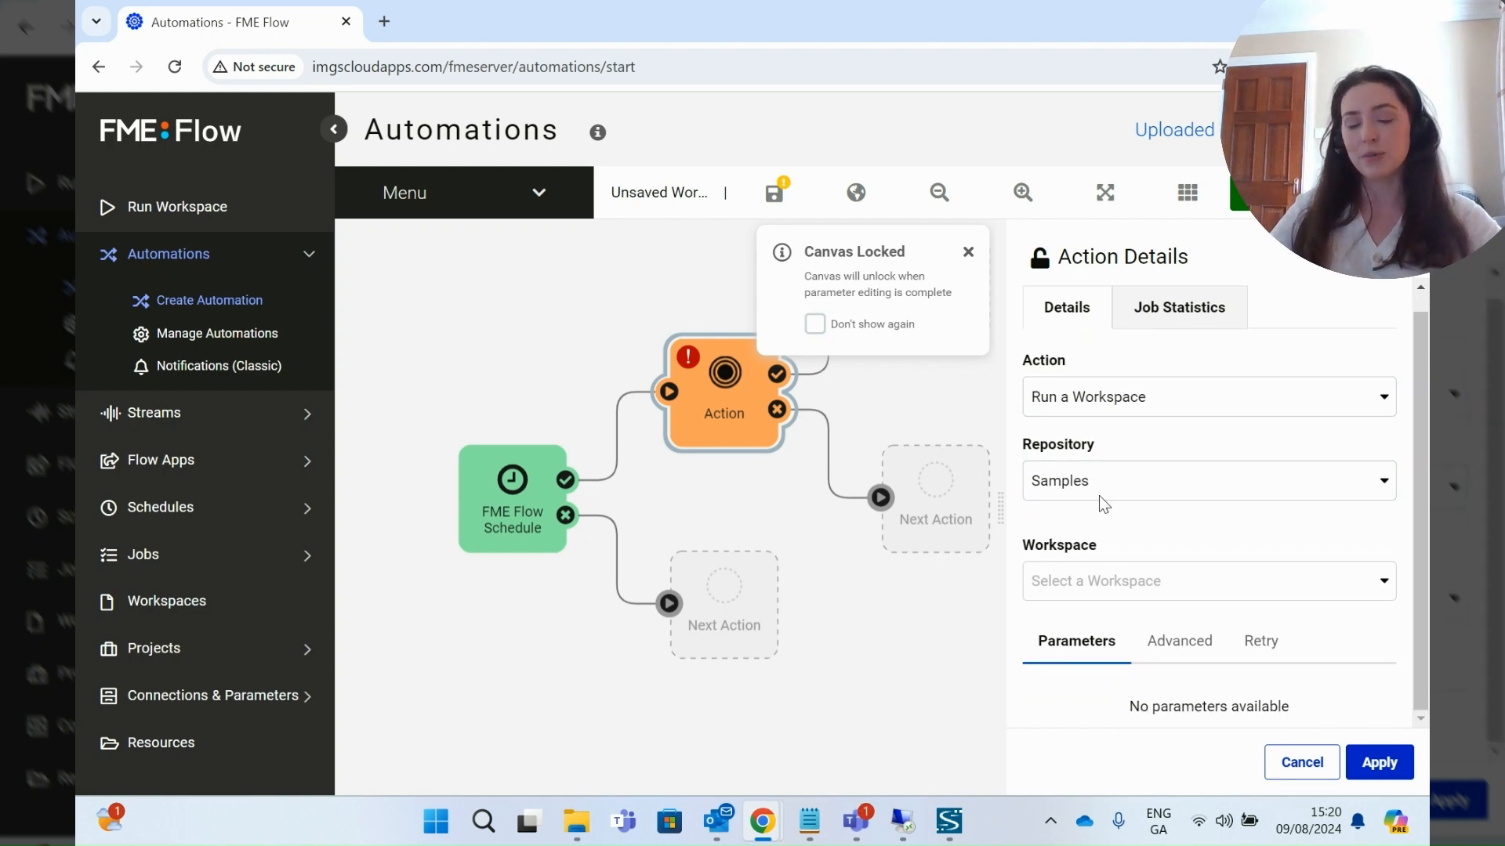
left_click(1209, 581)
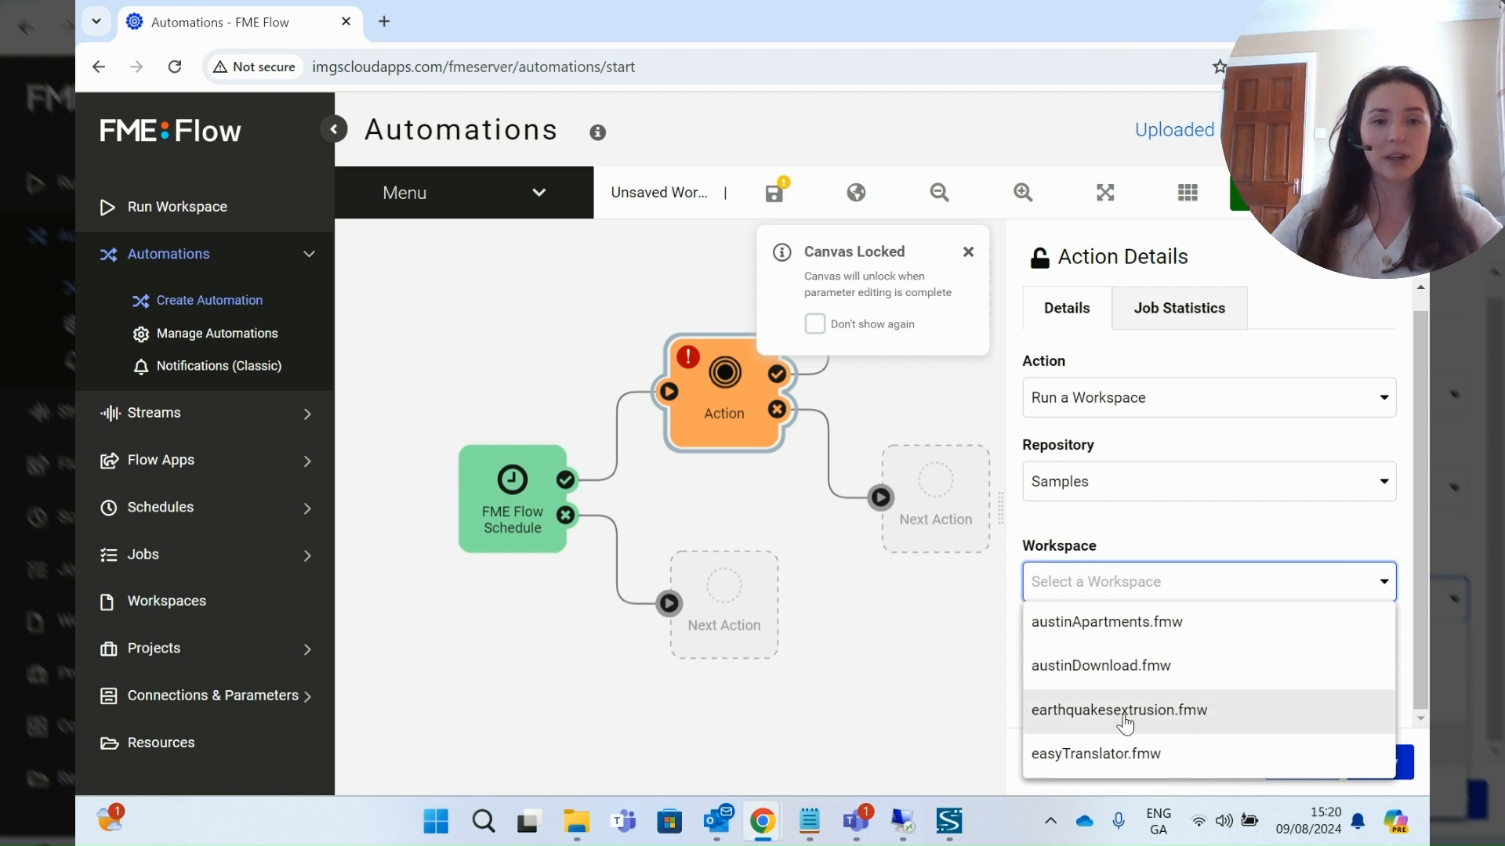
left_click(1119, 710)
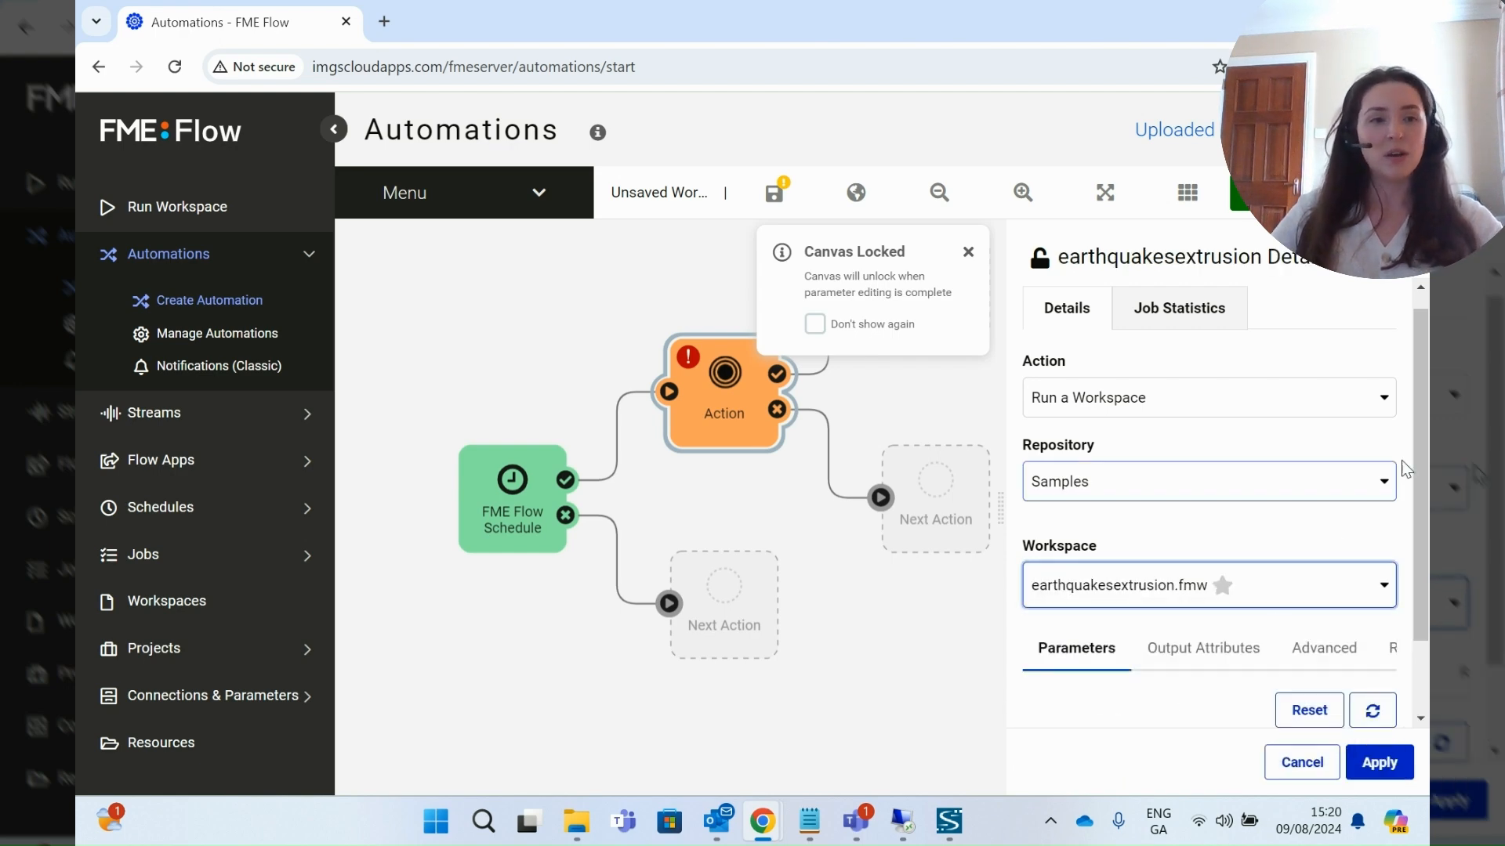
- Expand Output Attributes to review the workspace's checked event attributes
scroll("down", 3)
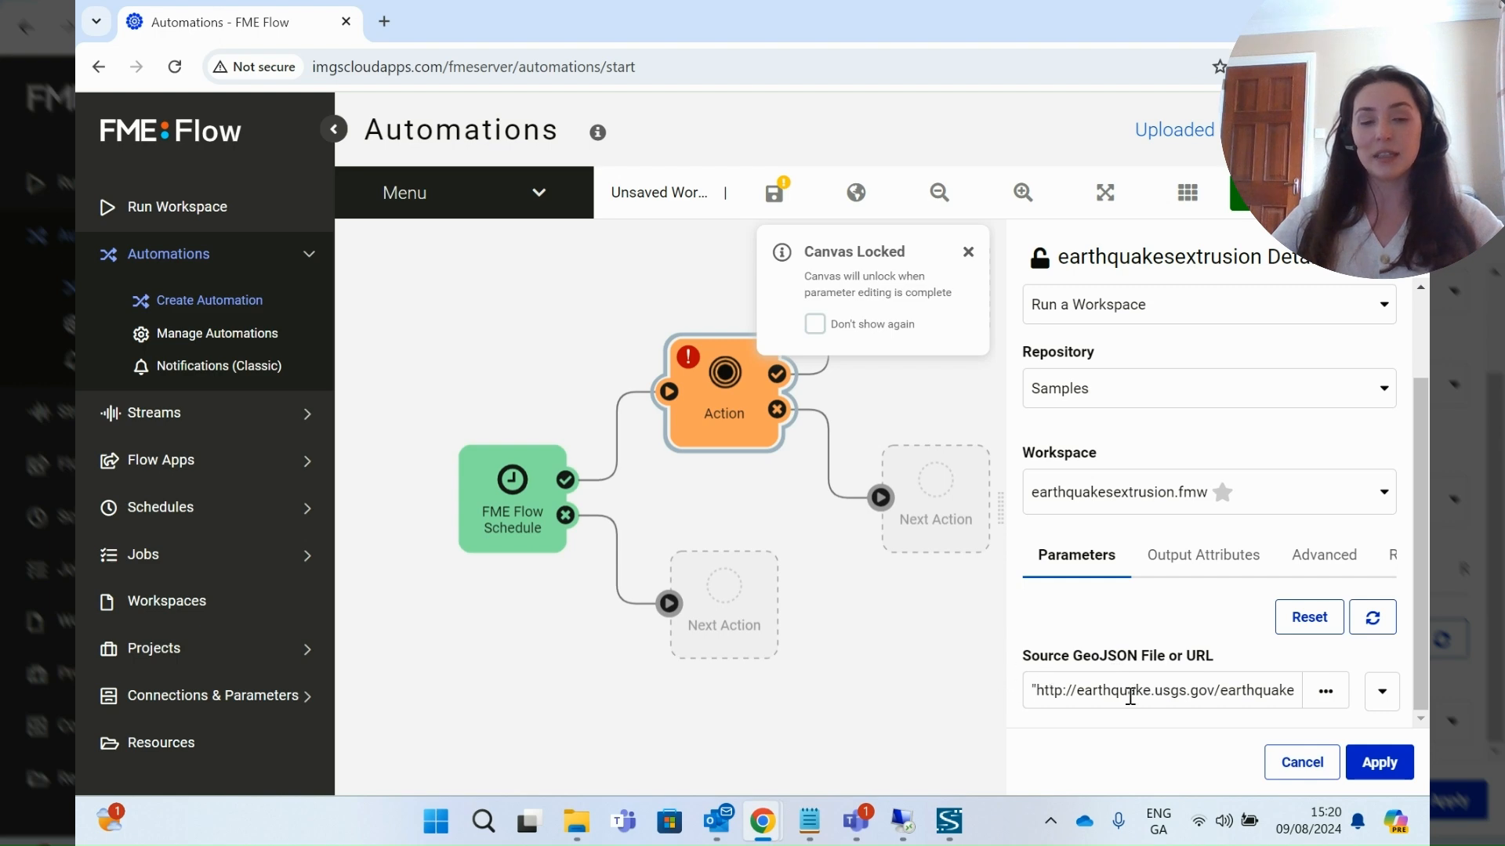
left_click(1202, 555)
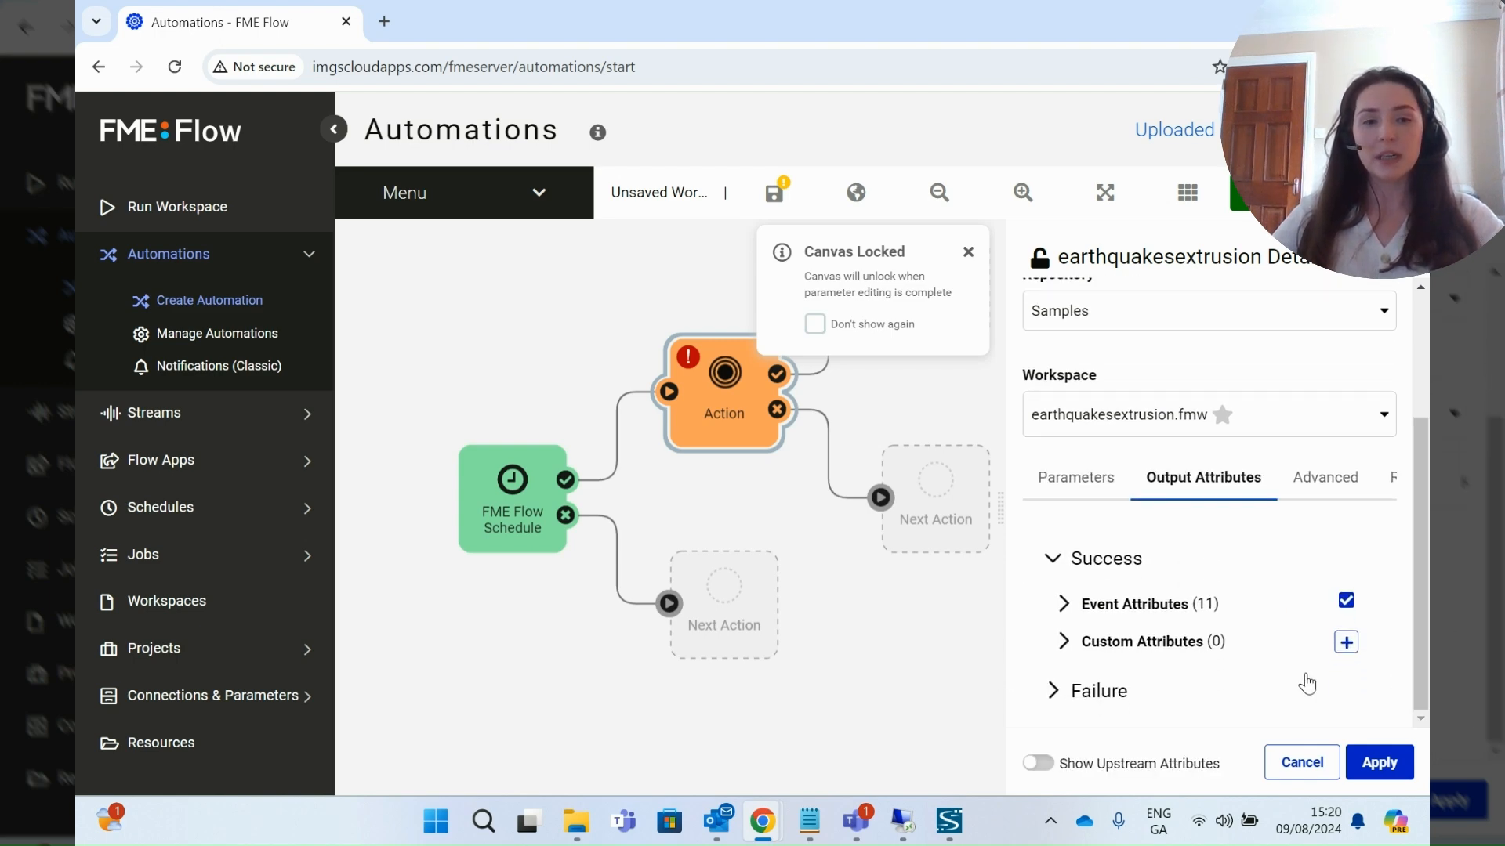
mouse_move(1027, 654)
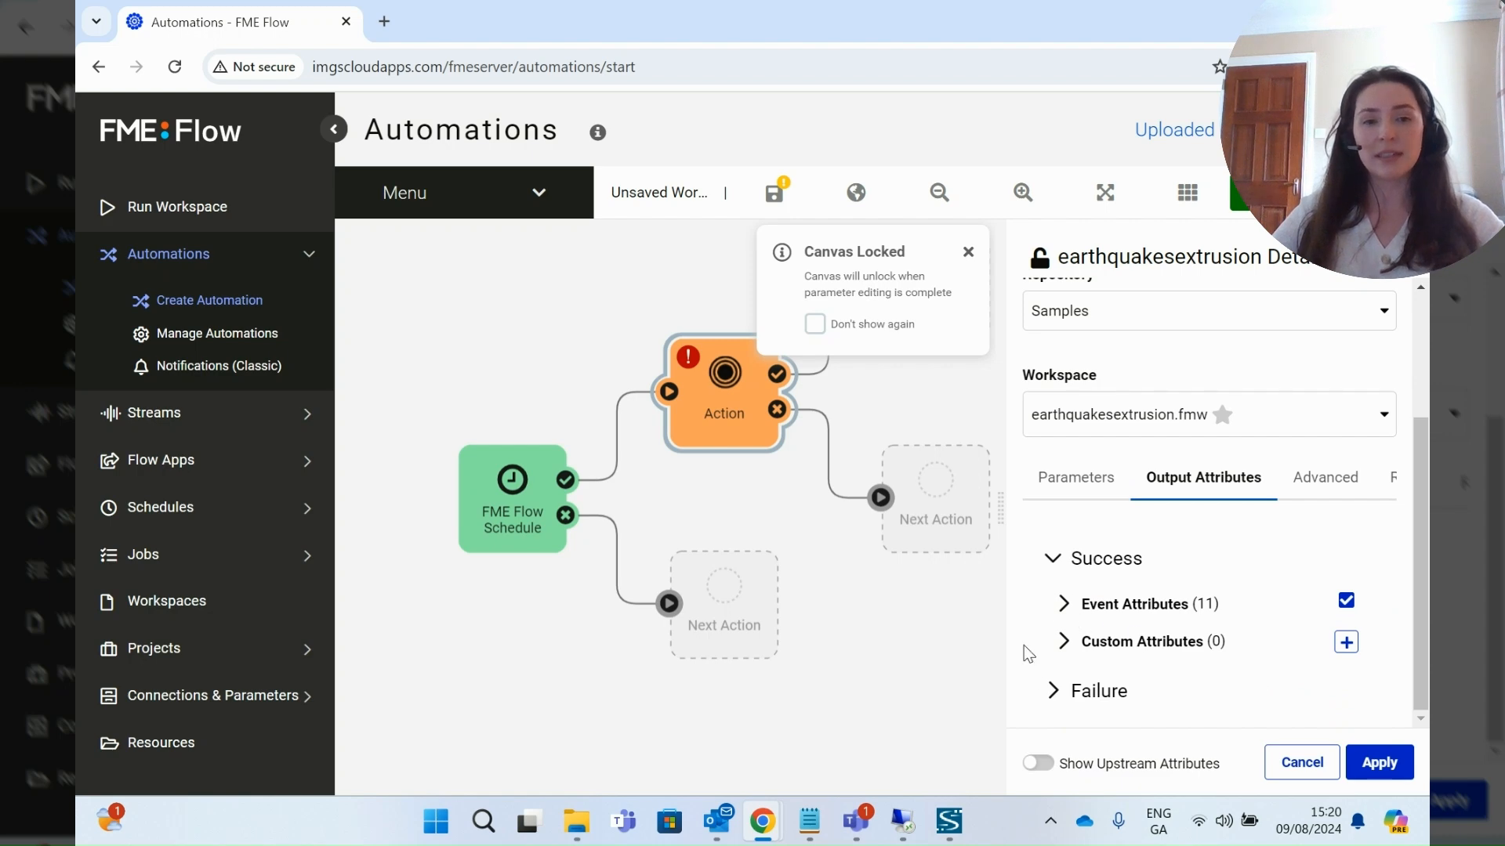
left_click(1062, 603)
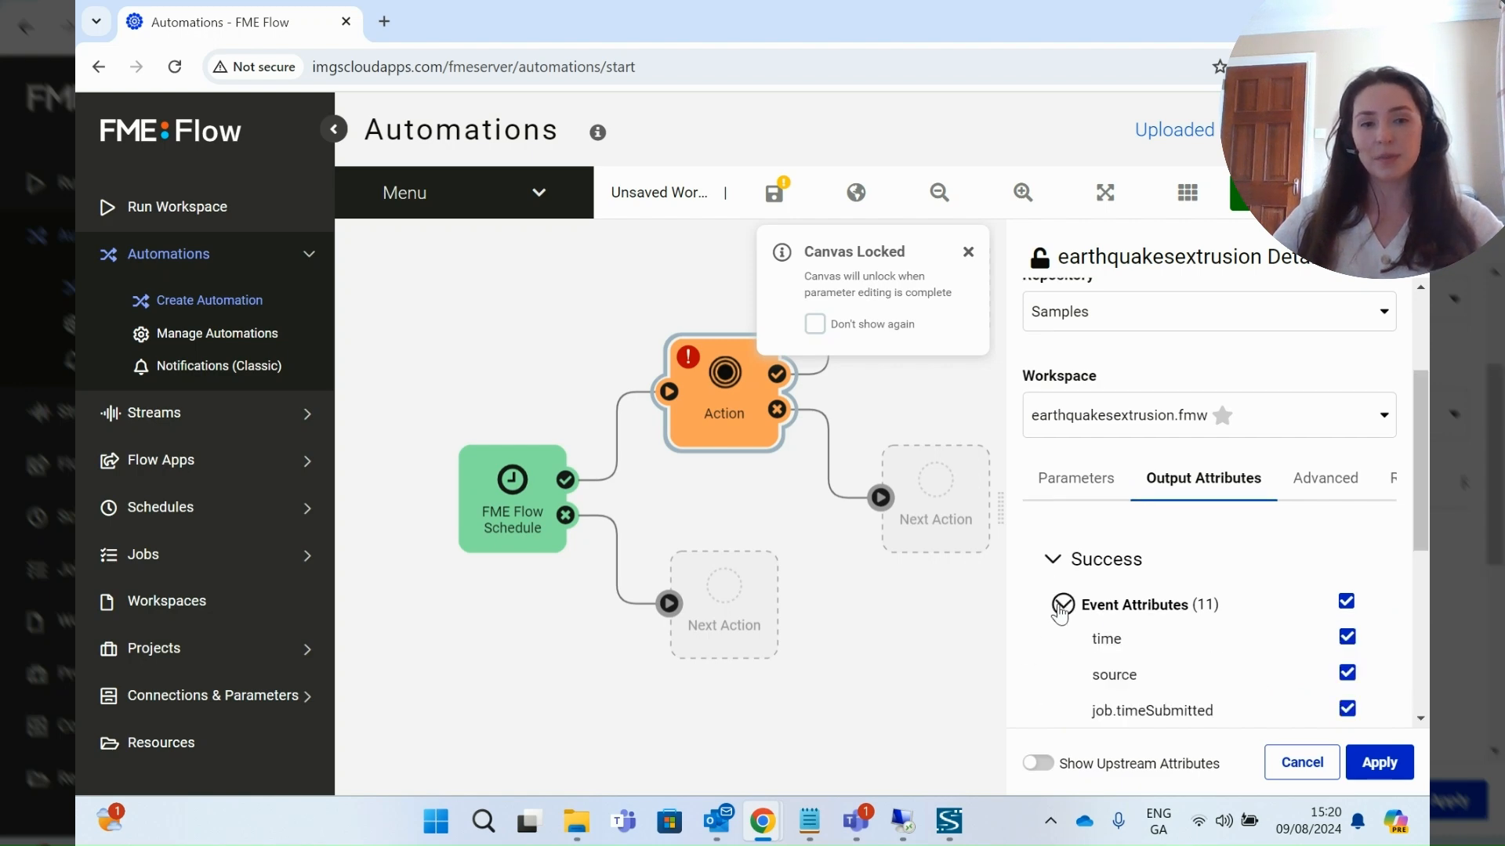
scroll("down", 3)
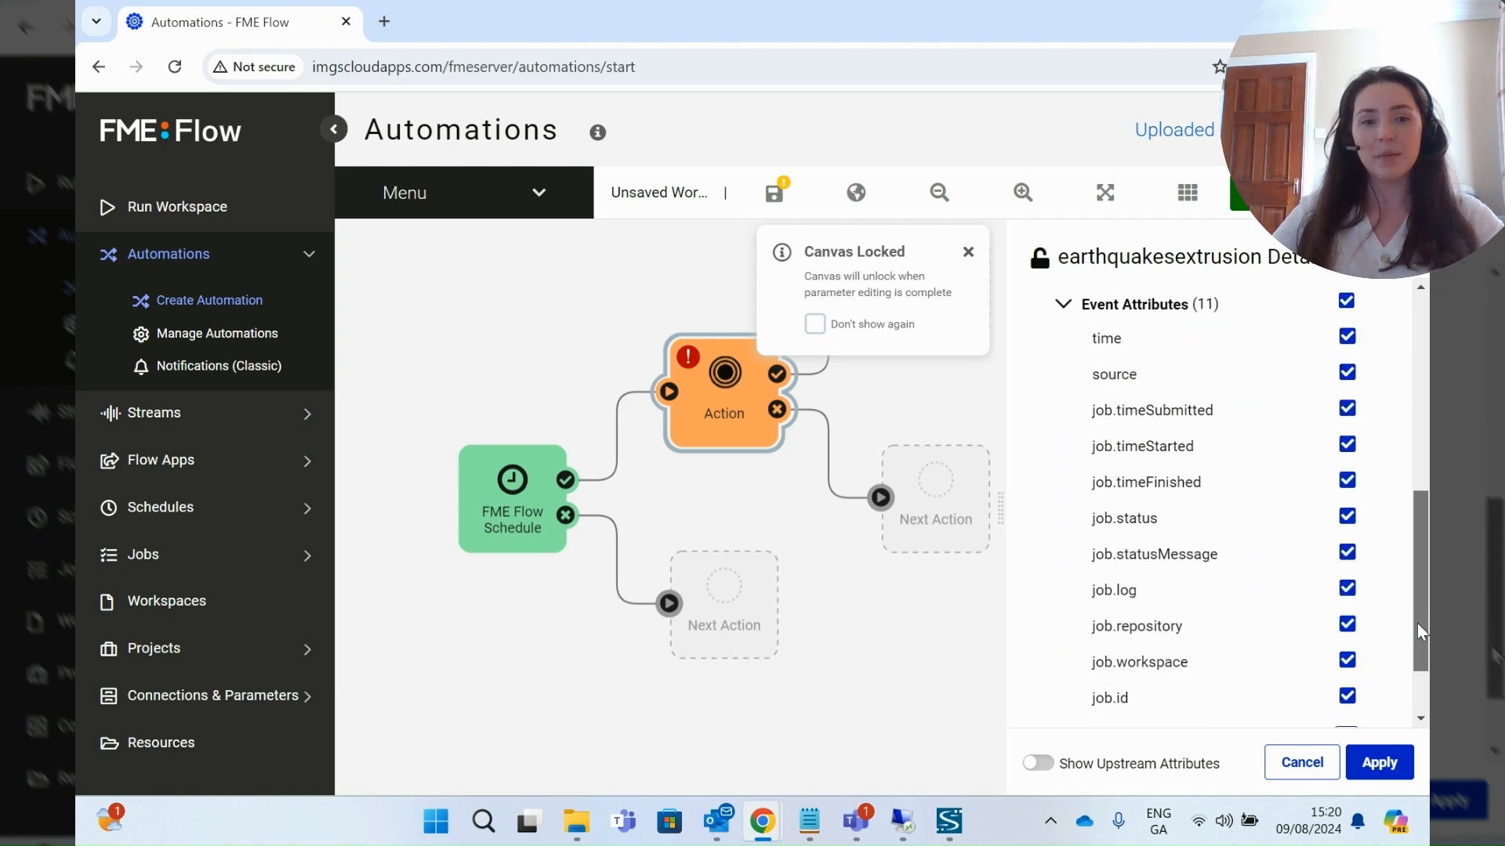
scroll("down", 3)
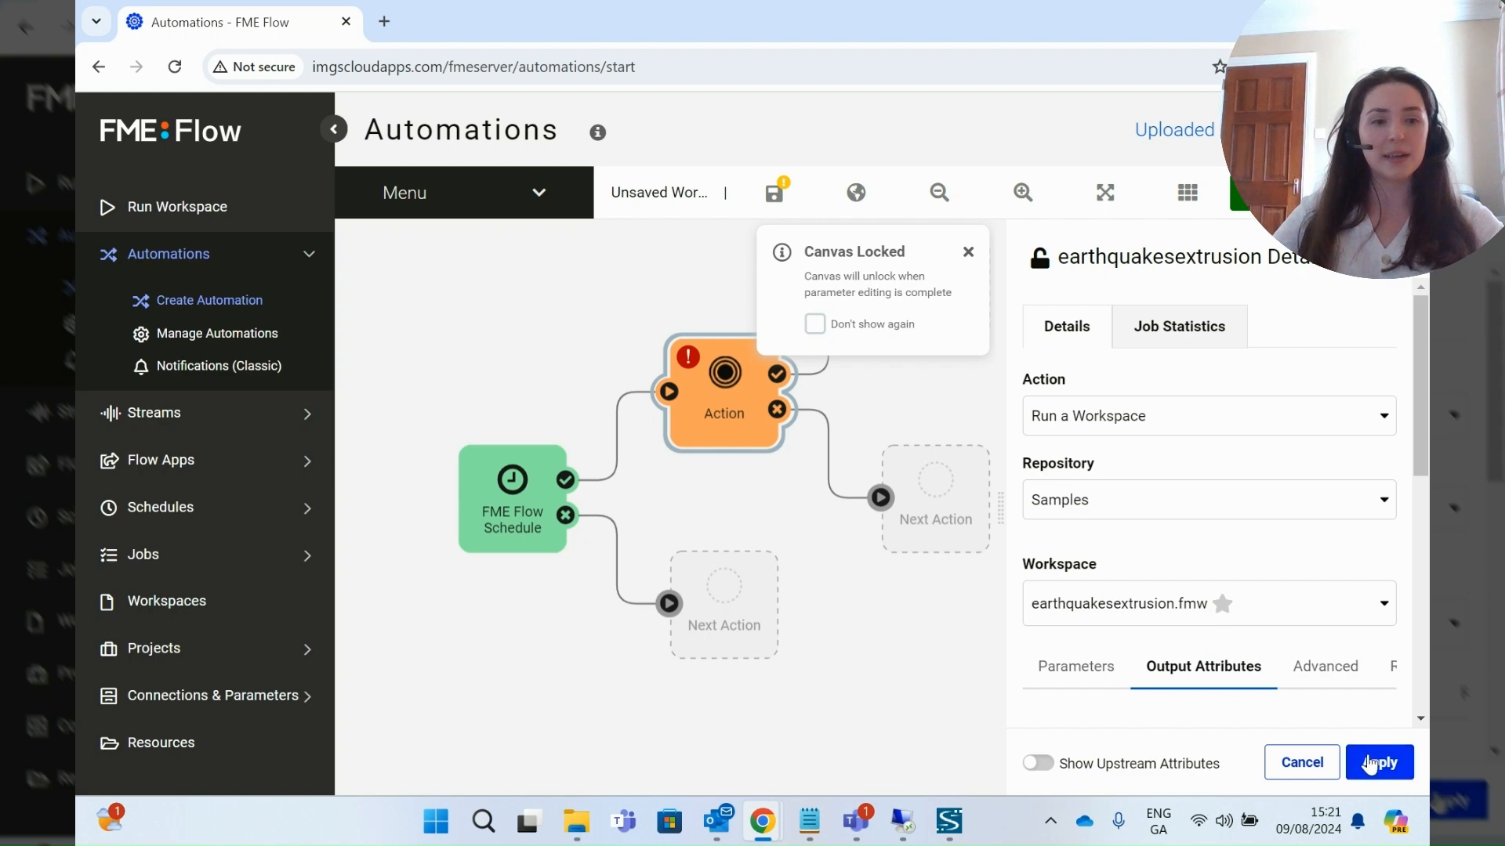
- Apply the workspace action and add an External Action after its success, set to Email
left_click(1379, 761)
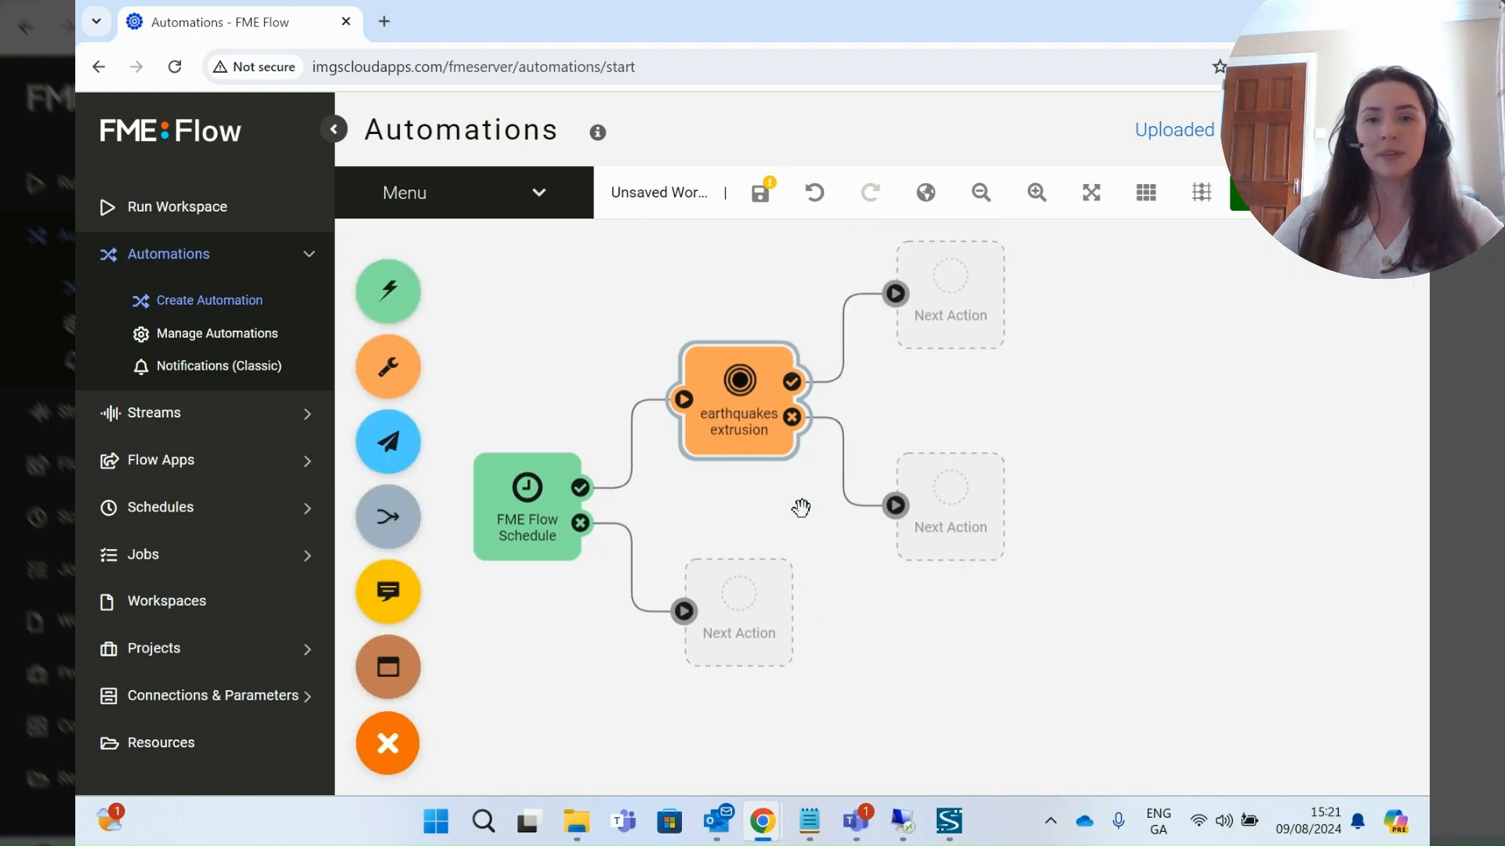
left_click_drag(801, 507, 633, 624)
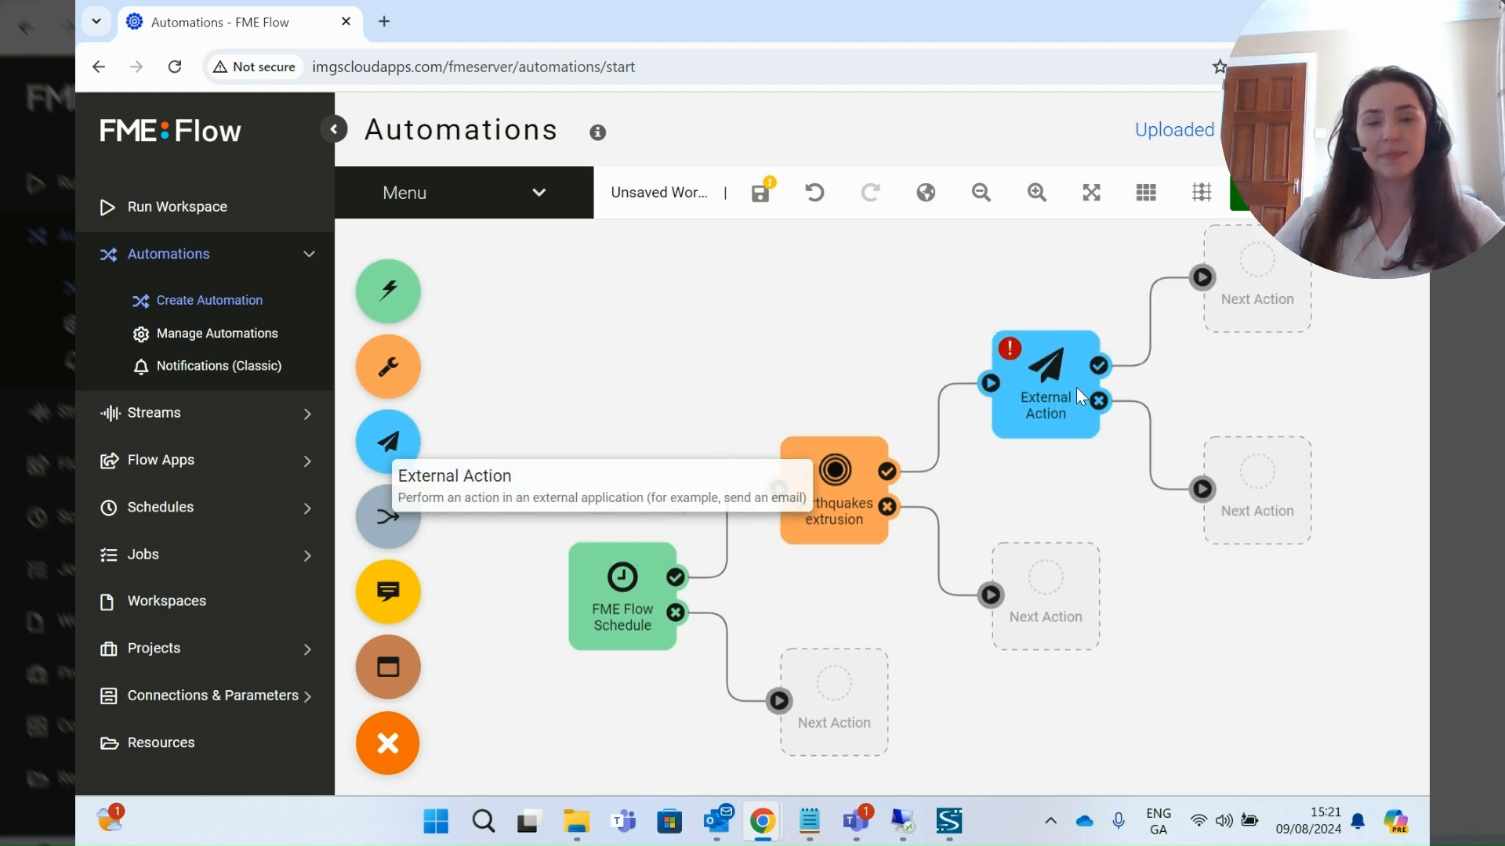
left_click(1046, 384)
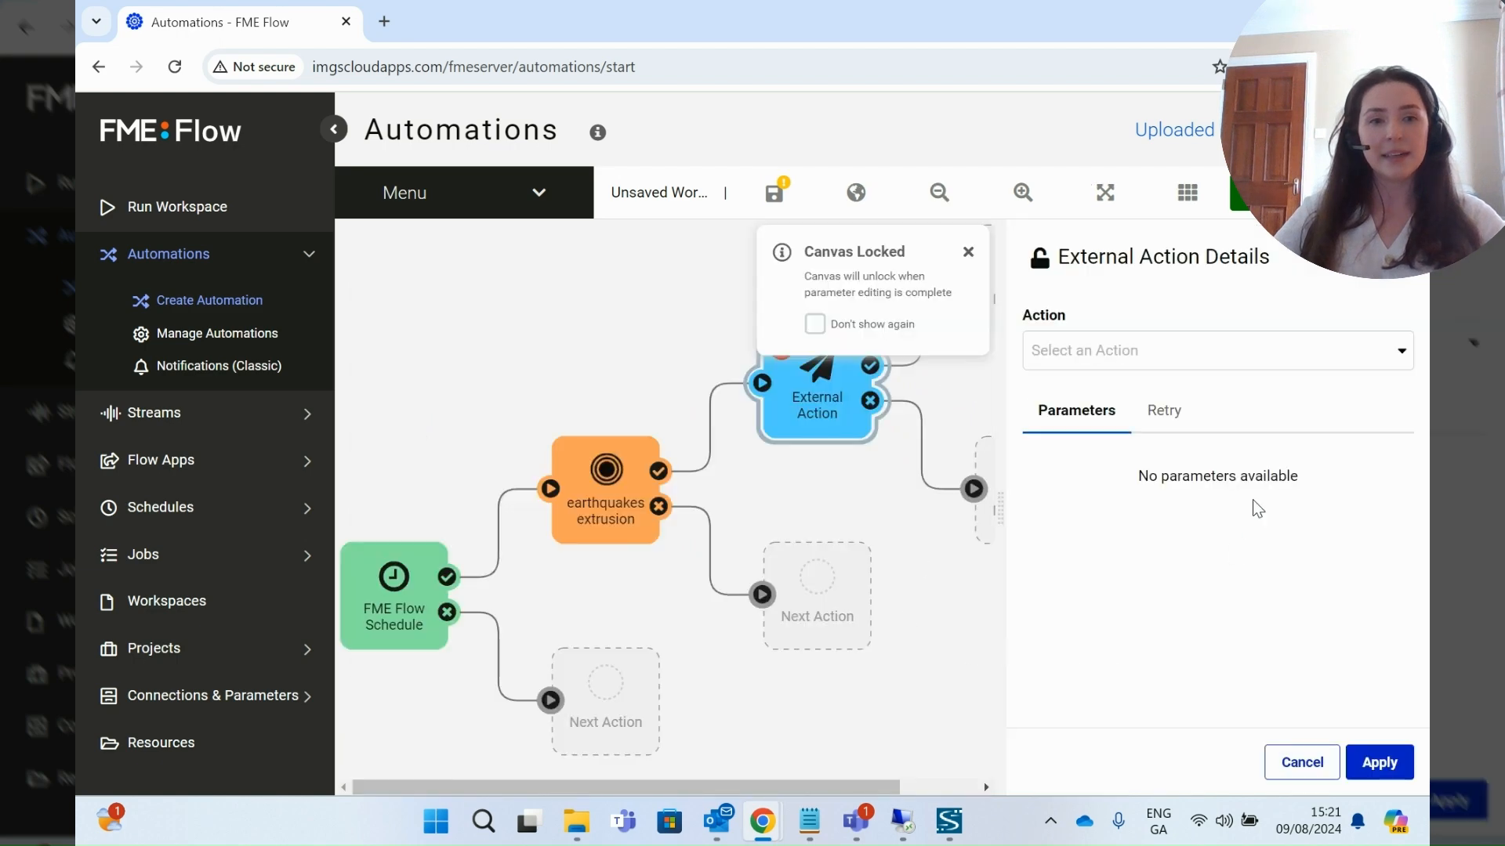
left_click(1215, 350)
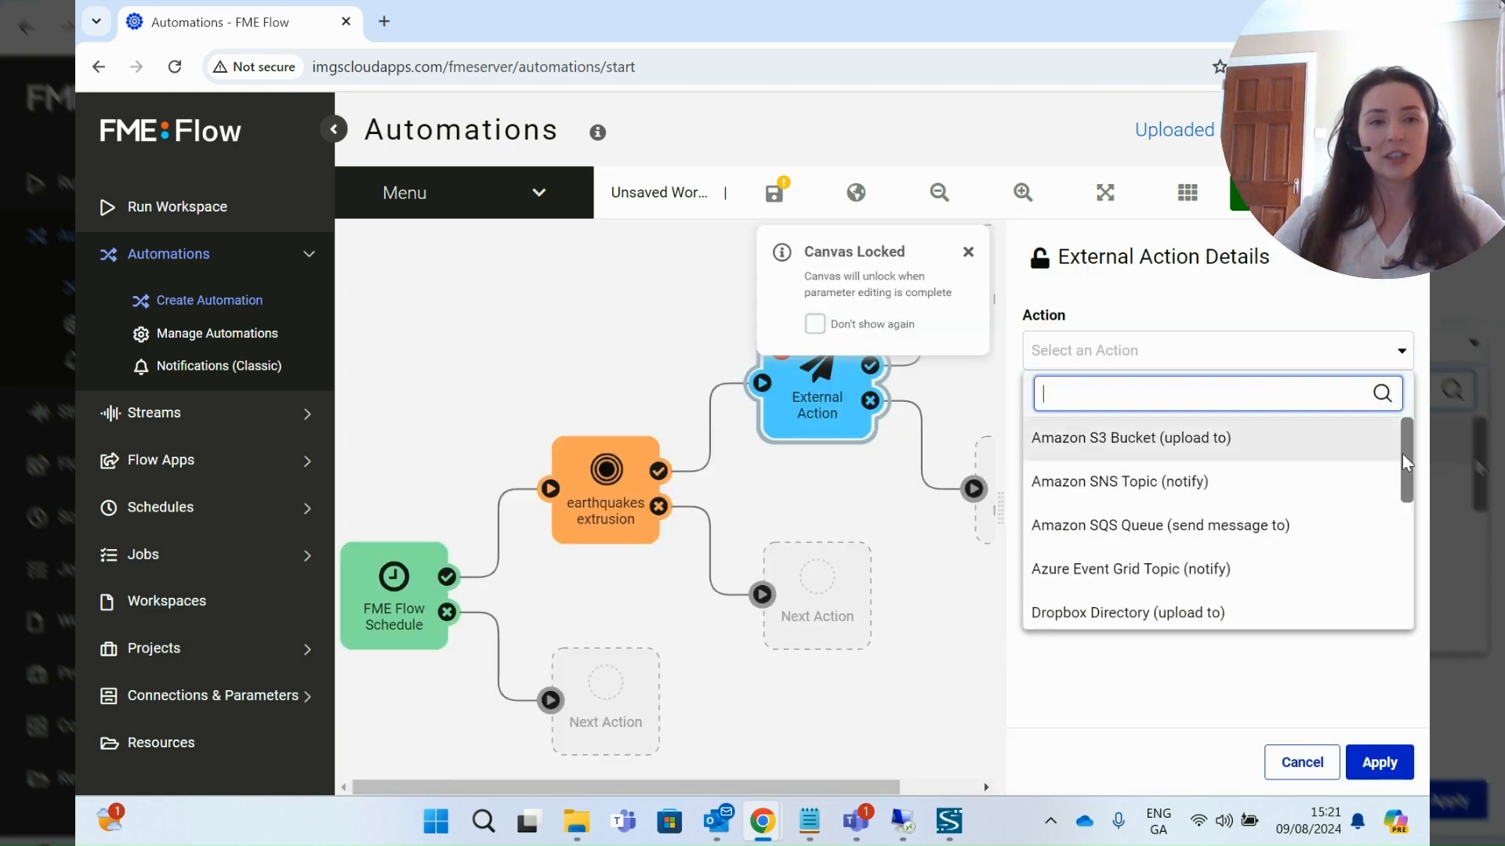
scroll("down", 3)
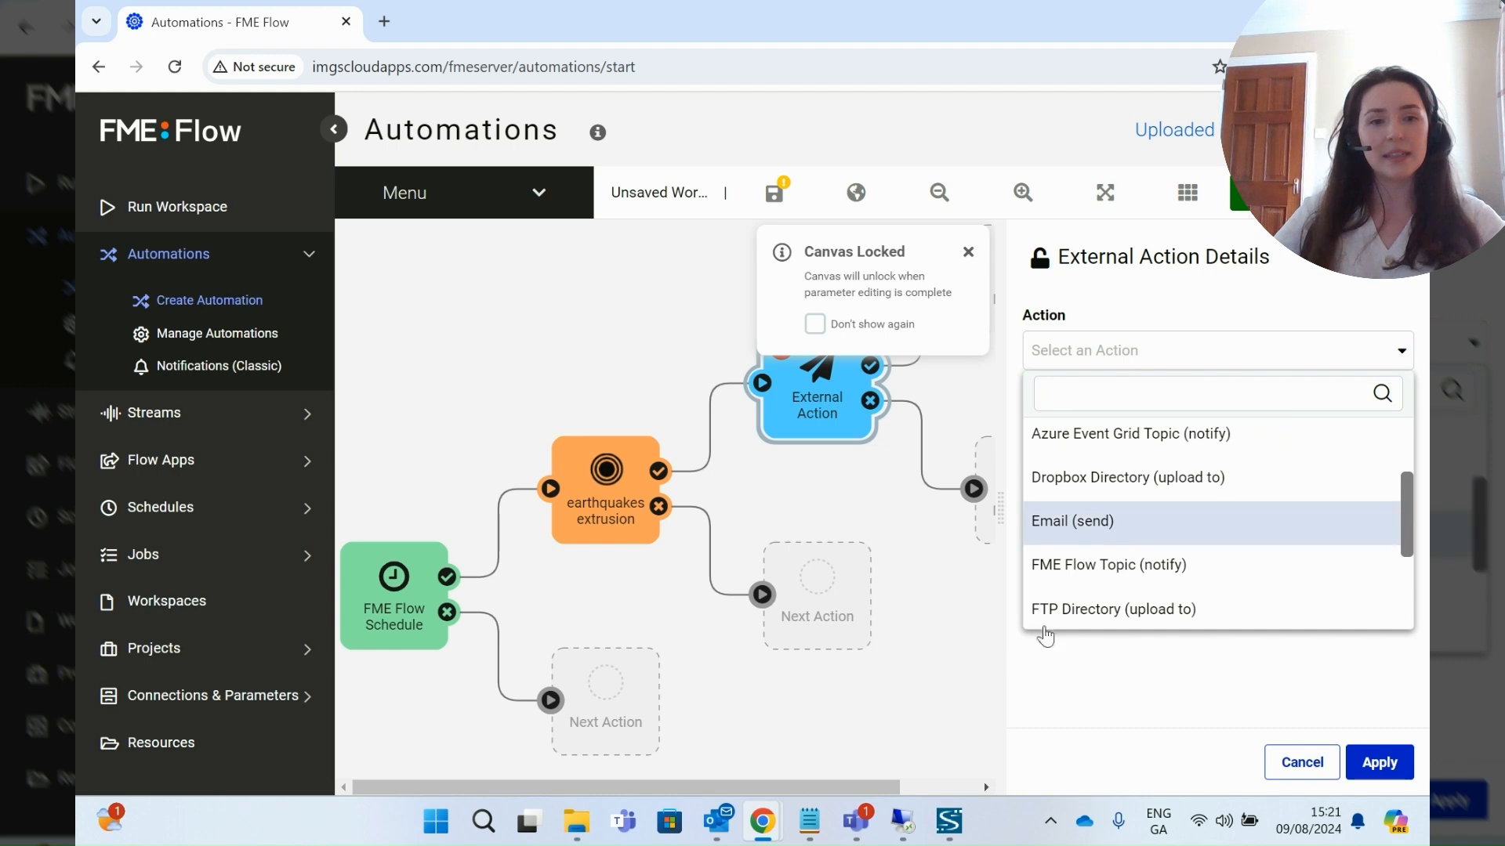
left_click(1072, 521)
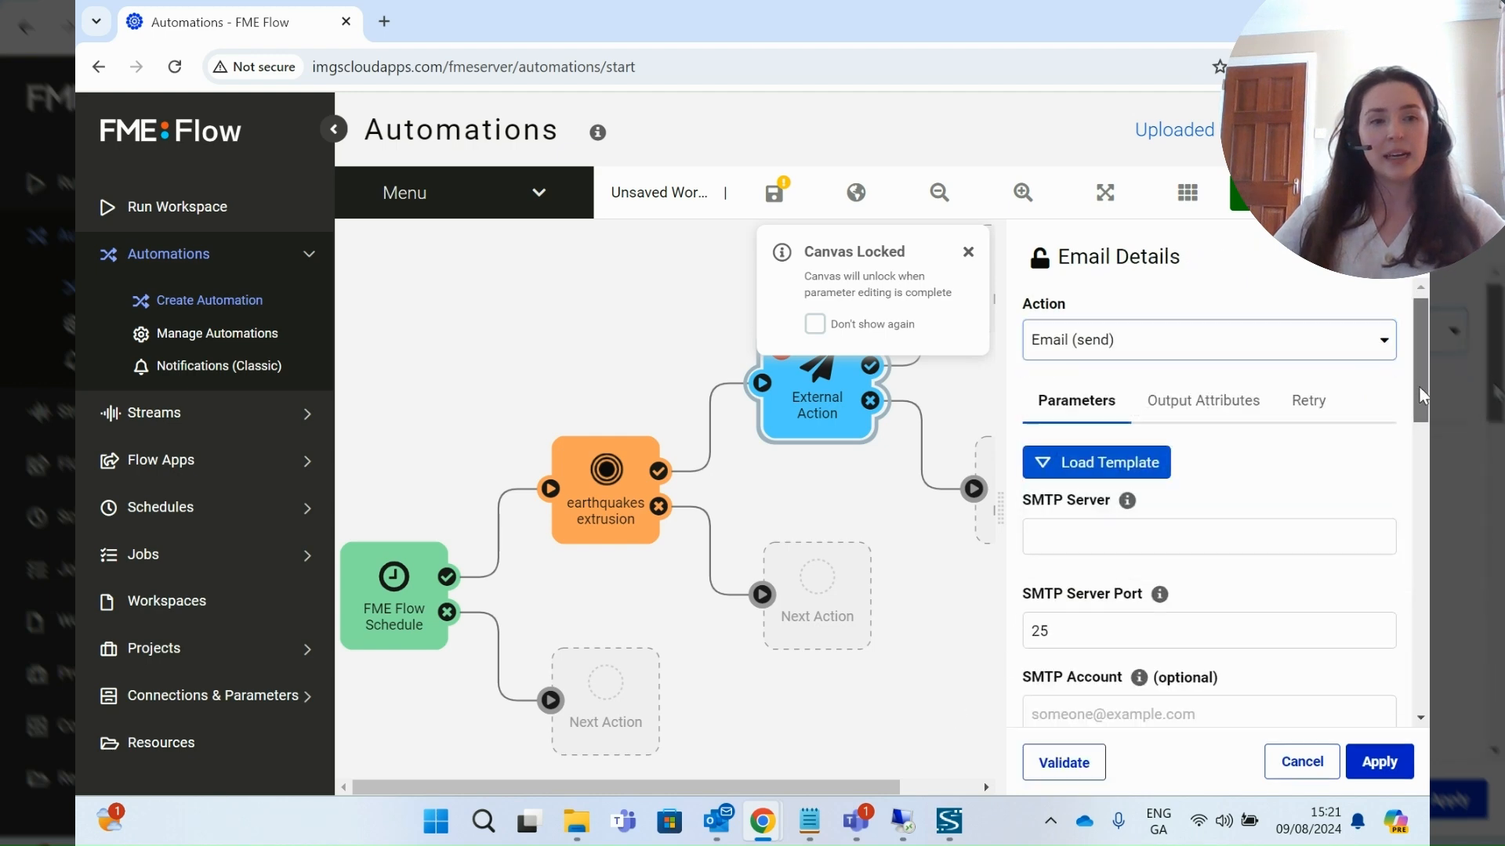
scroll("down", 3)
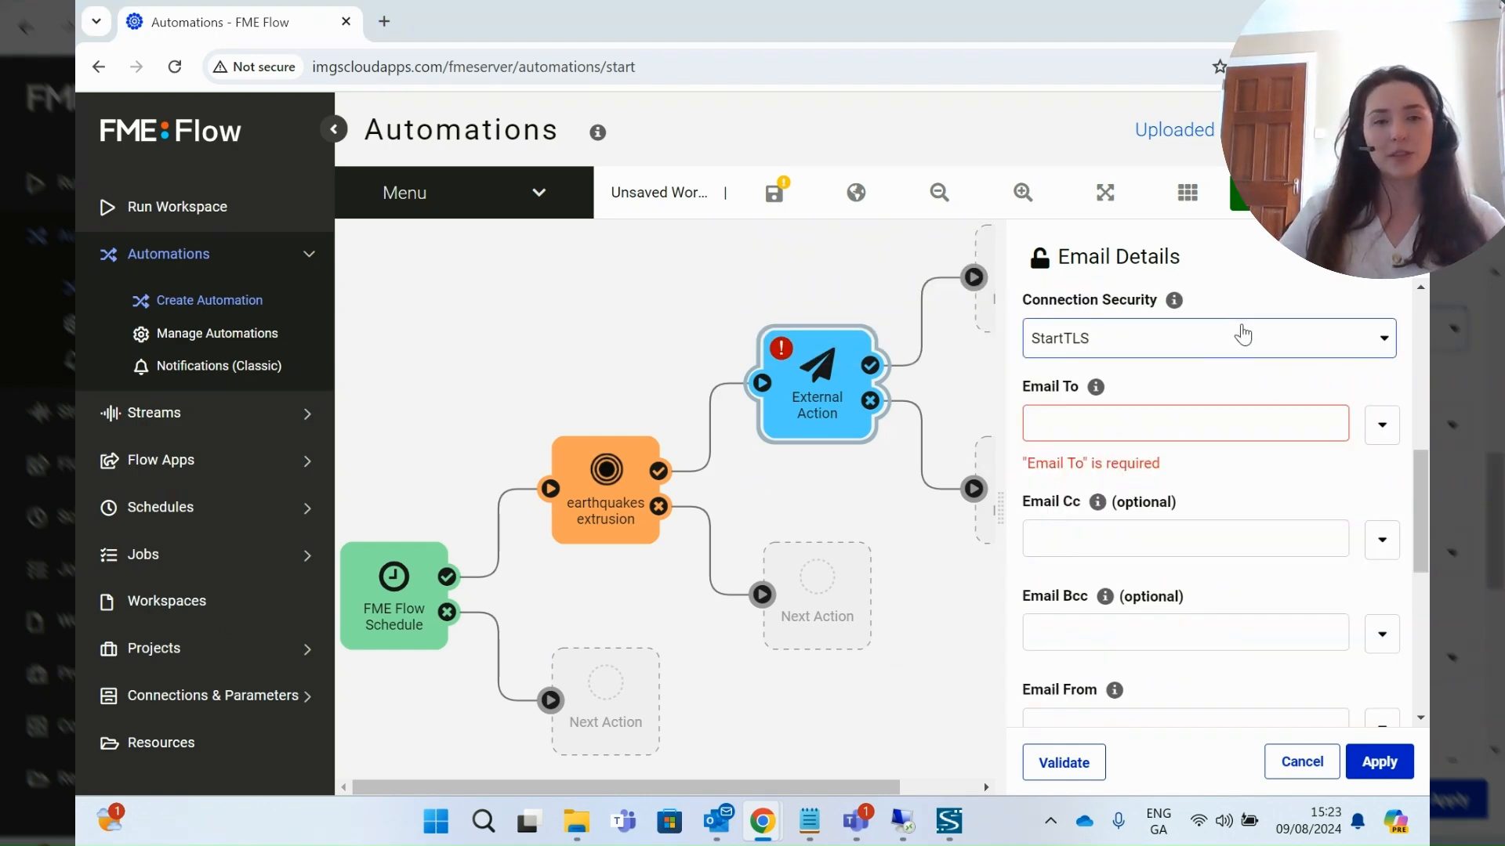
- Enter the email recipient address at imgs.ie
left_click(1184, 424)
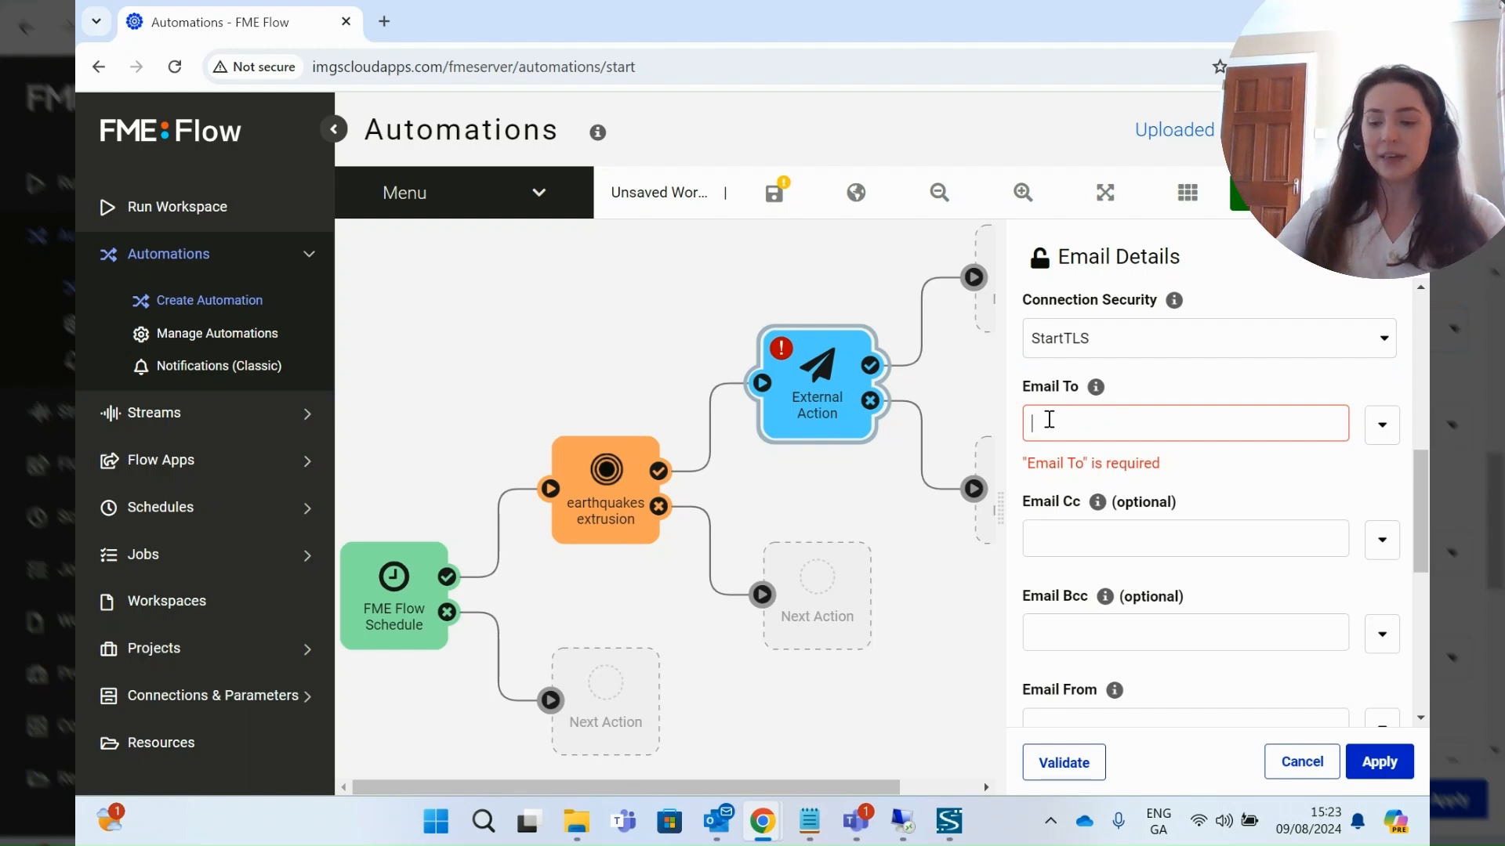
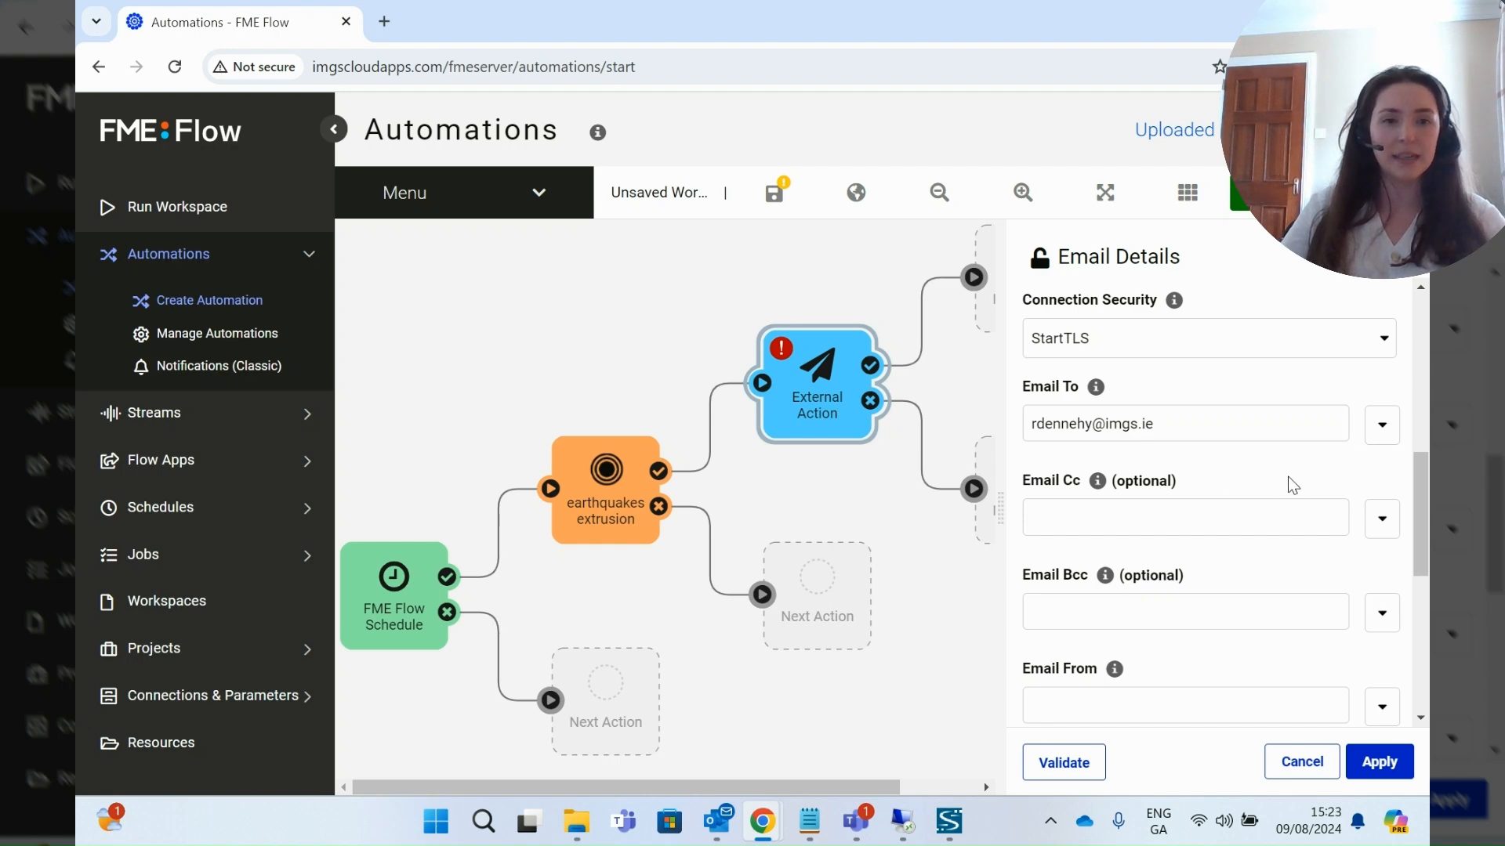
mouse_move(1423, 493)
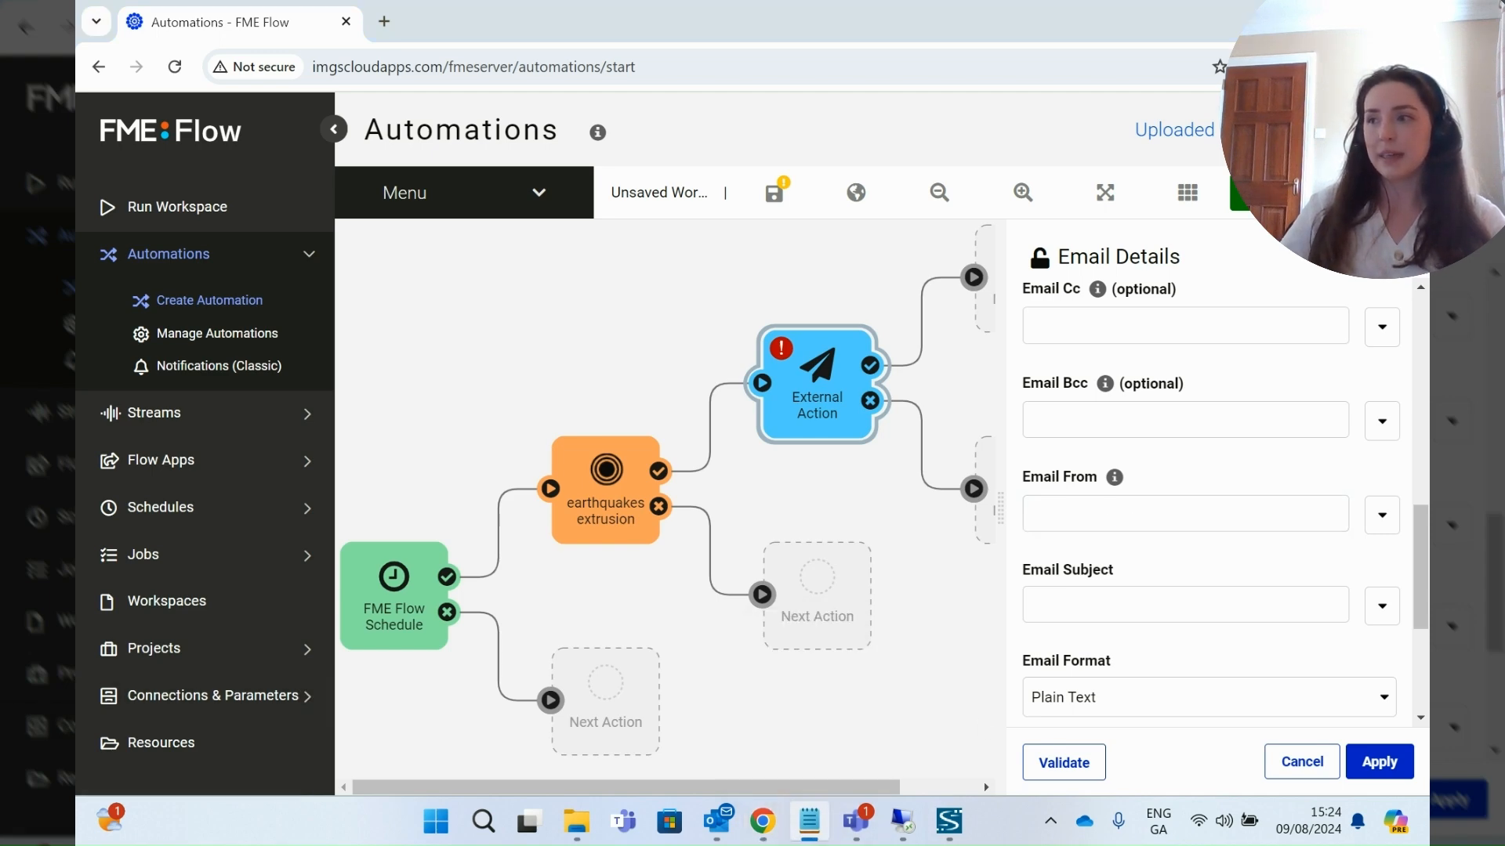
left_click(1184, 419)
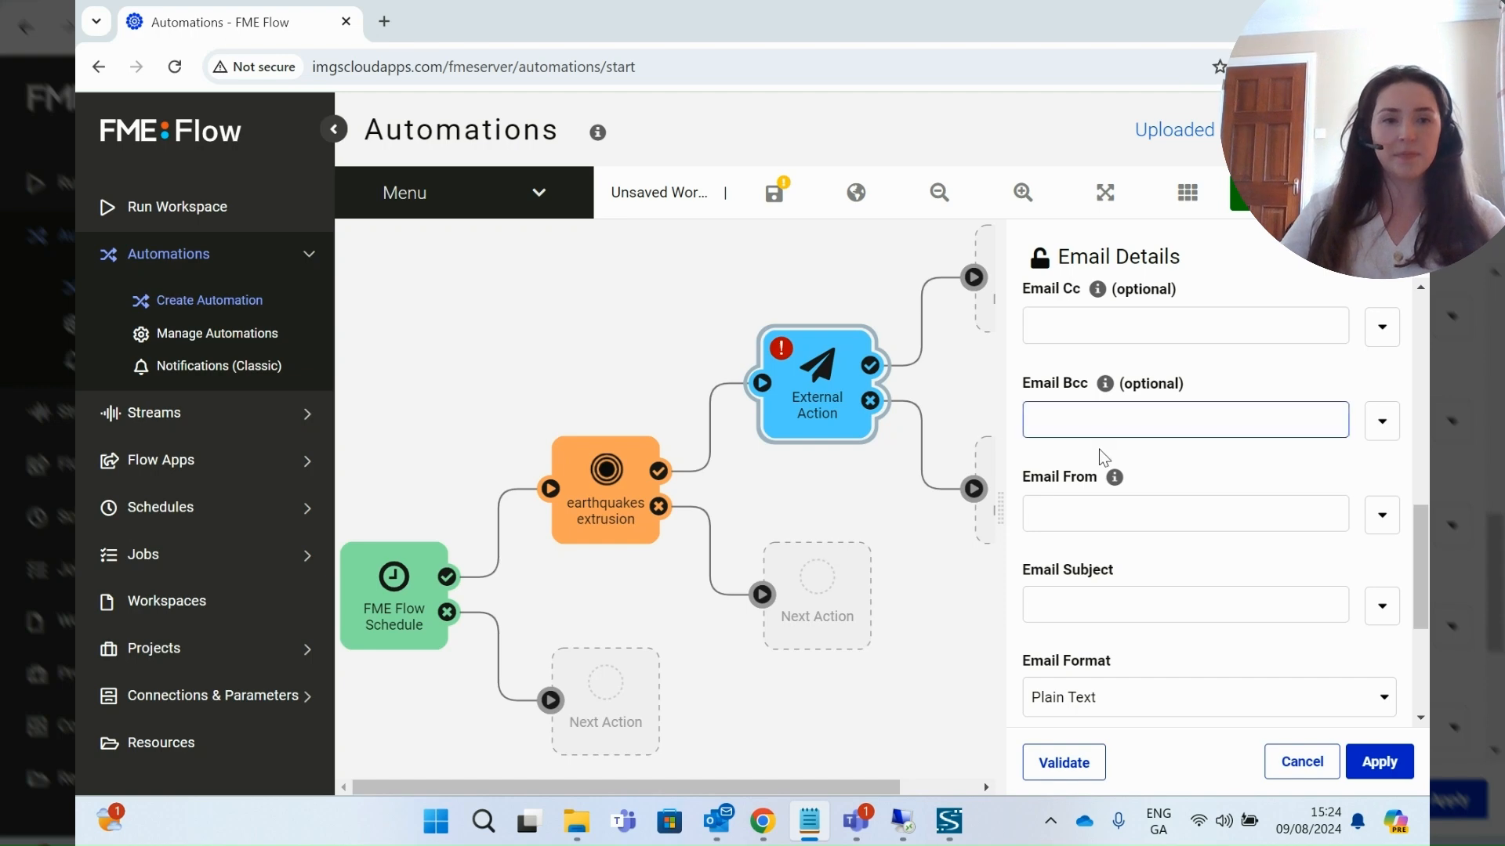
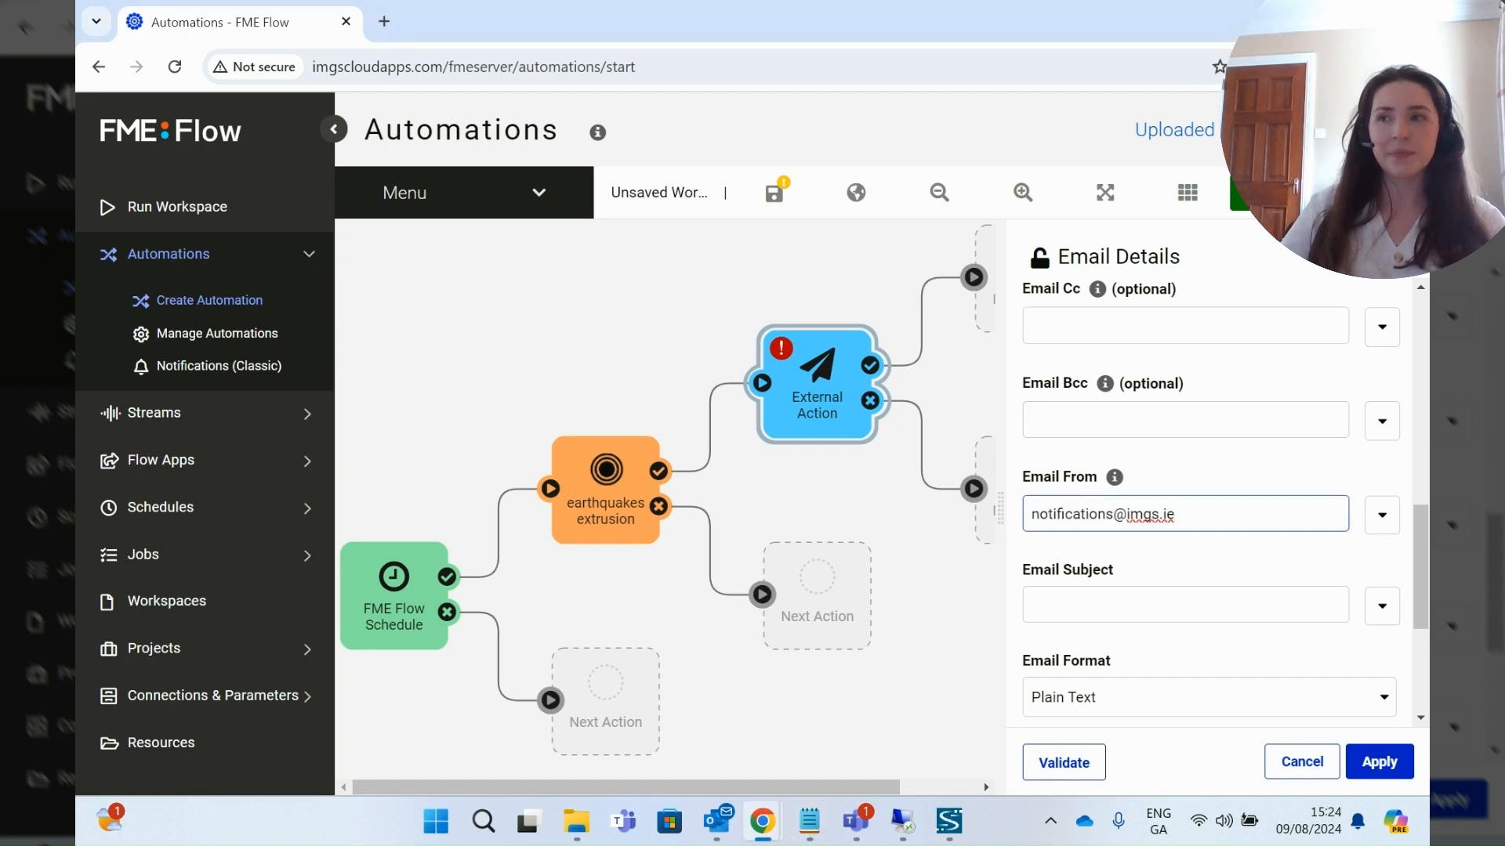
left_click(1184, 604)
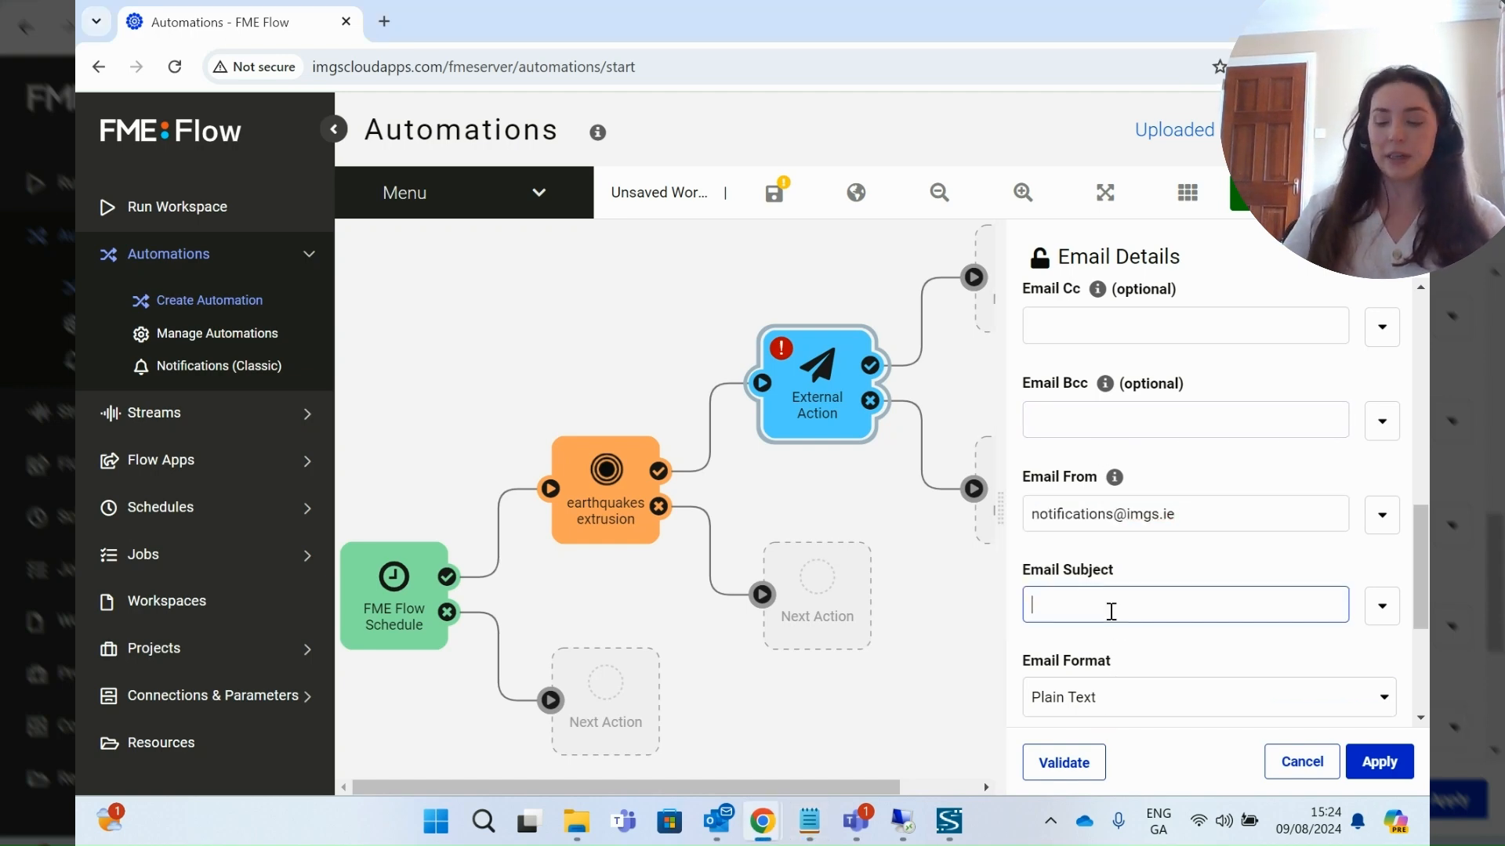
type("Data")
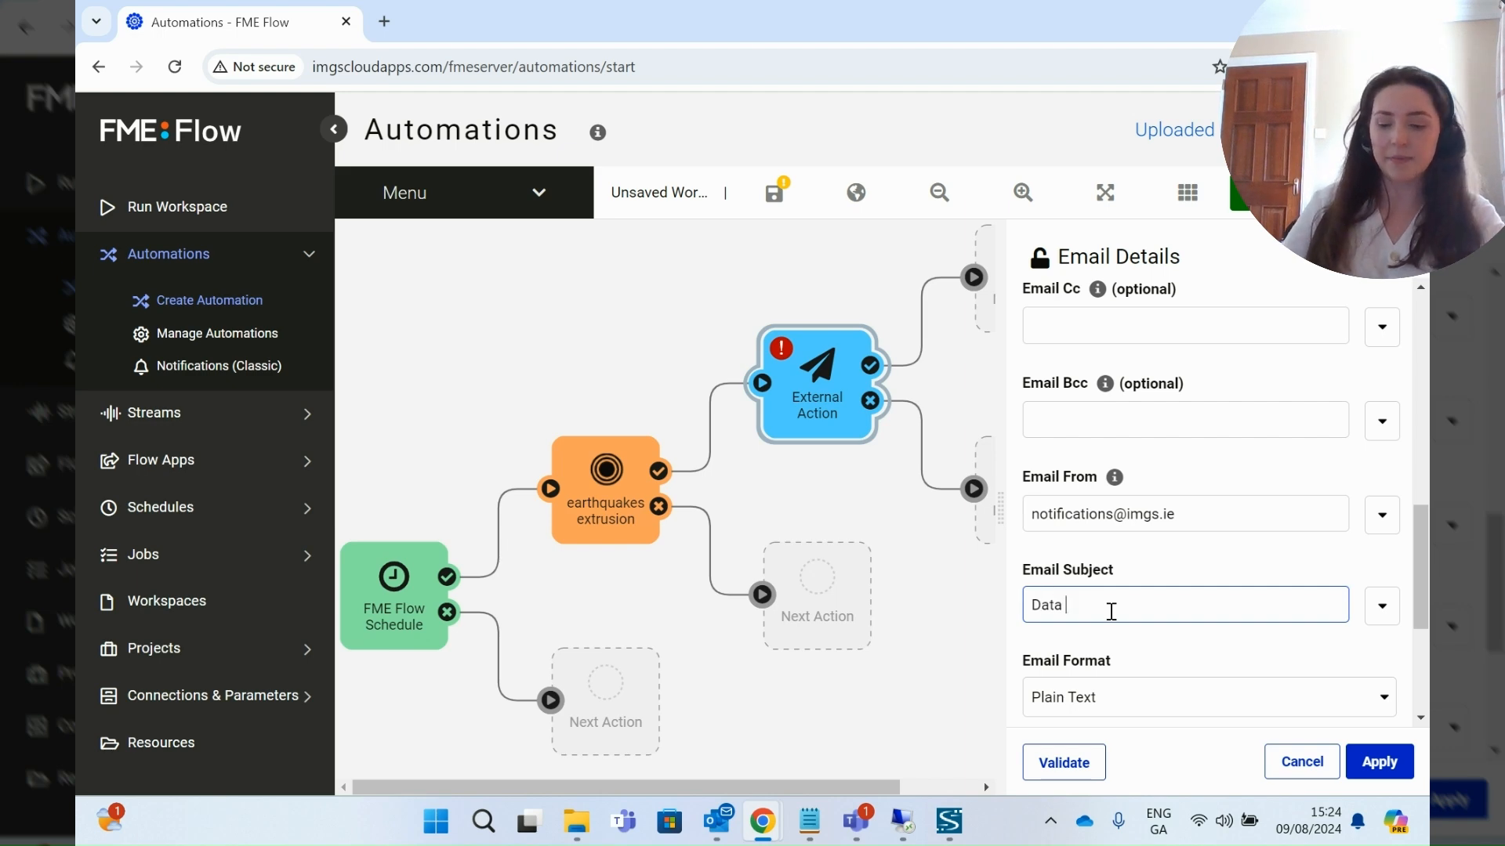
type("Update")
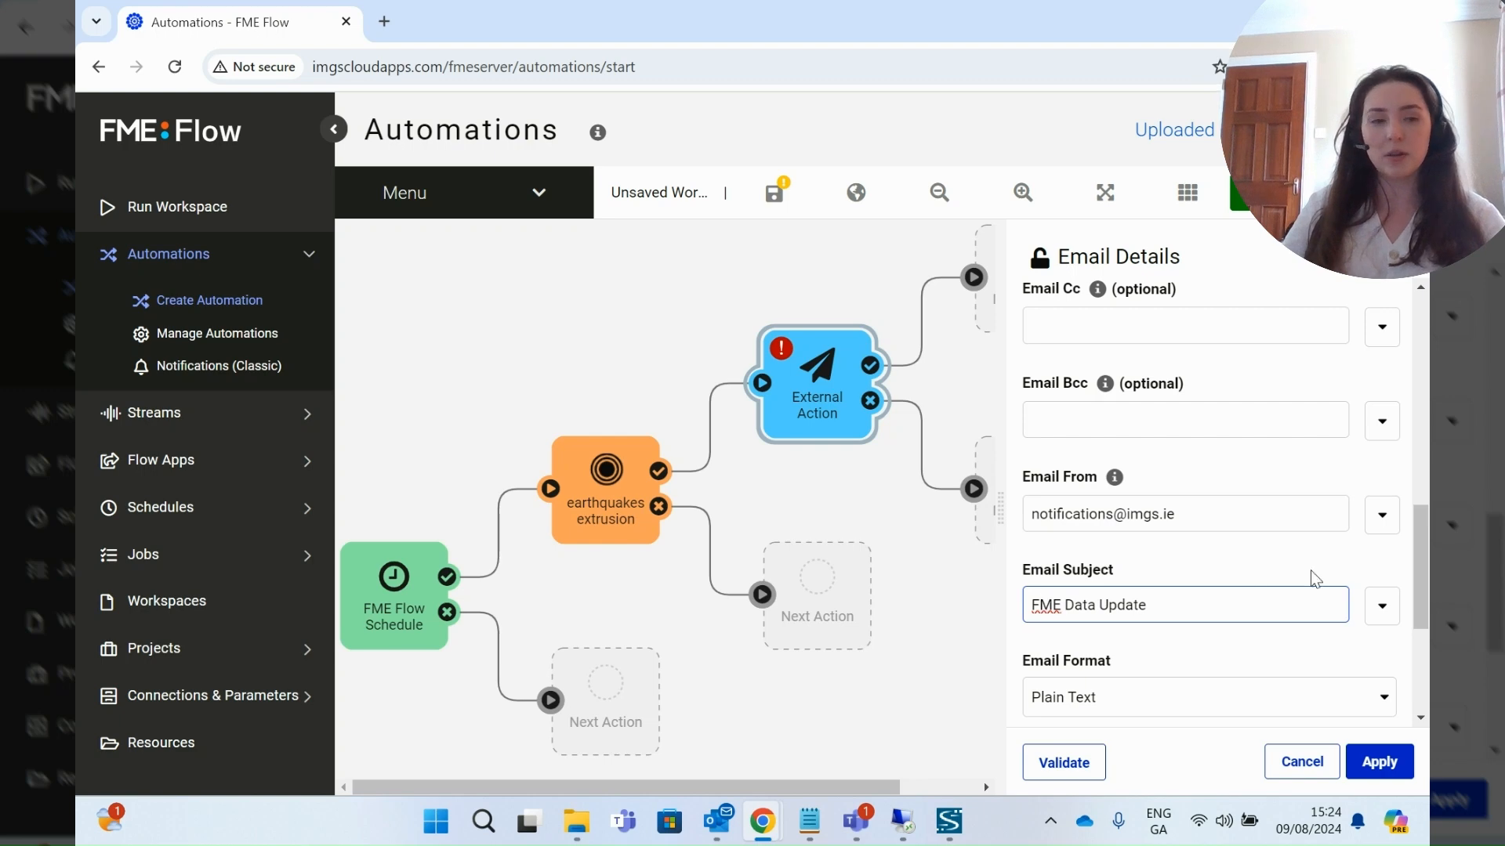
scroll("down", 3)
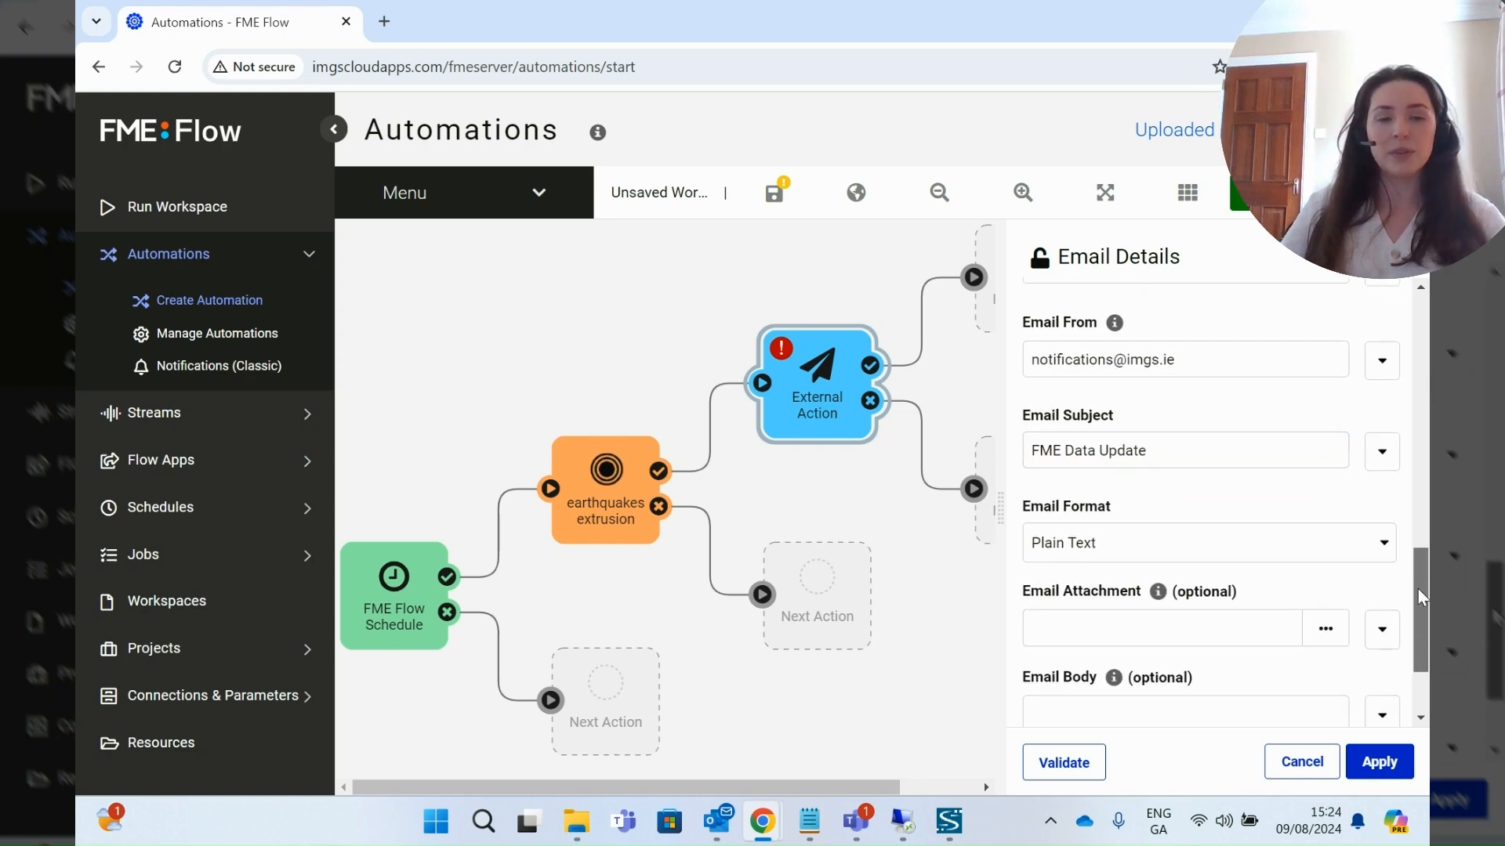
scroll("down", 3)
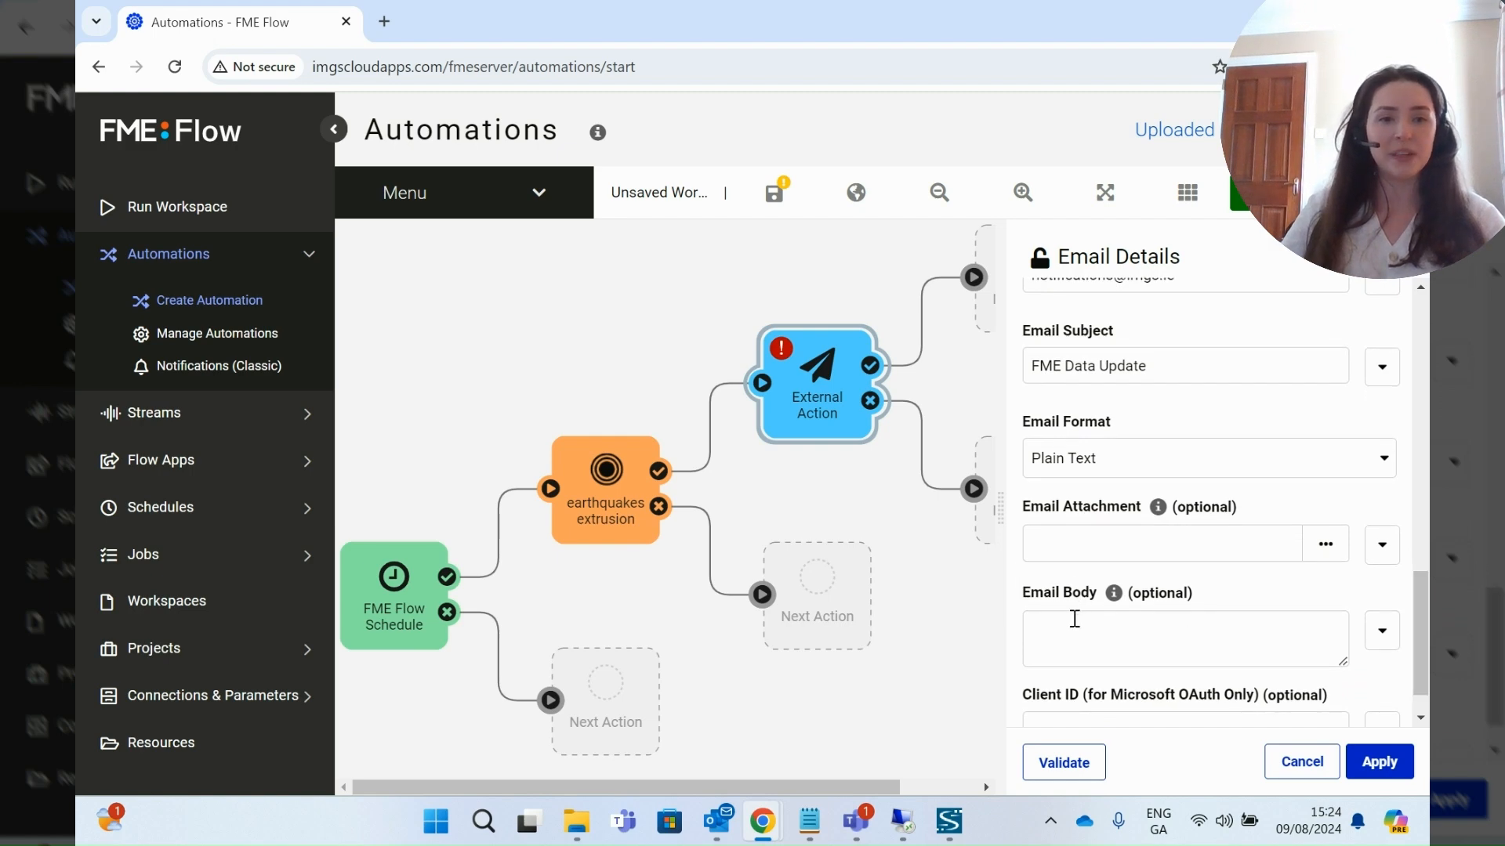
- Write the body 'Hi there, The FME Data Update process ran successfully. Cheers, FME Flow'
type("Hi")
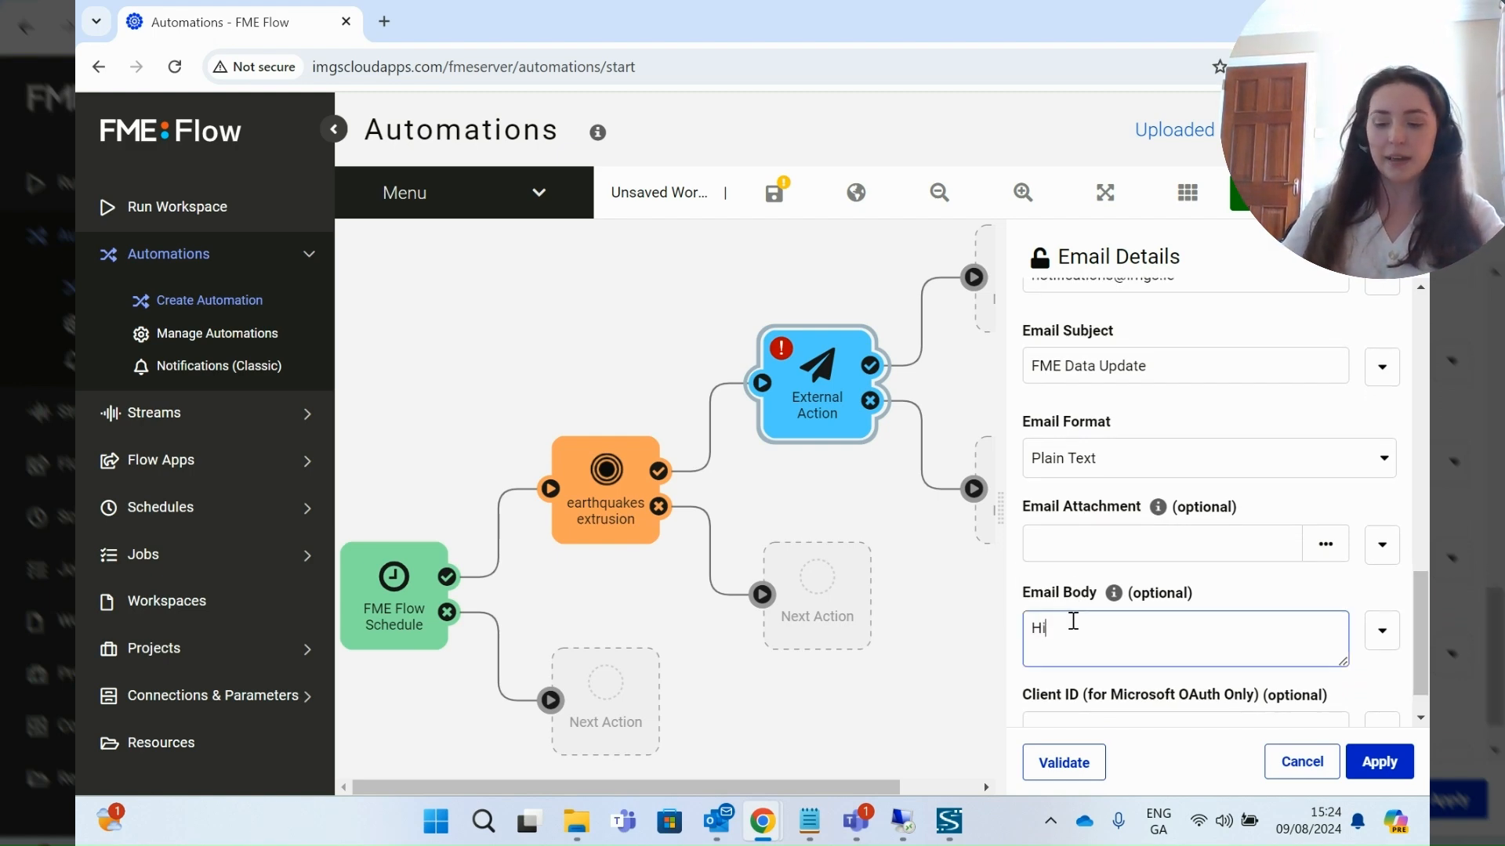
type("there,")
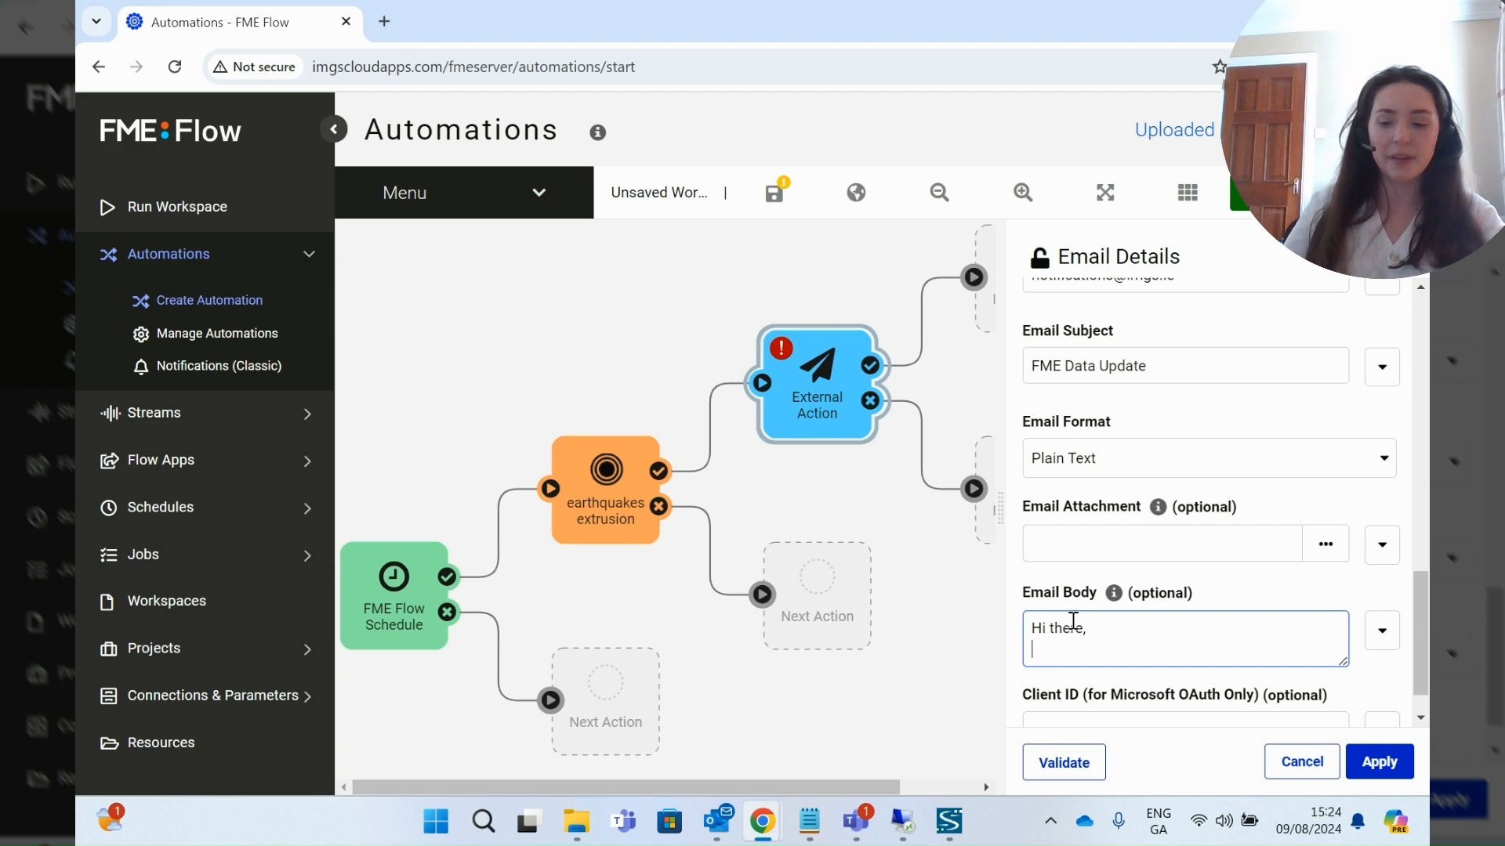
type("The FME")
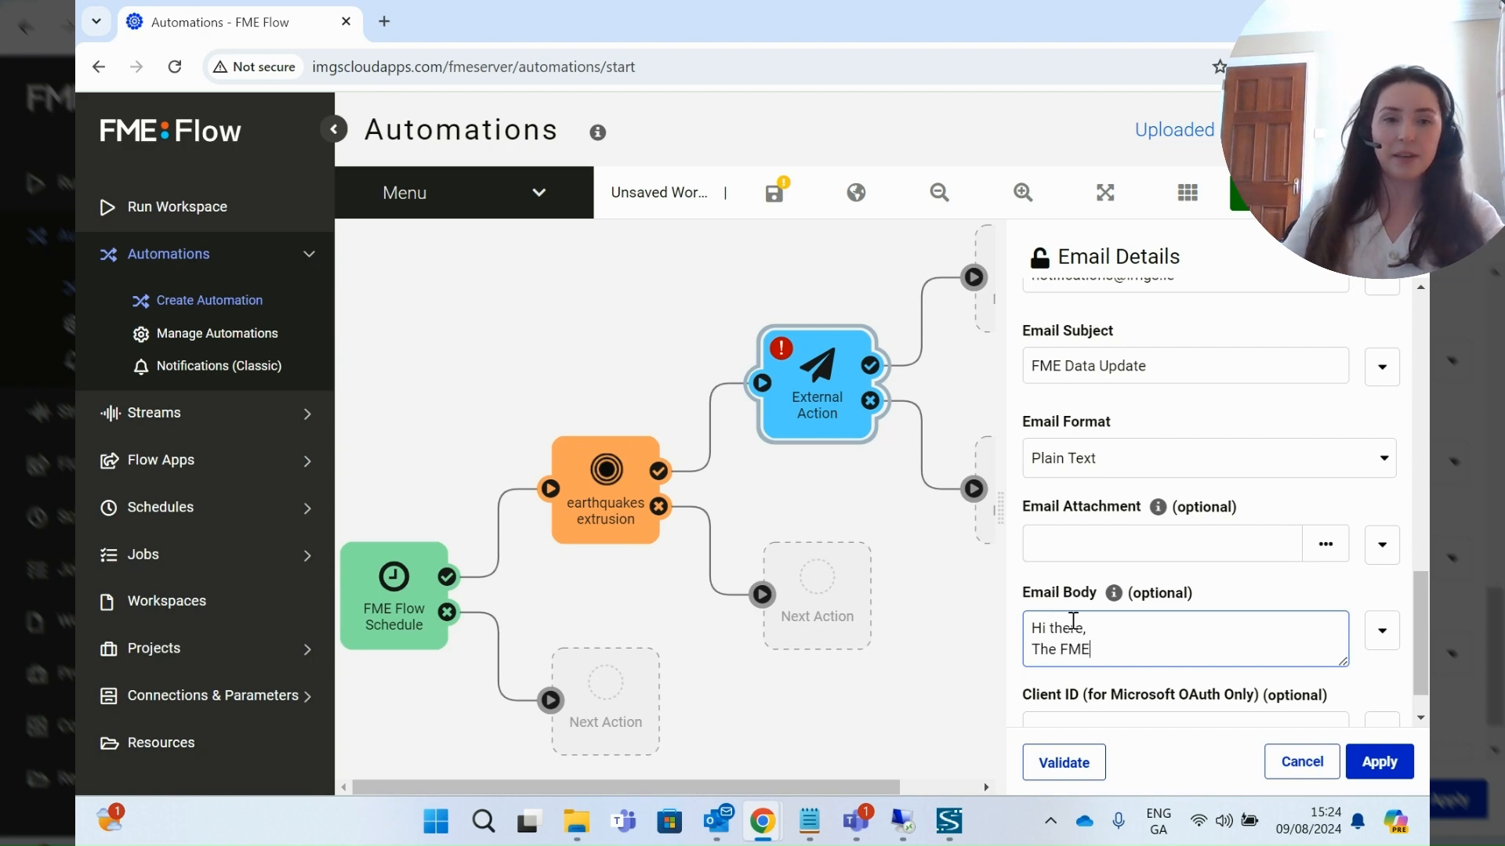
type("Data Up")
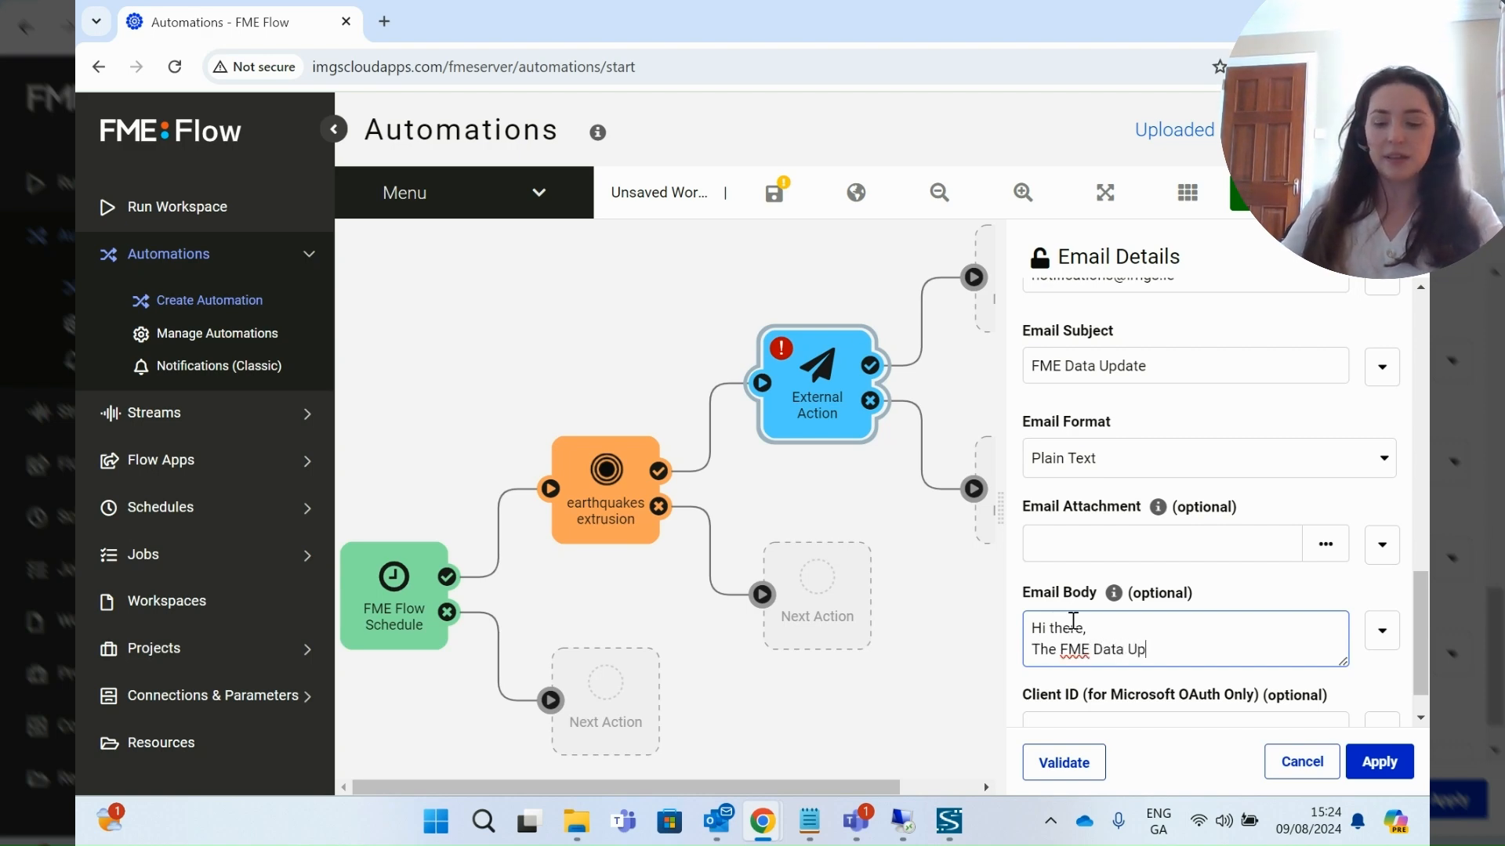
type("date process ra")
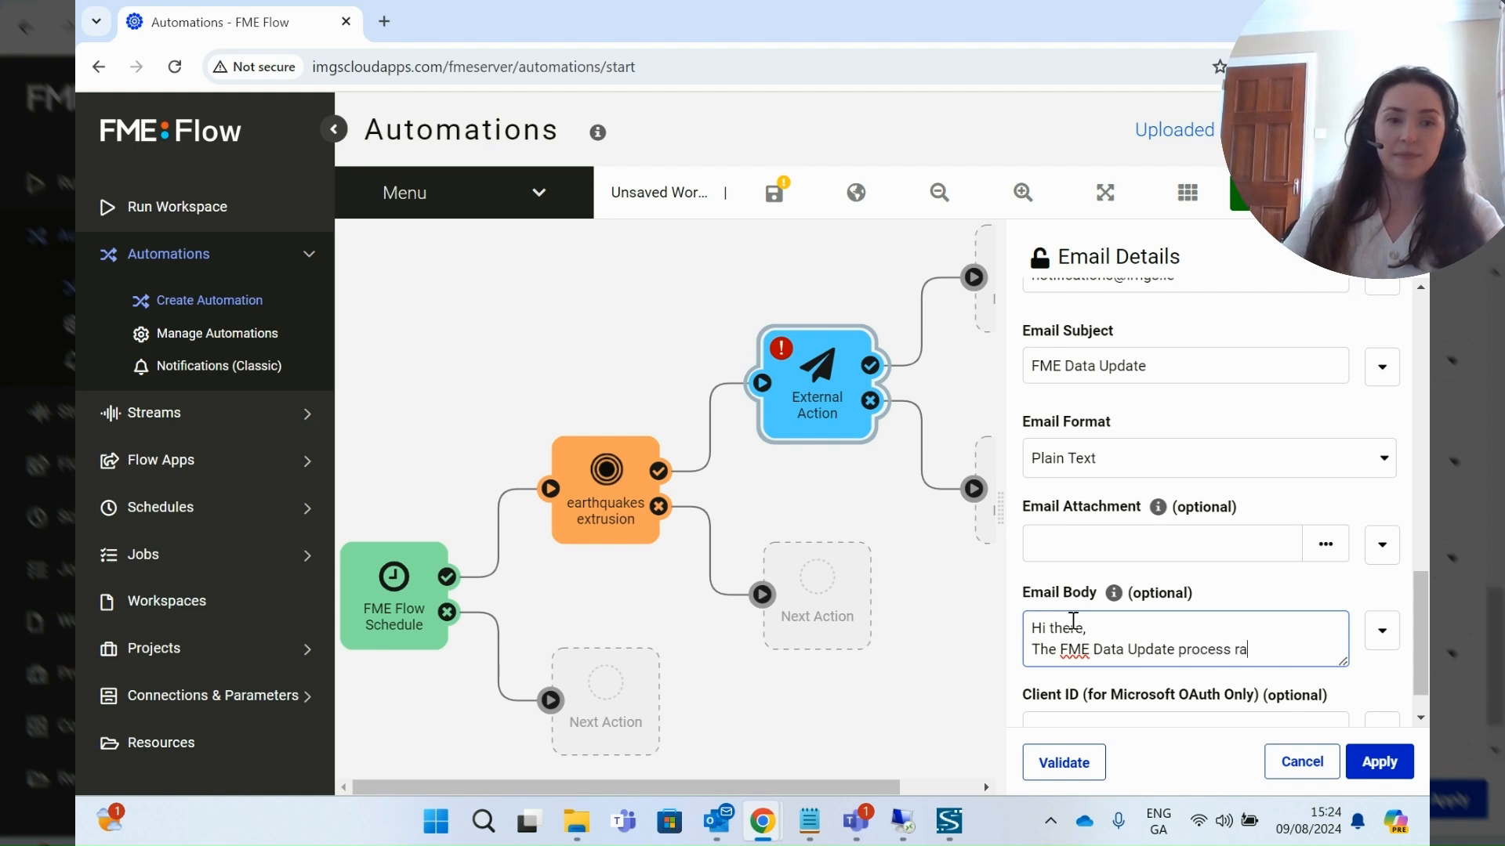
type("successfully.")
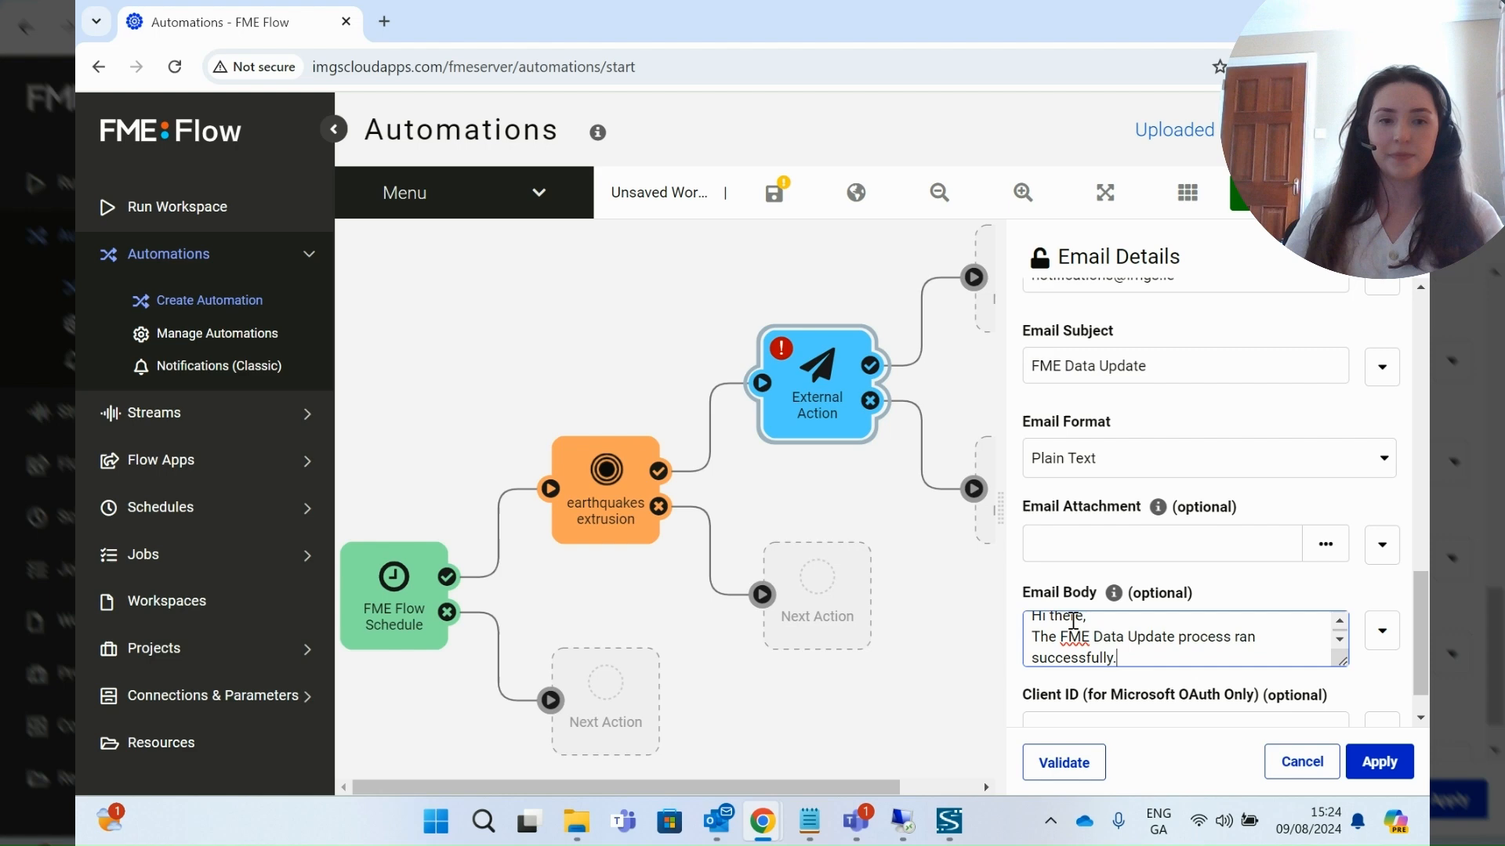
type("Cheers")
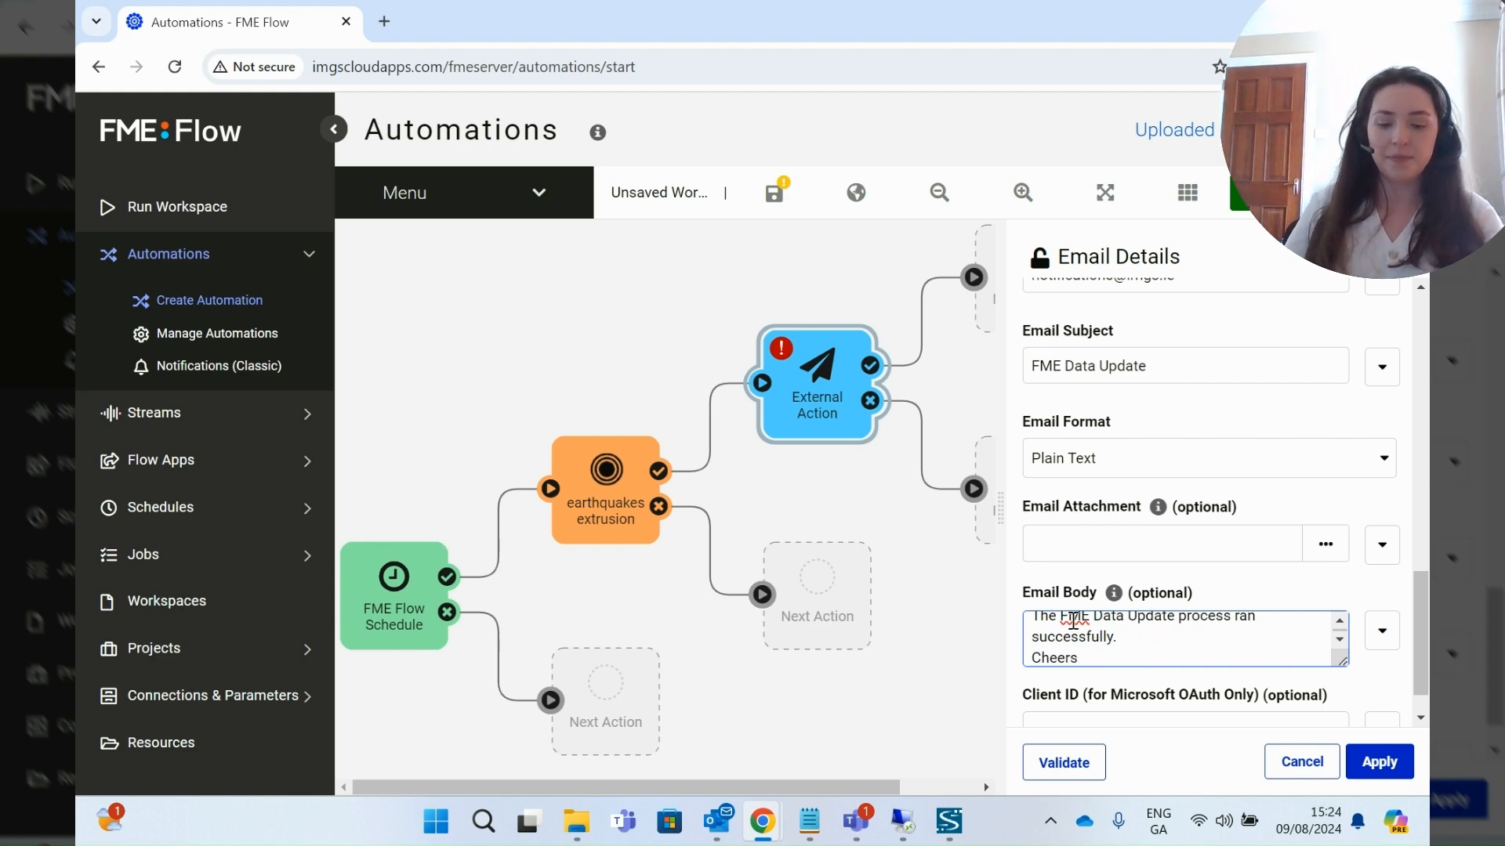
type("FME Flow")
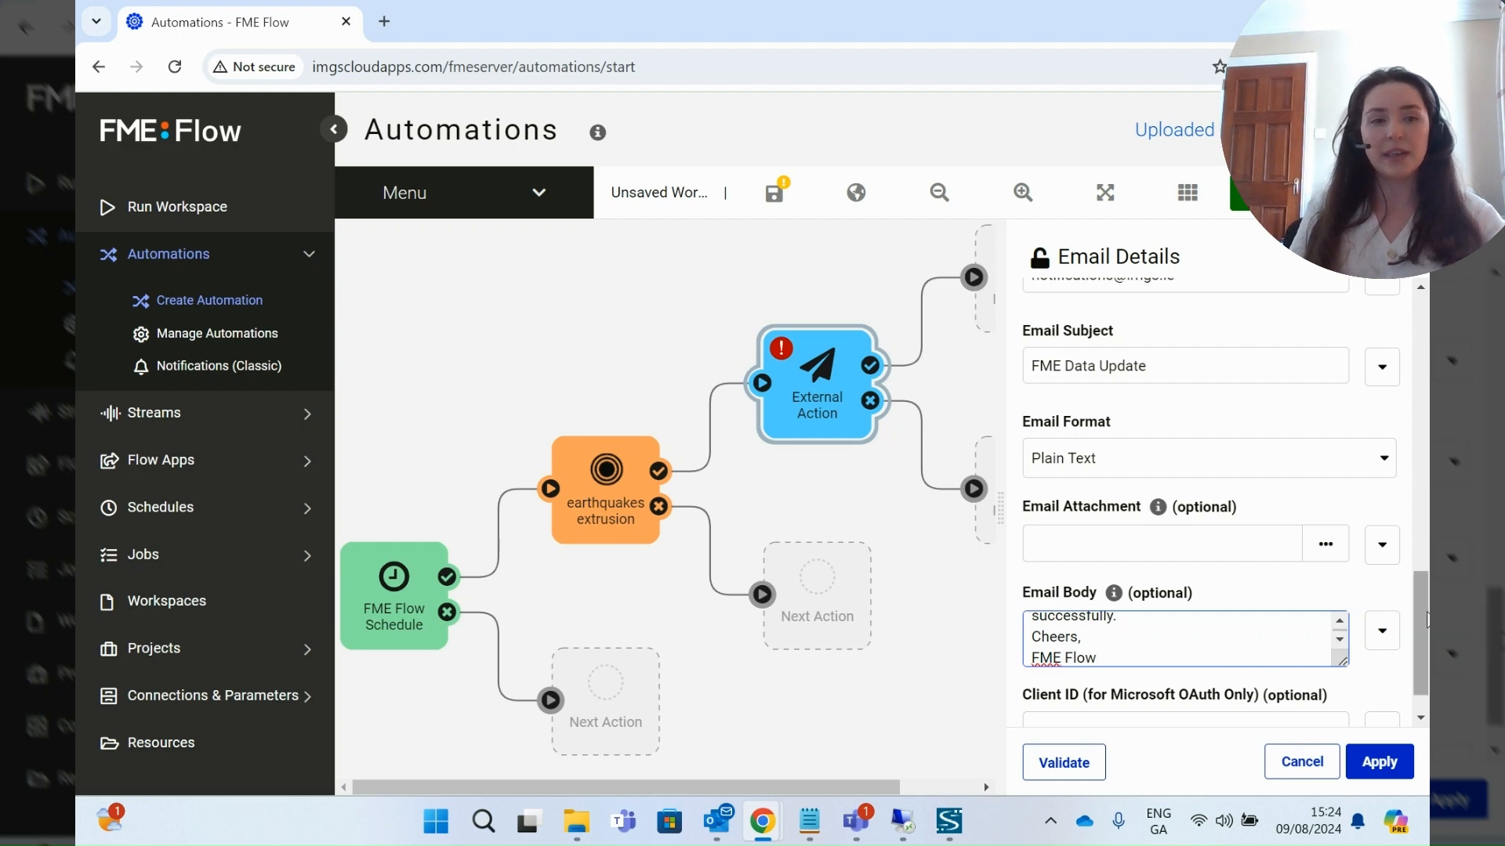
scroll("down", 3)
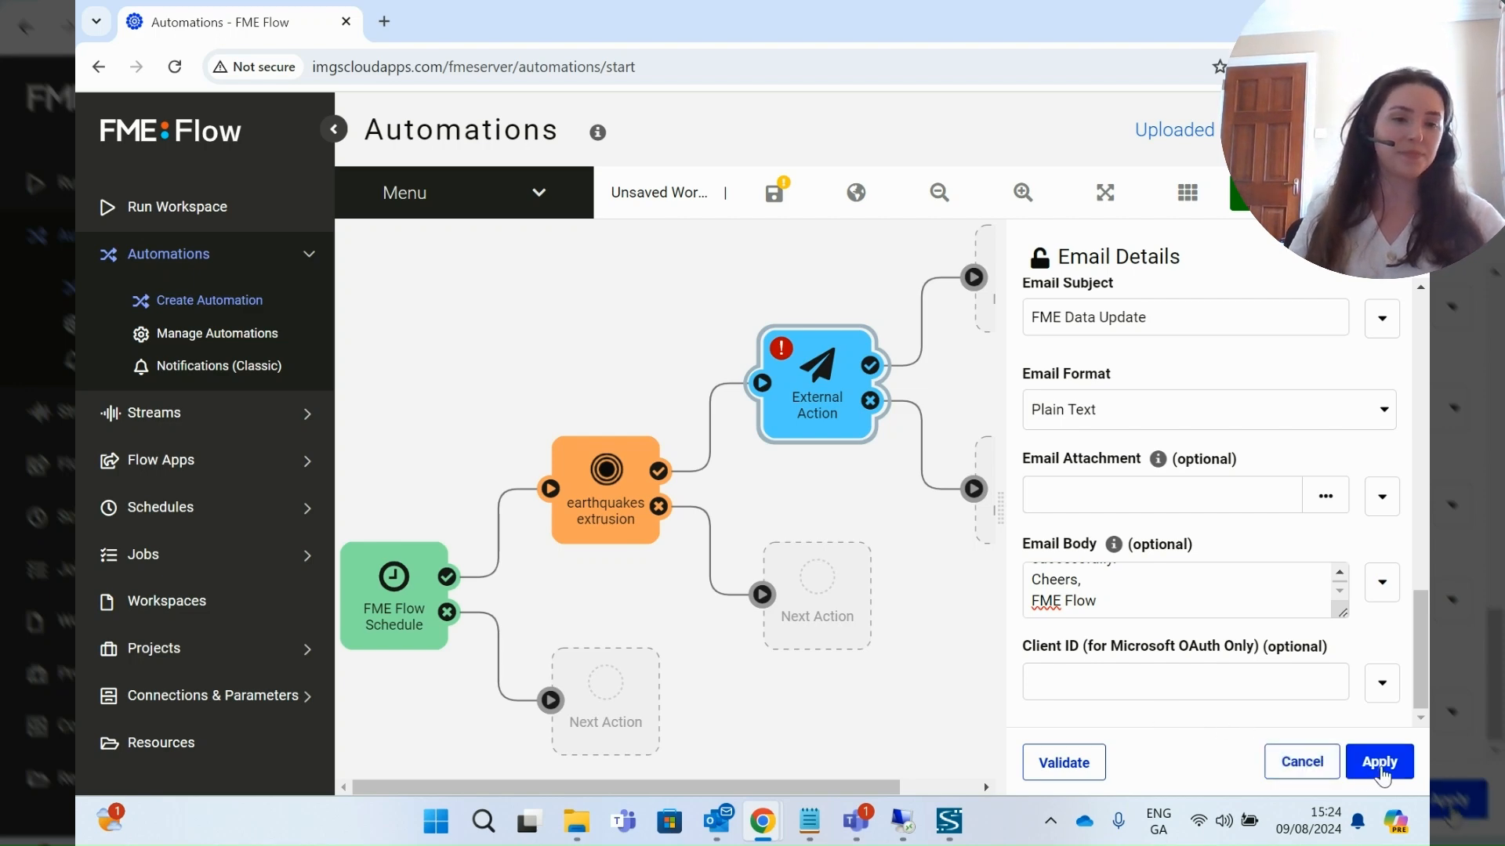
- Apply the email settings so the action becomes an Email node
left_click(1380, 761)
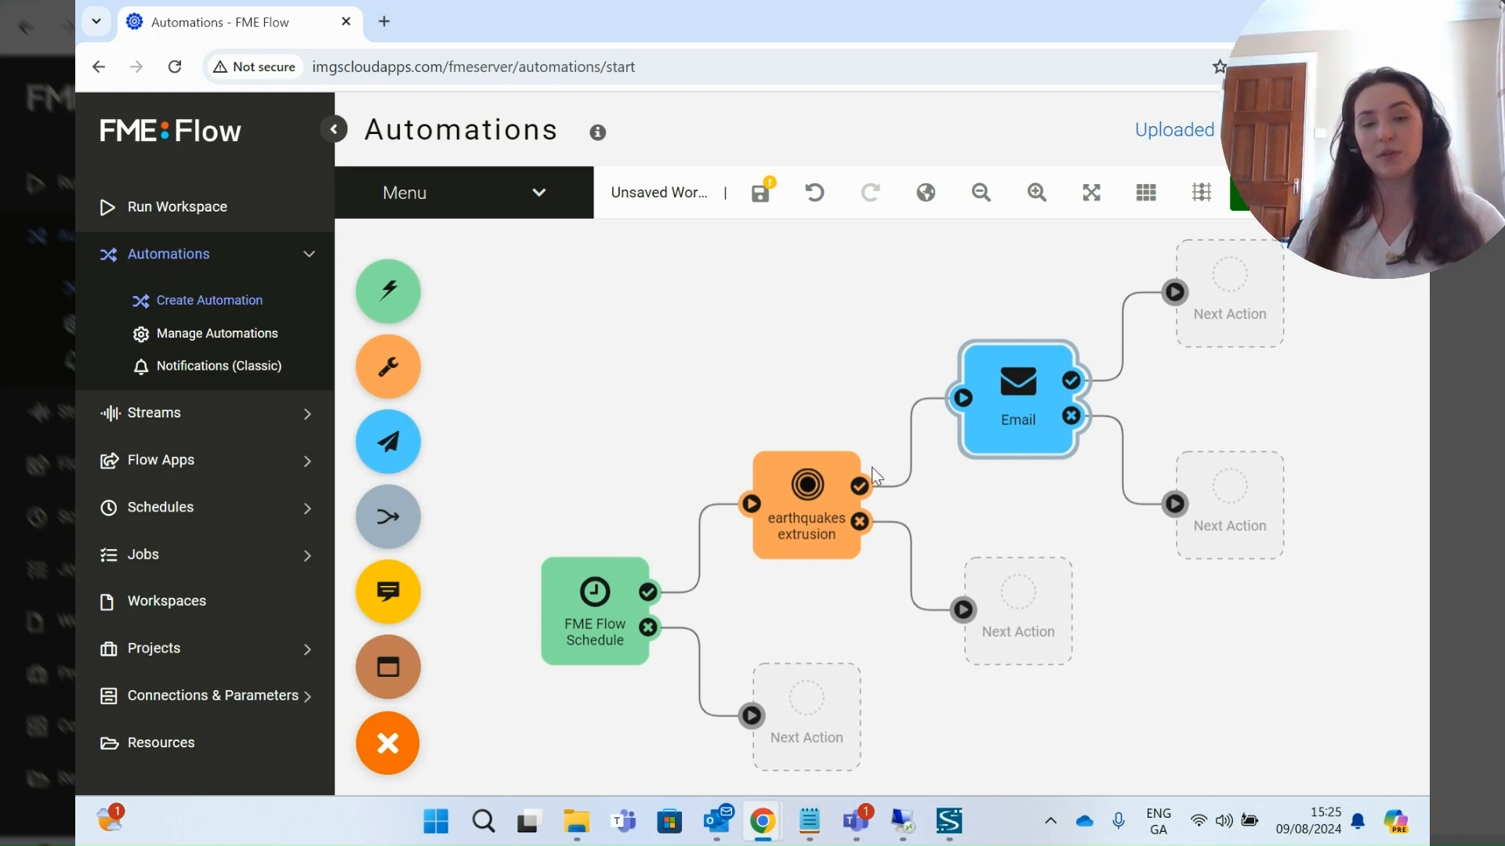
mouse_move(749, 607)
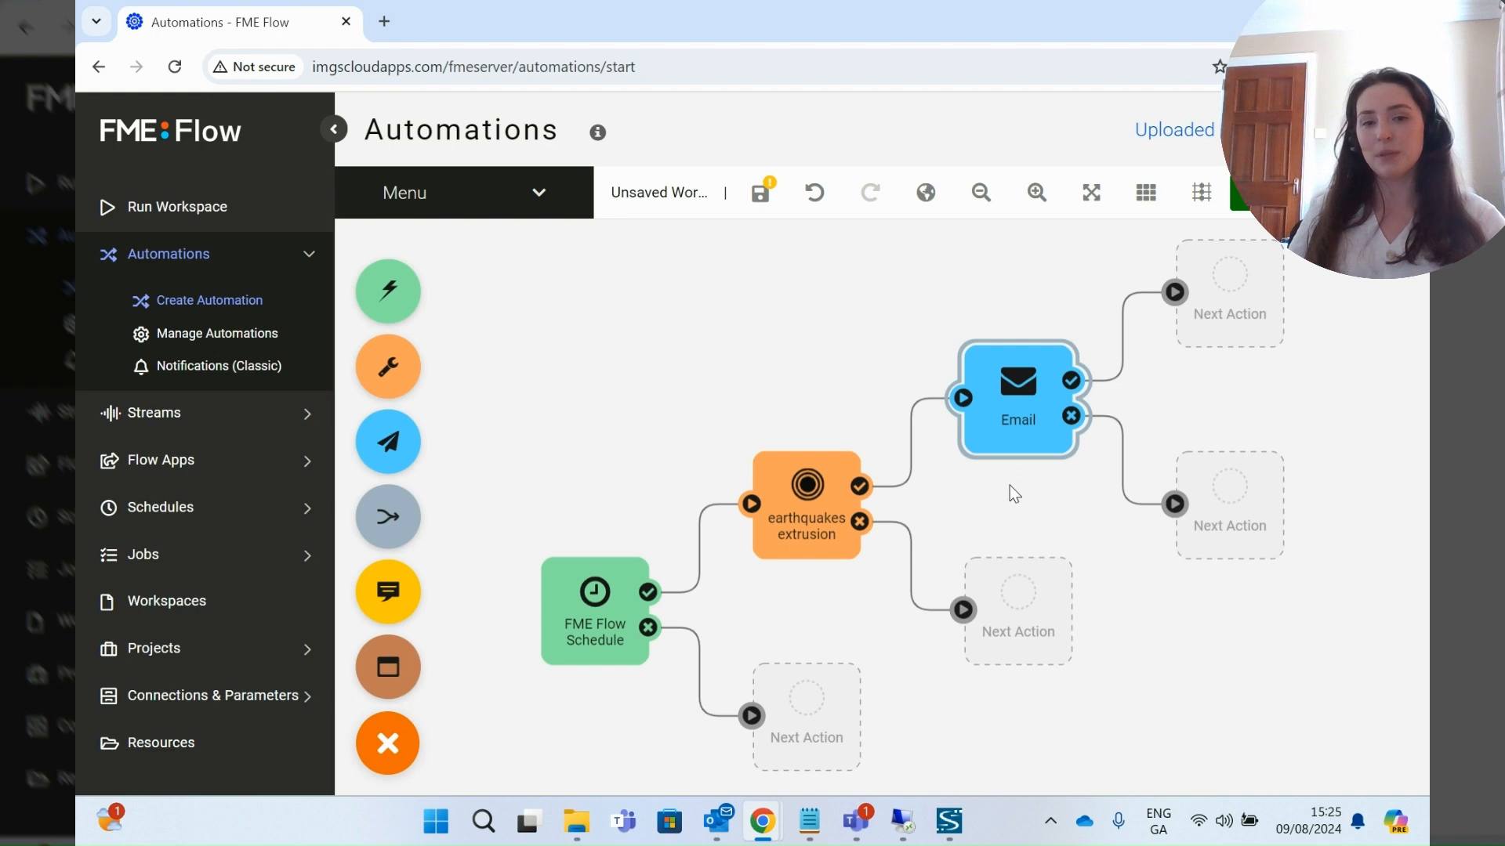
mouse_move(1017, 523)
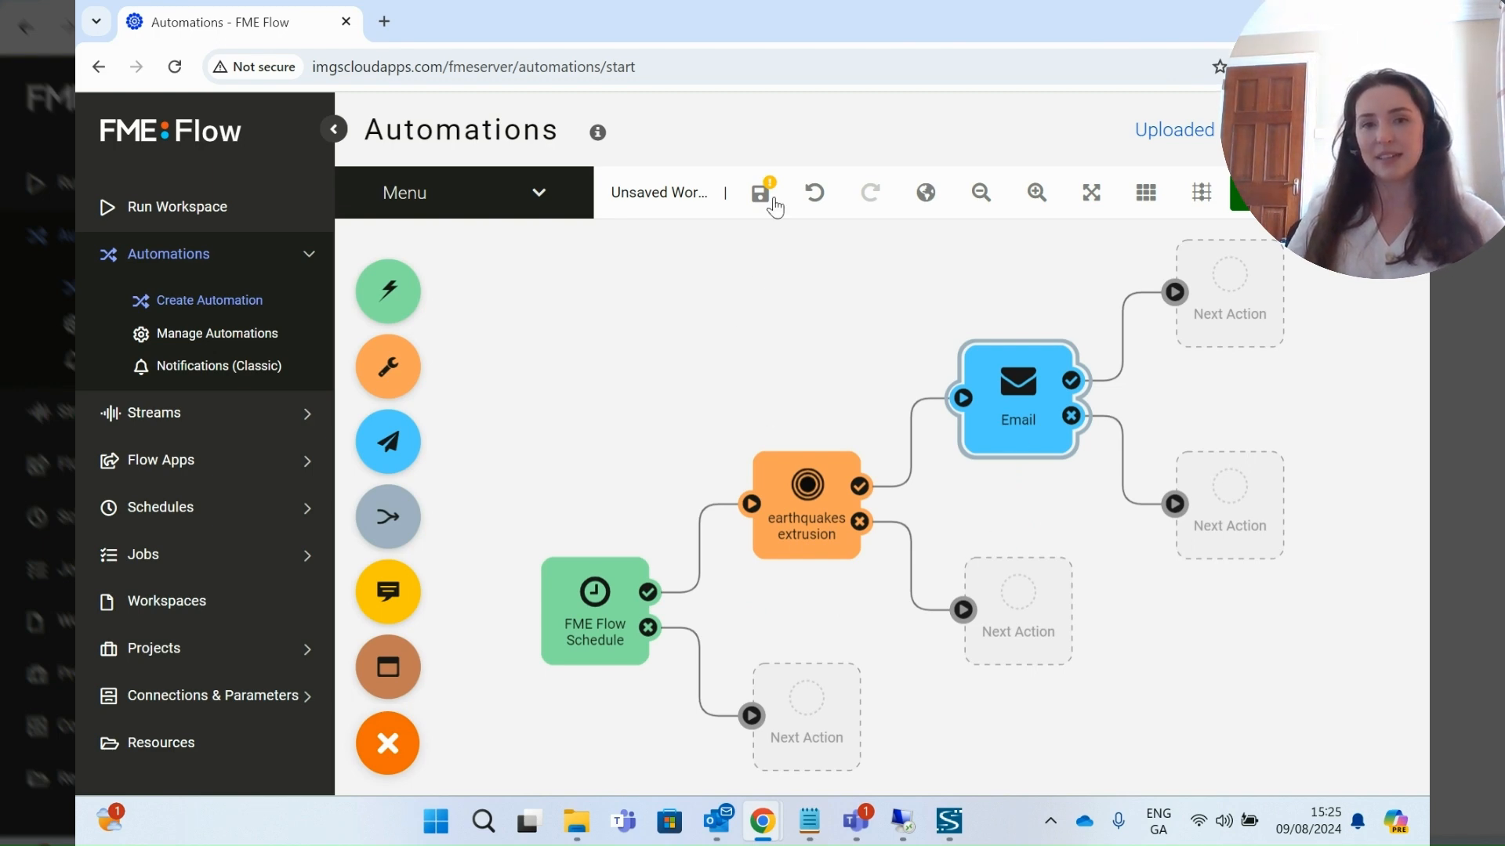
- Save the automation with the name 'DataUpdateDemo'
left_click(759, 192)
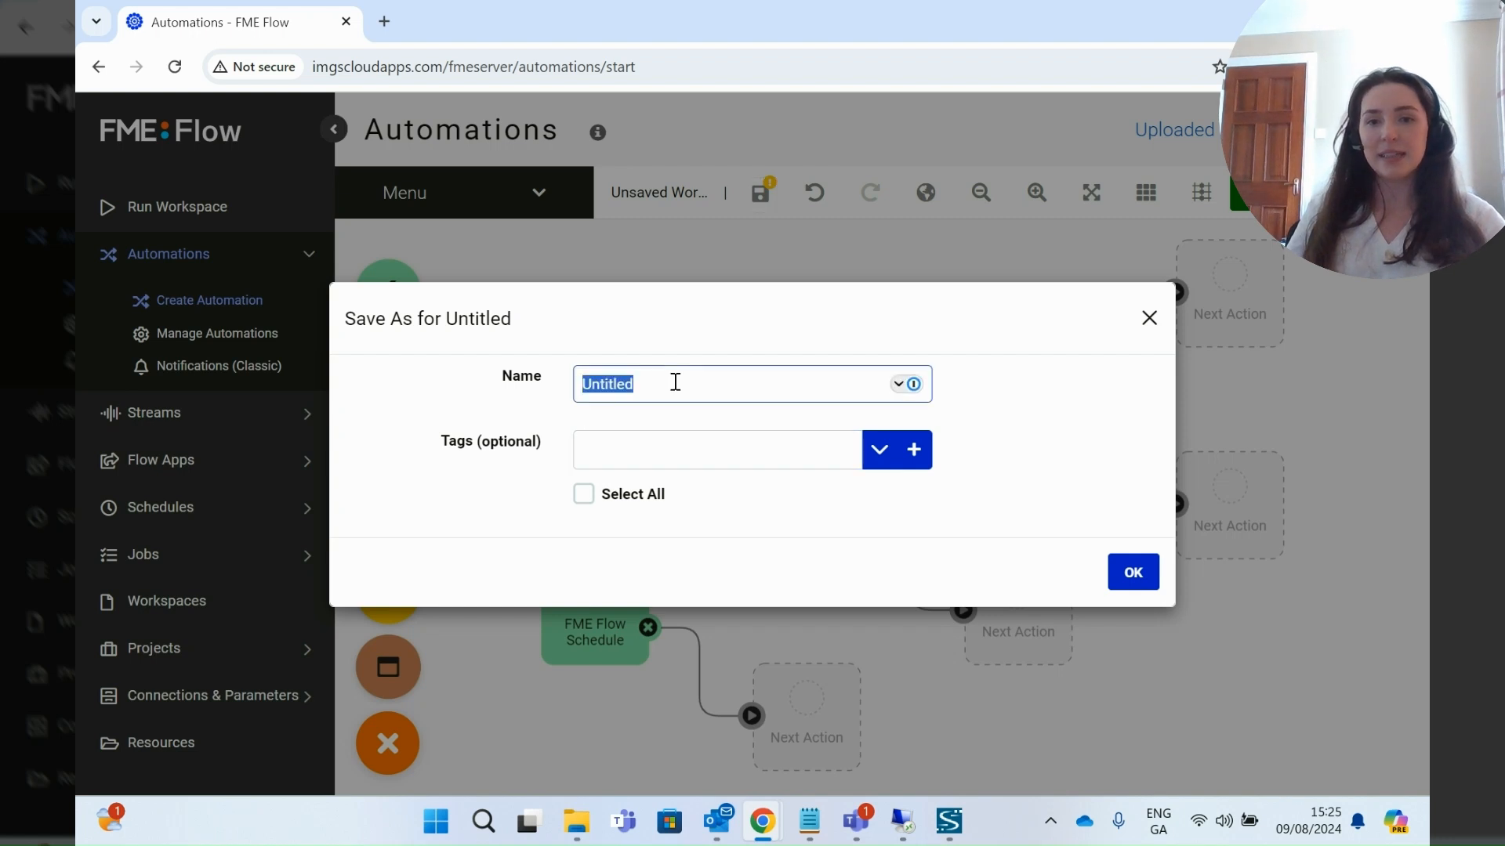
type("DataUpdate")
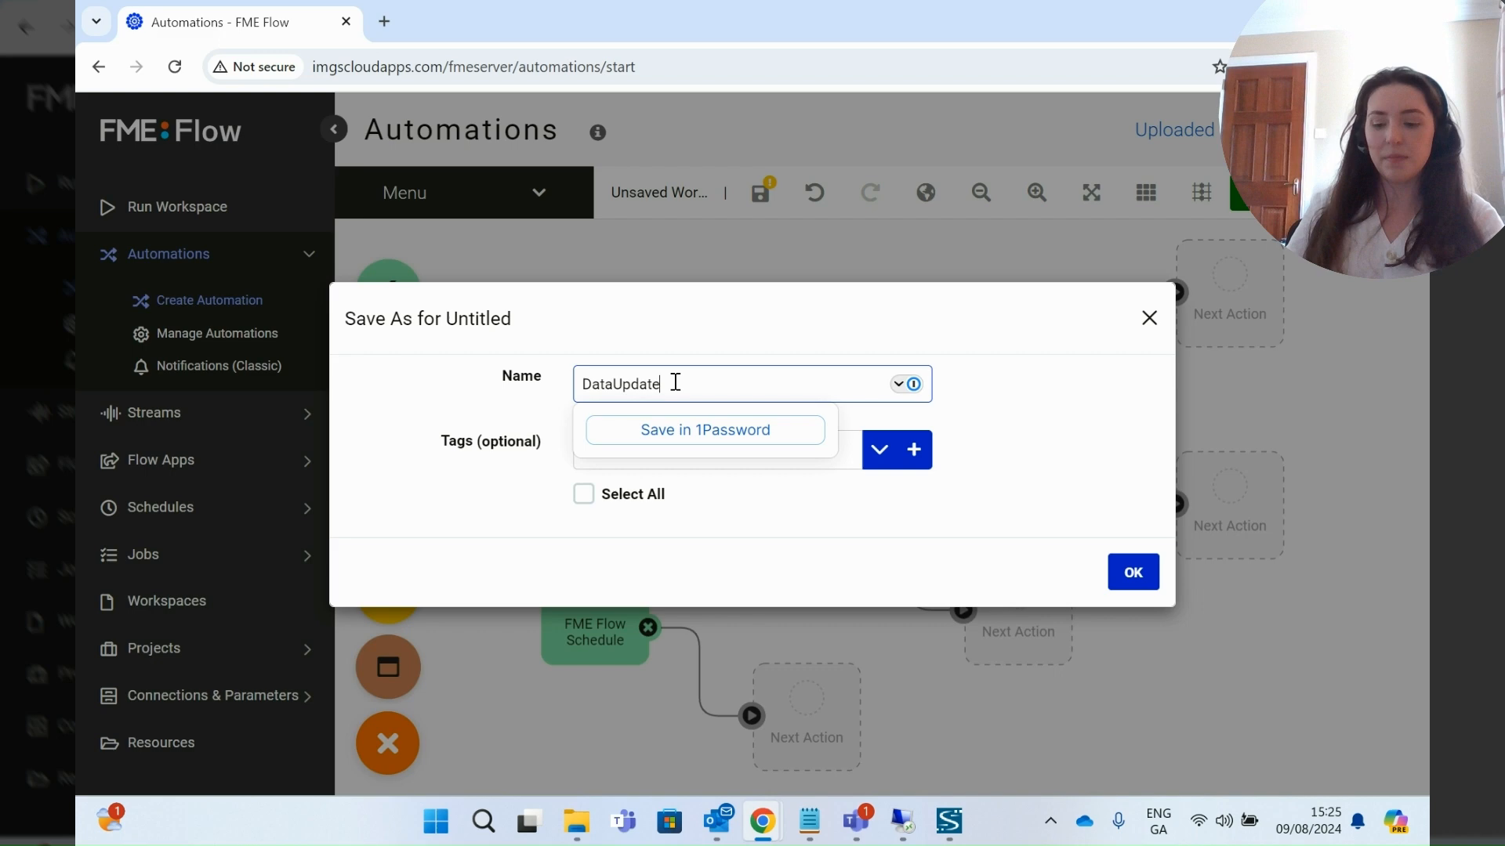
type("Demo")
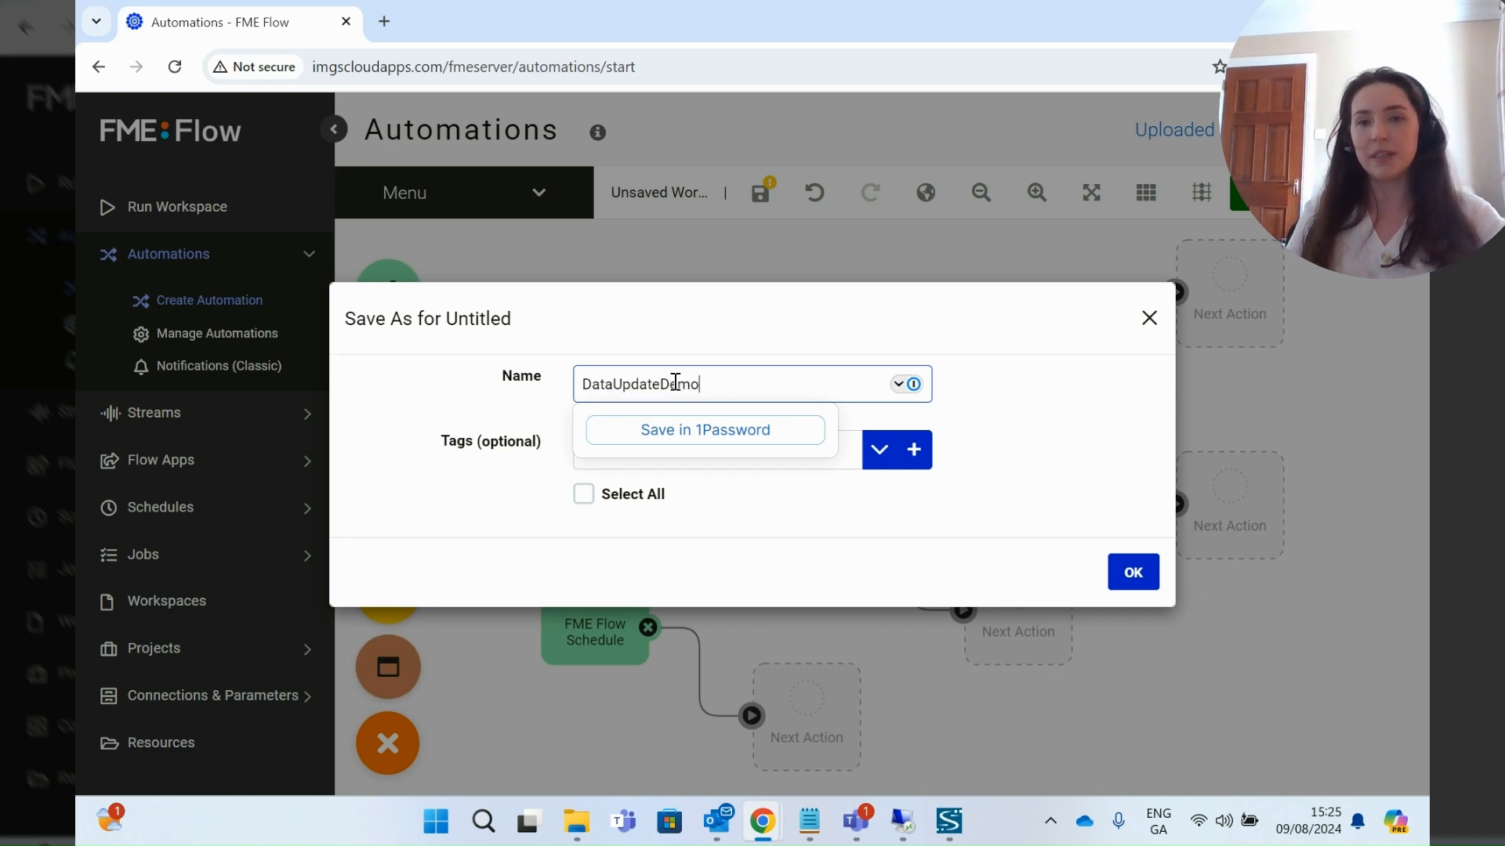
left_click(1132, 572)
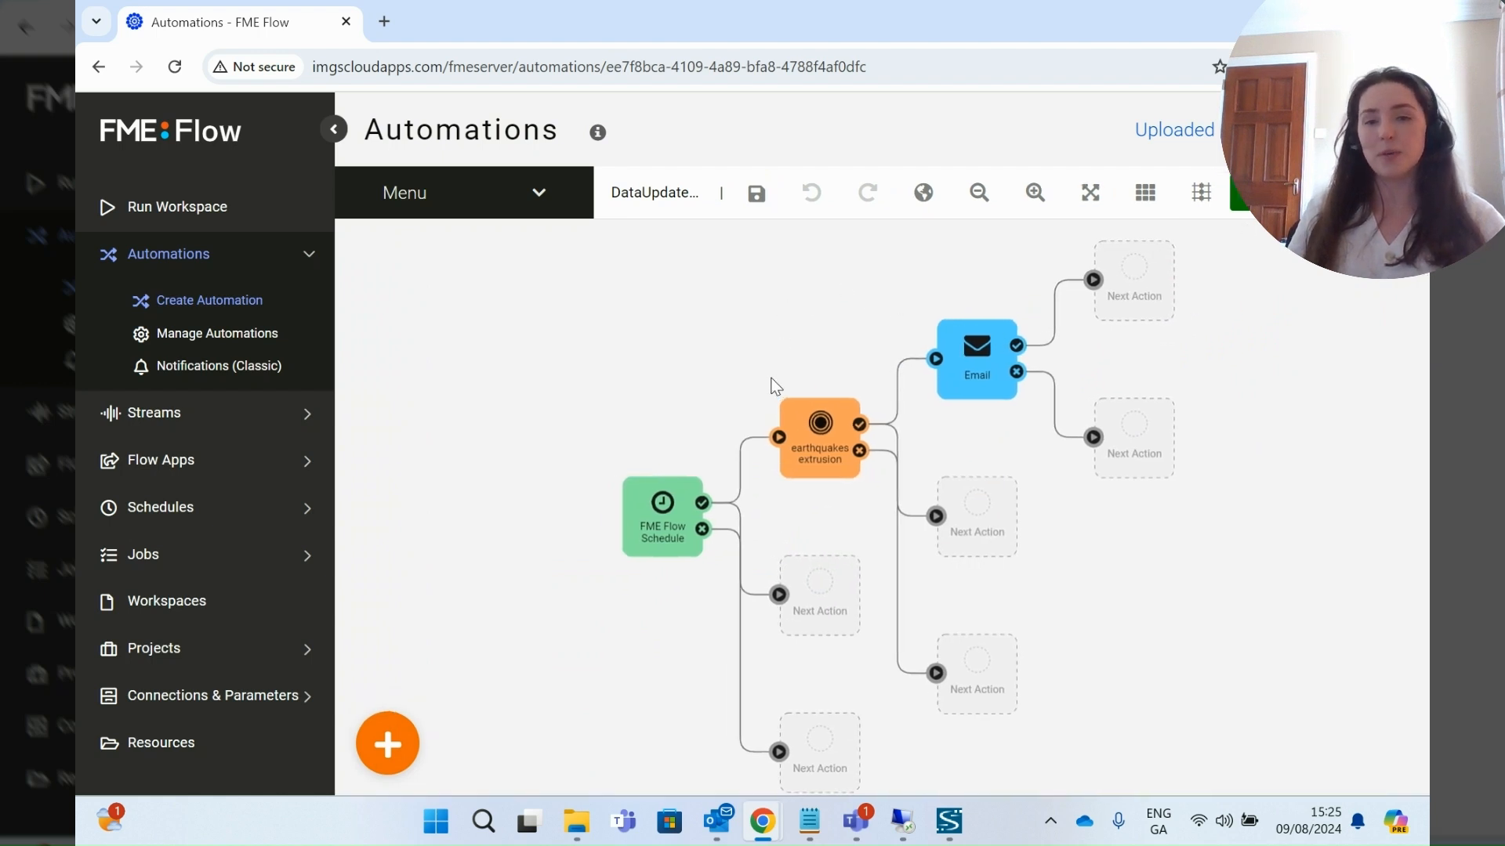
mouse_move(723, 355)
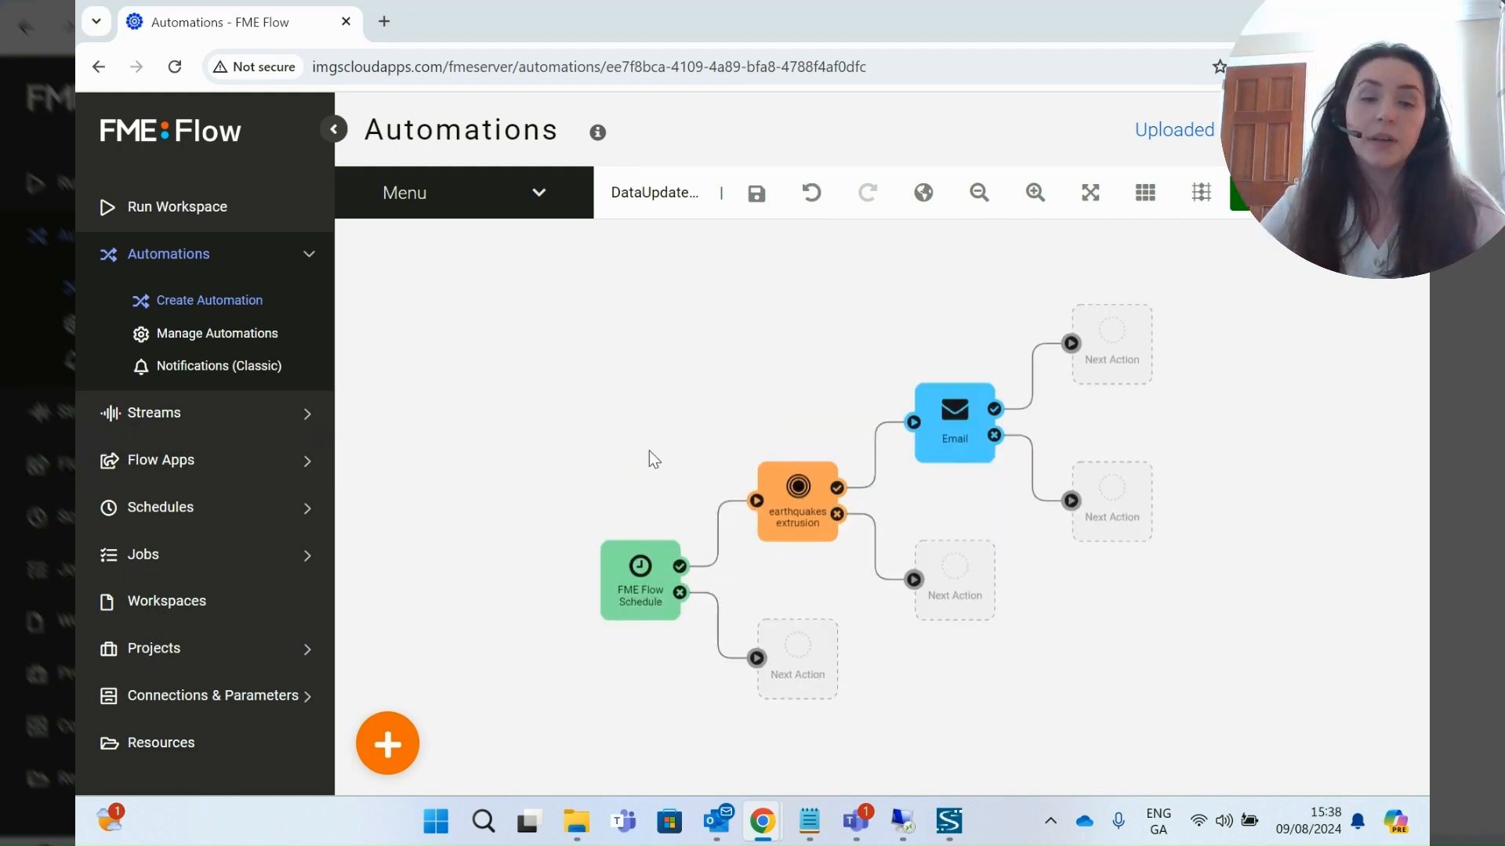
mouse_move(753, 307)
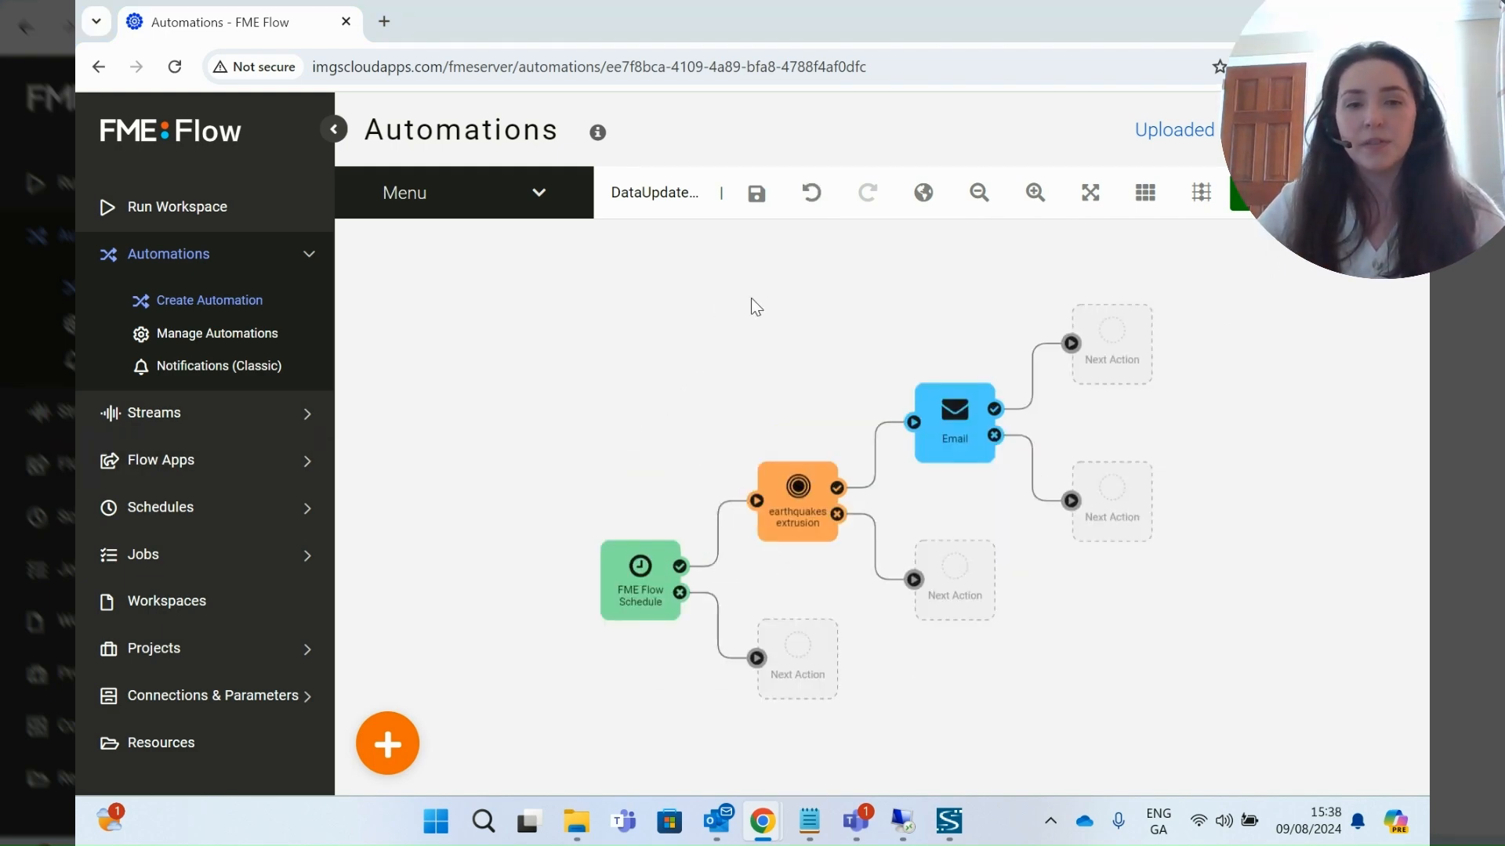
mouse_move(787, 371)
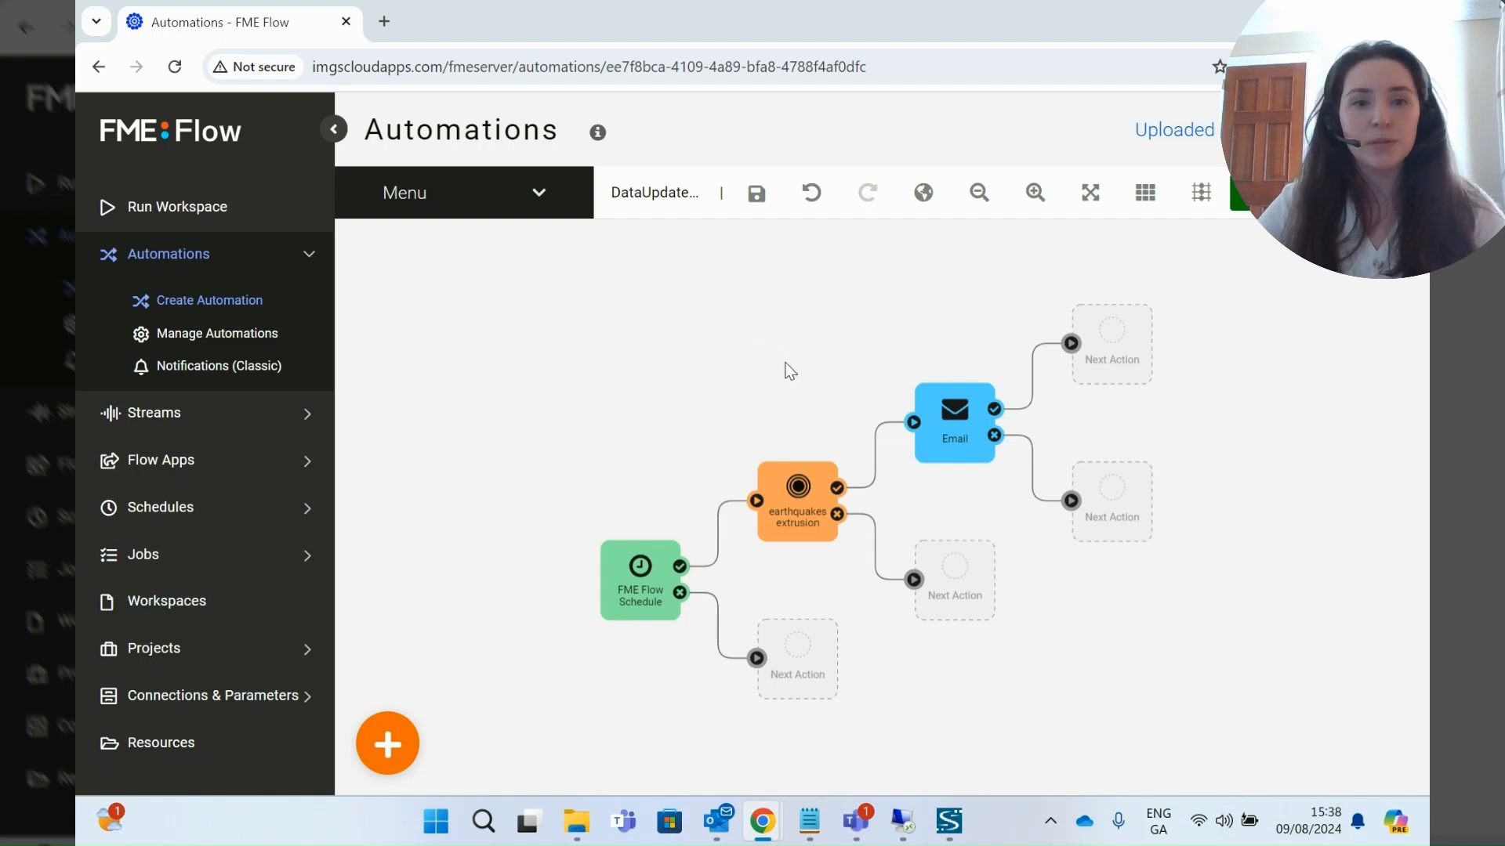
mouse_move(1137, 348)
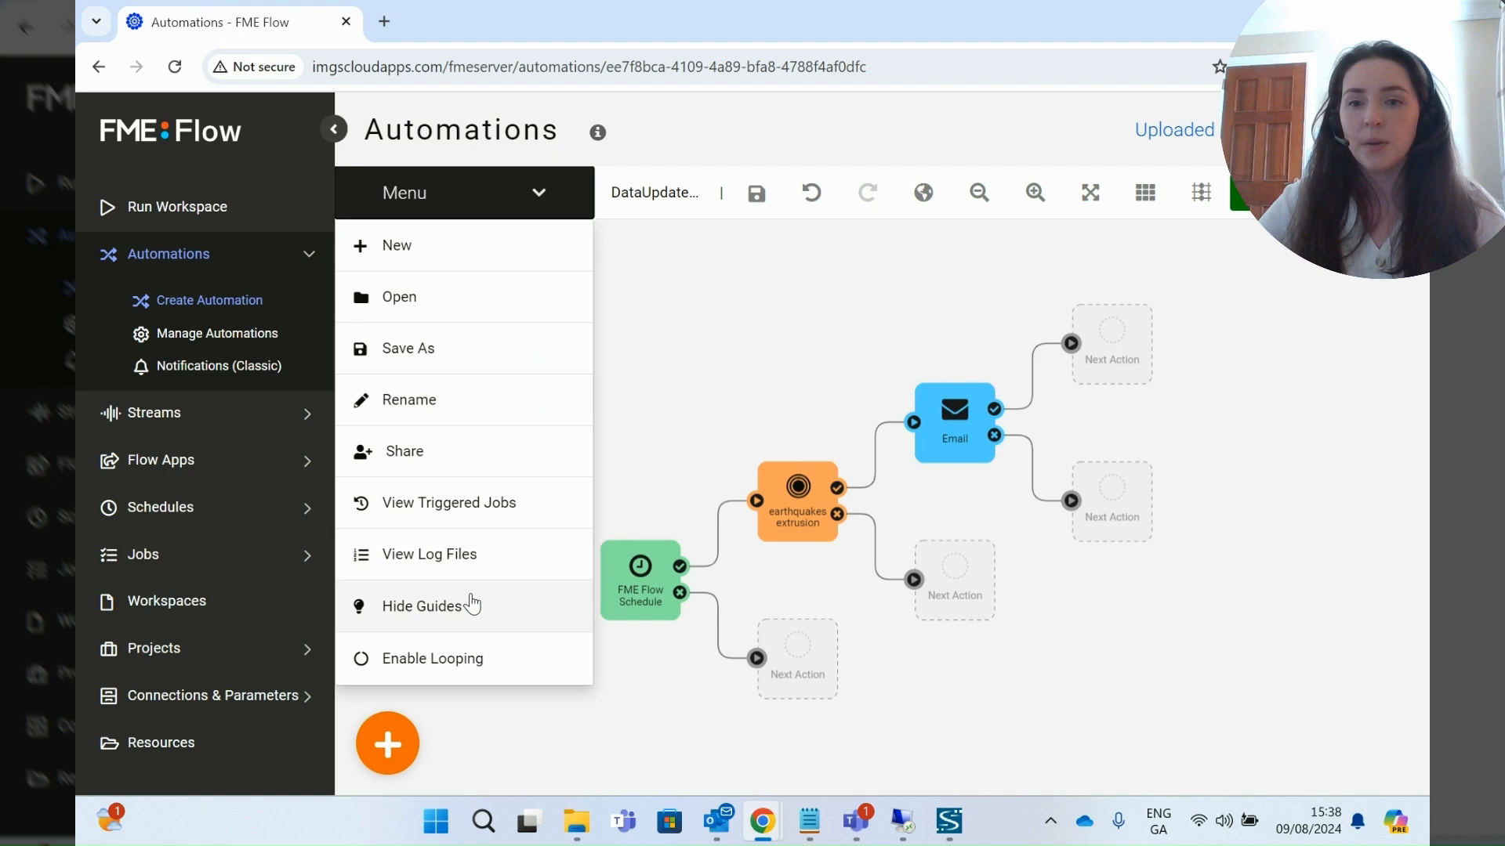
- Hide the guides for empty next-action placeholders and save the automation
left_click(423, 605)
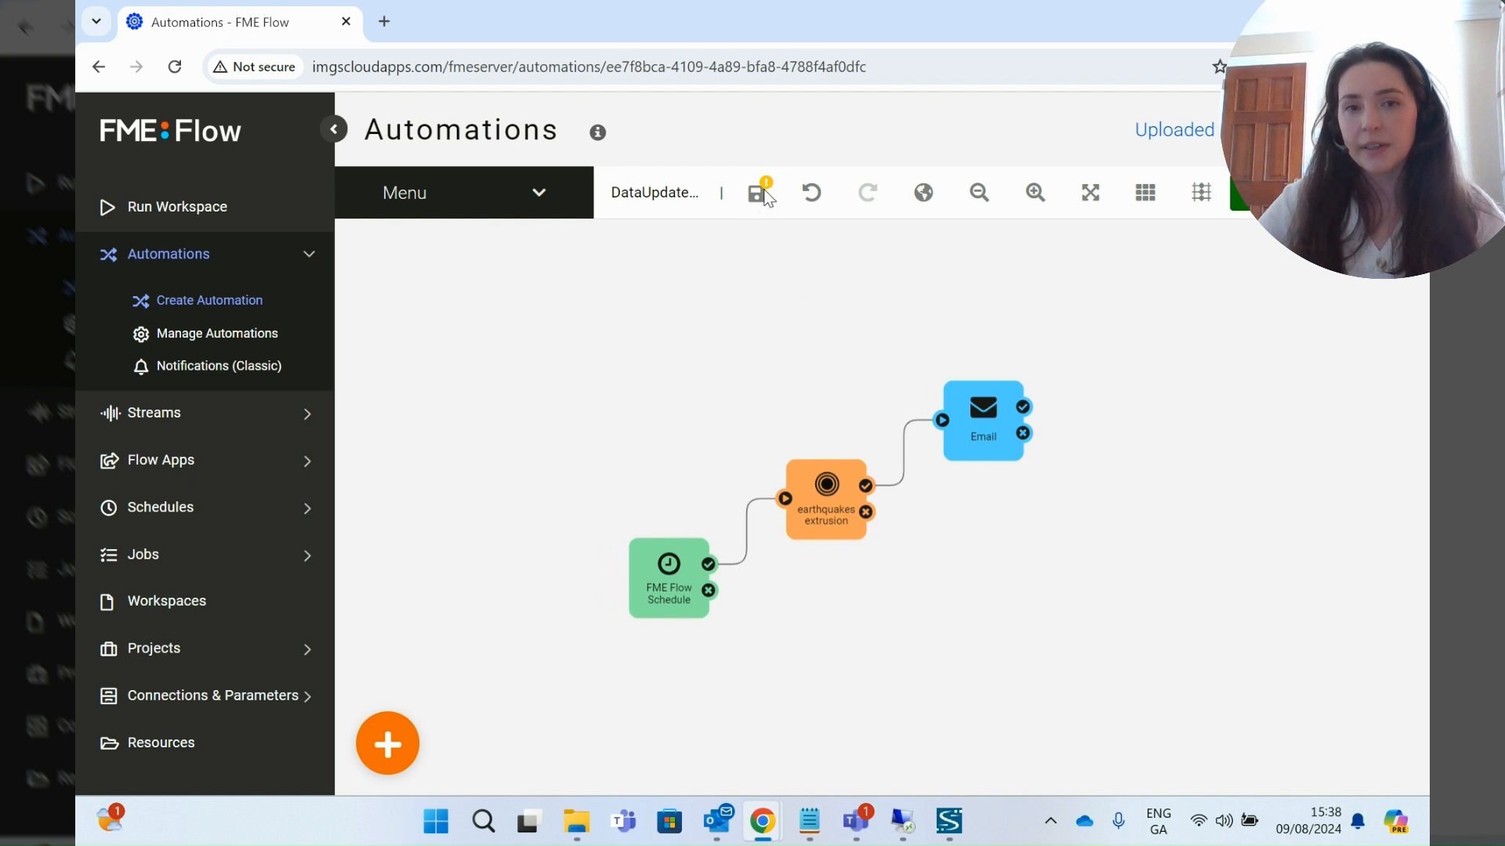
left_click(756, 193)
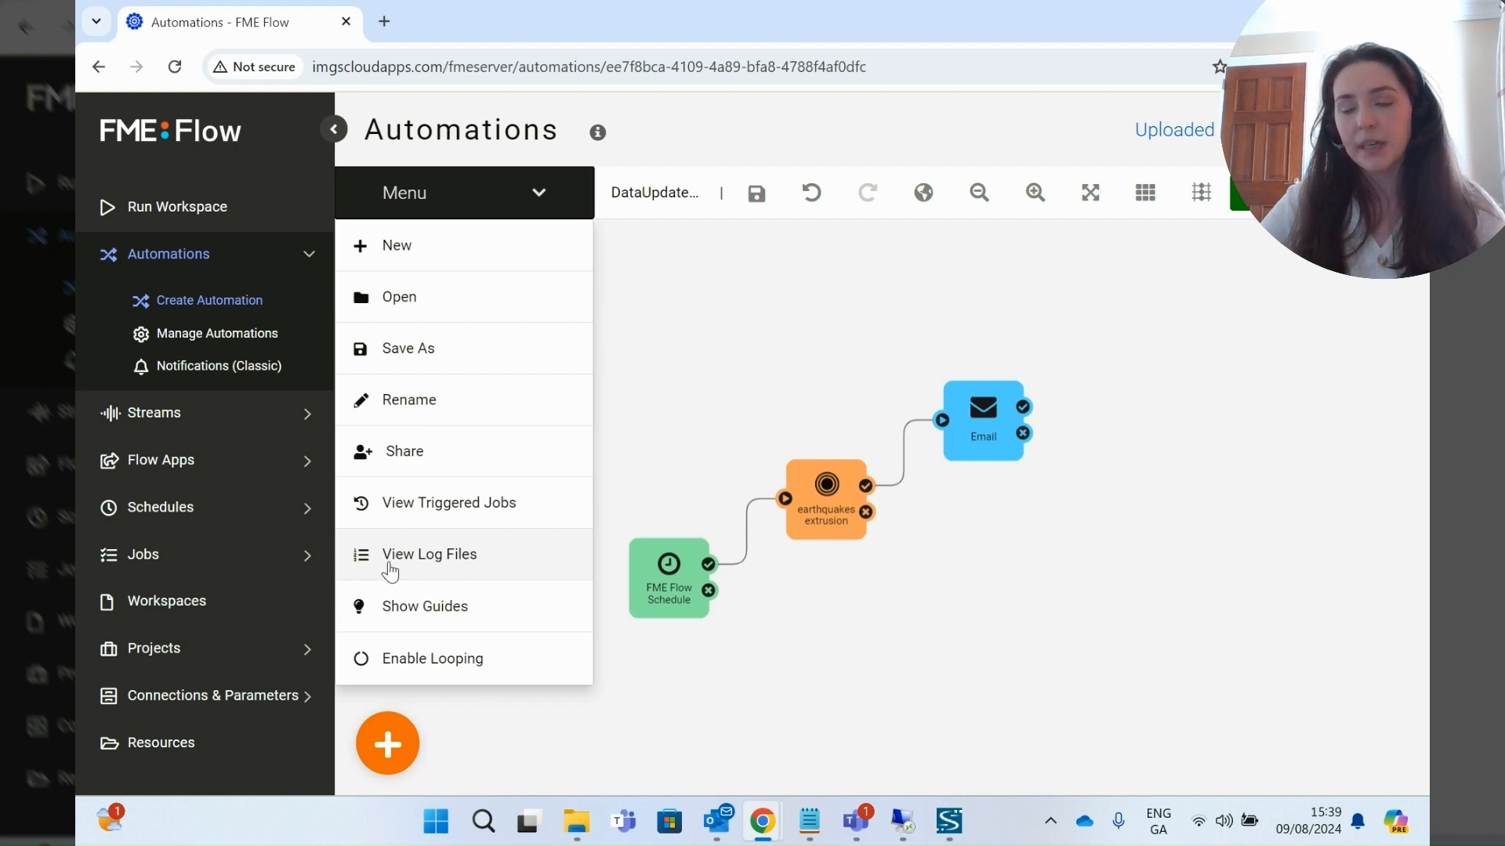
- Close the Menu dropdown without choosing an option
left_click(720, 324)
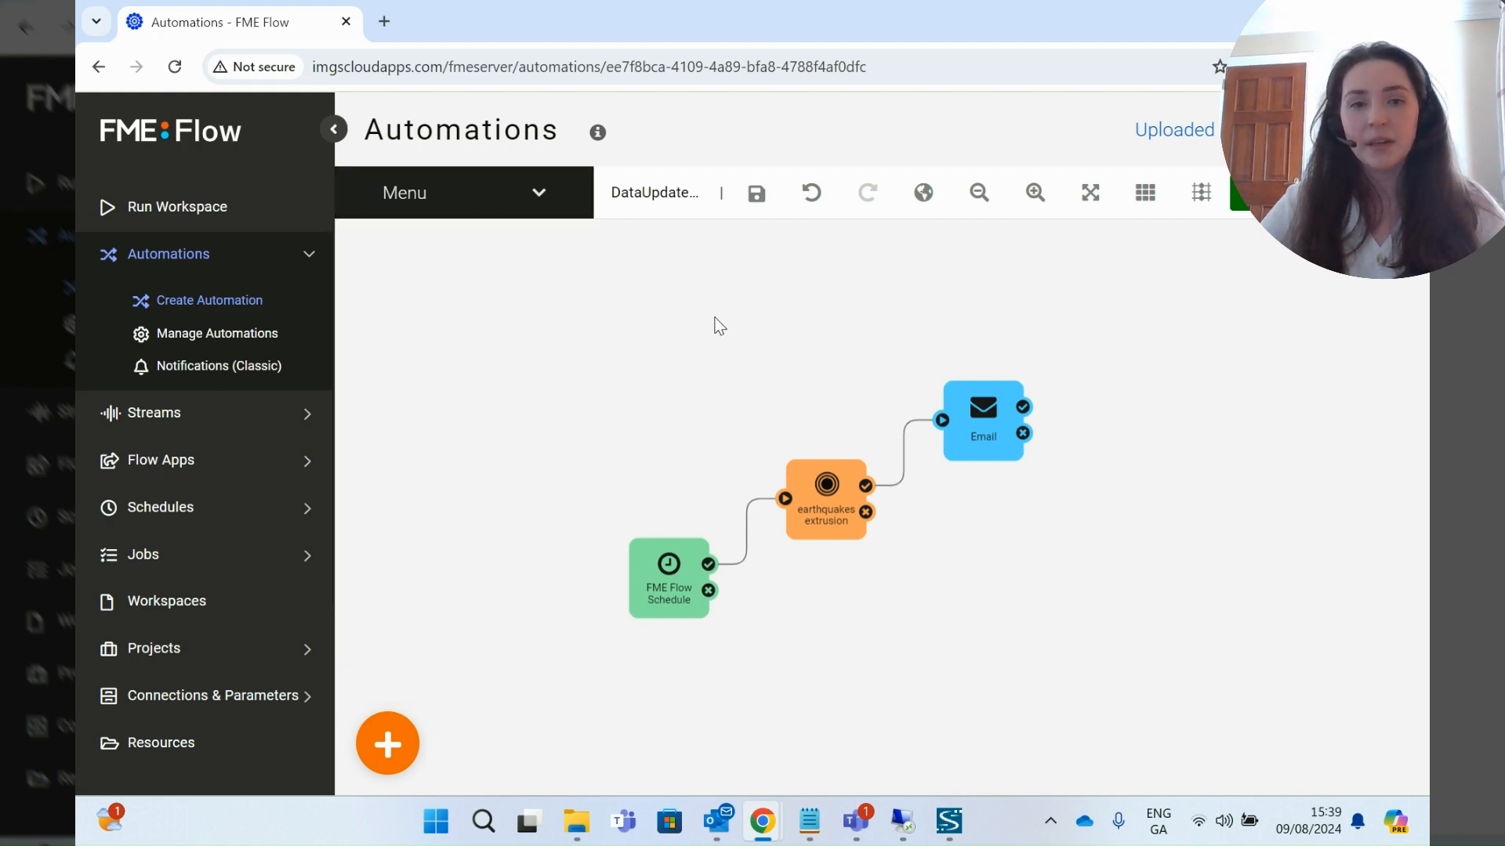
mouse_move(770, 312)
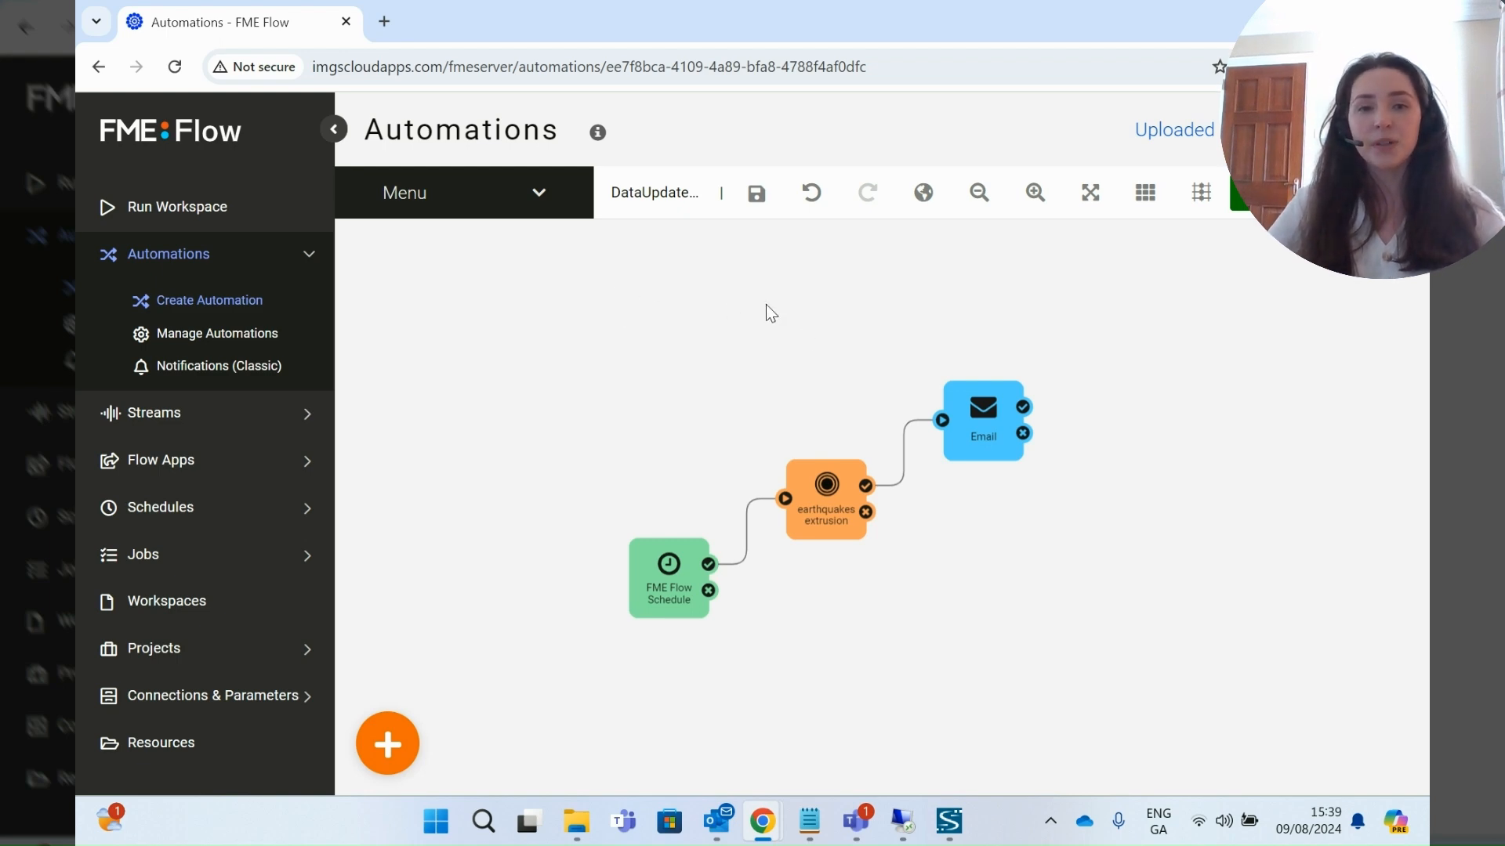
mouse_move(601, 356)
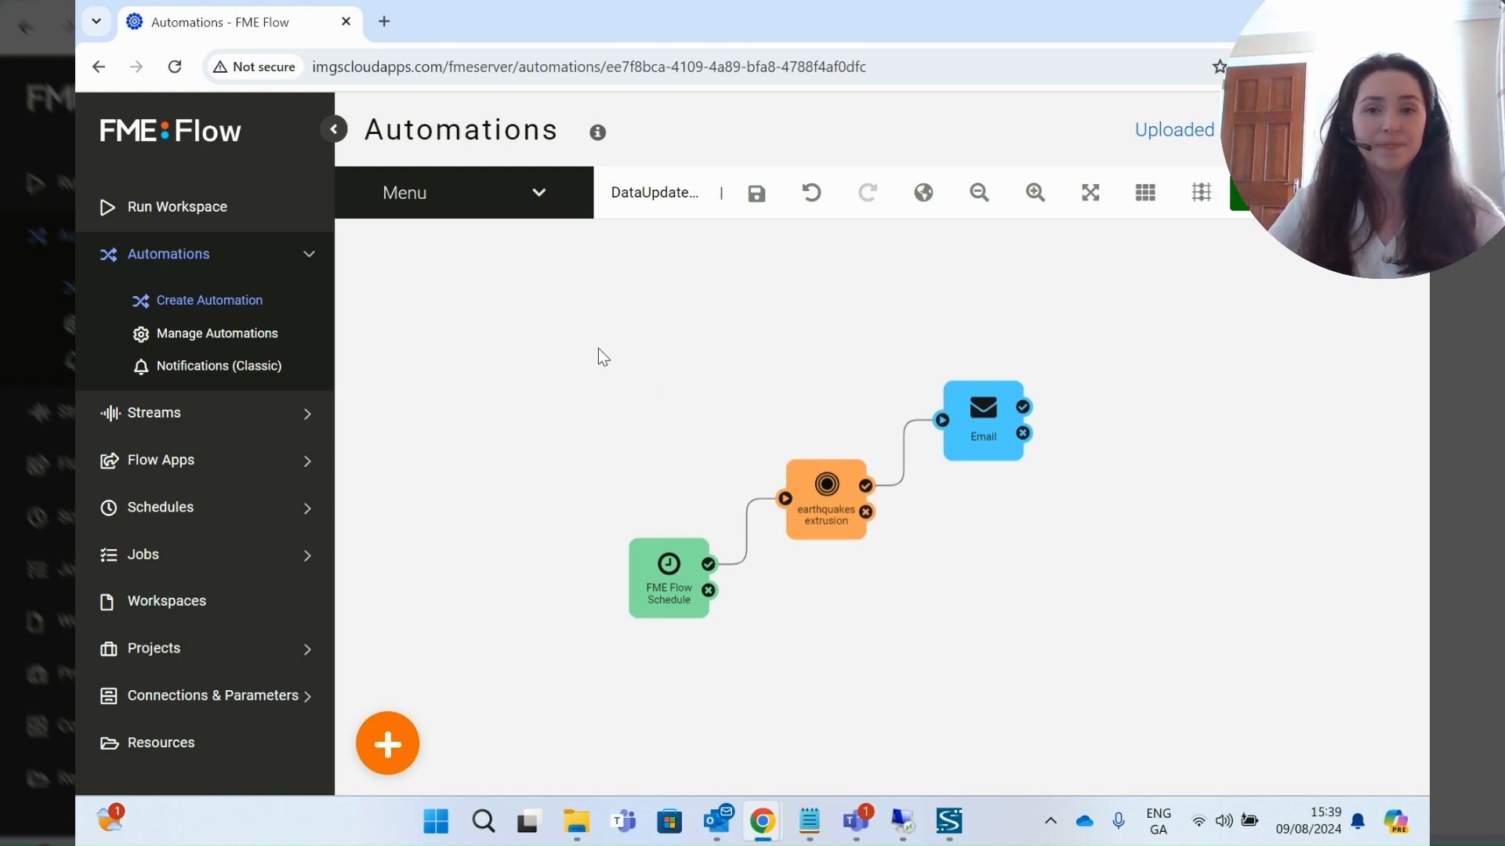